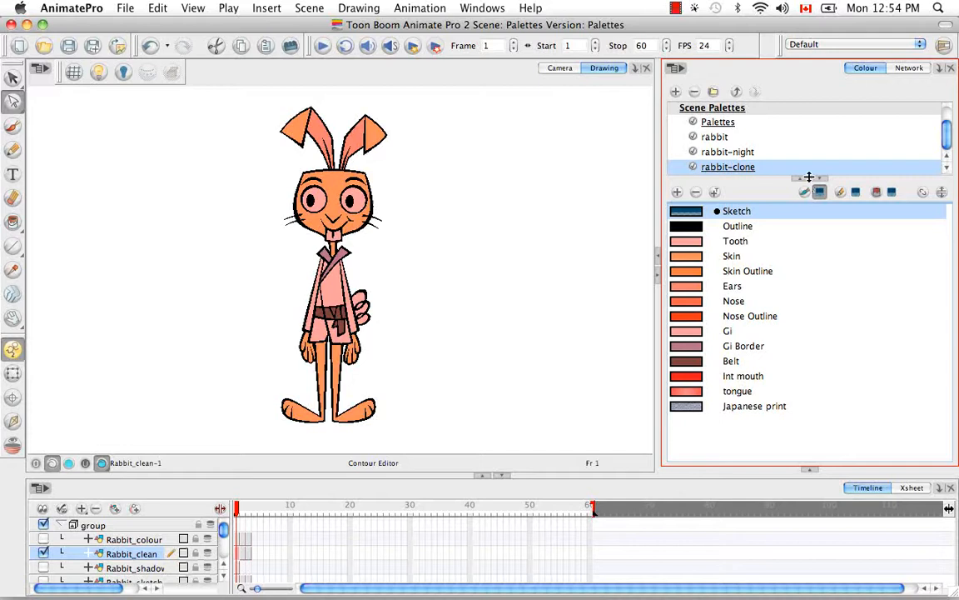
{"action": "mouse_move", "coordinate": [774, 155]}
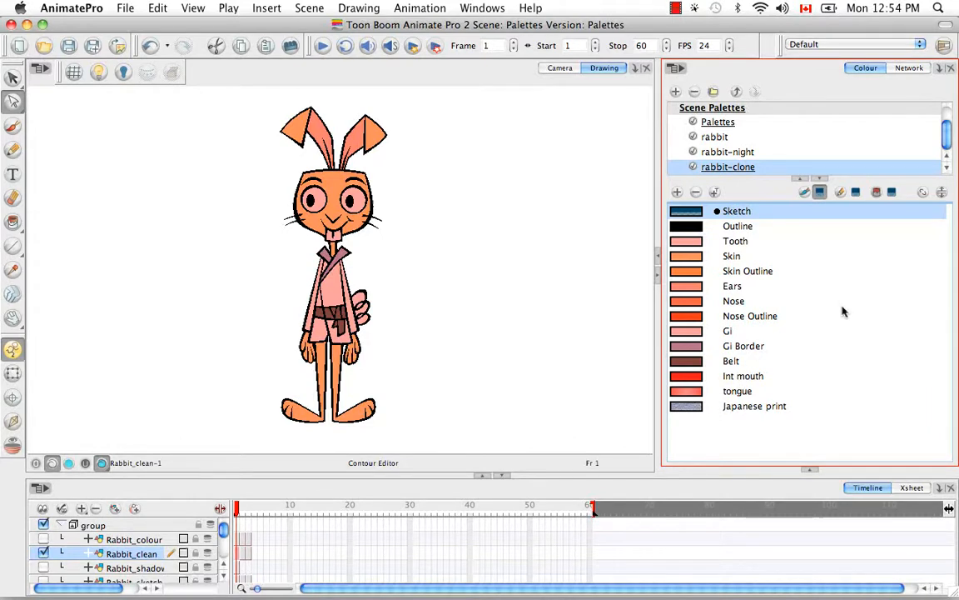
{"action": "mouse_move", "coordinate": [824, 276]}
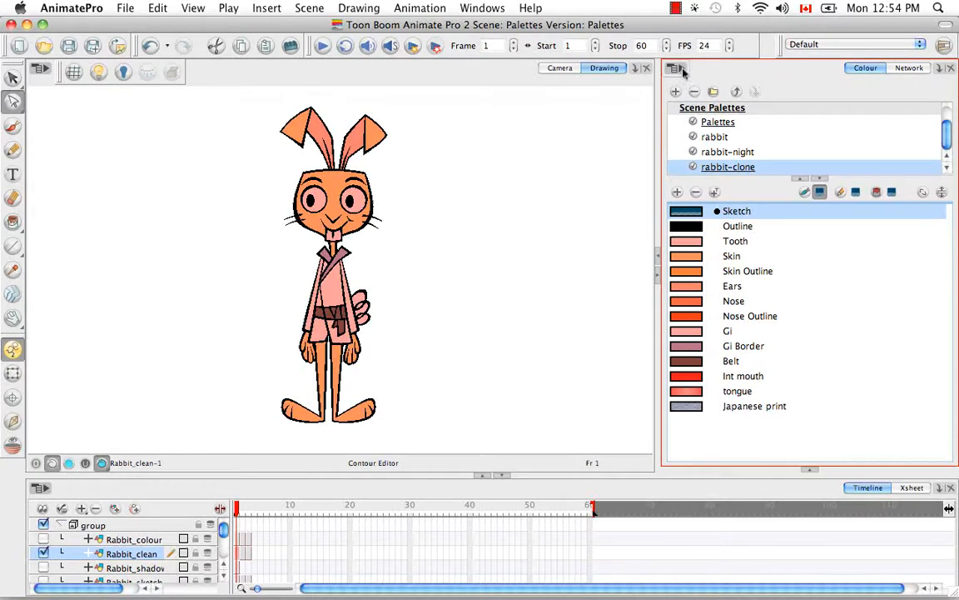
- Import Text.plt from palette-library as the Text_3 palette and select its Default colour
{"action": "left_click", "coordinate": [676, 67]}
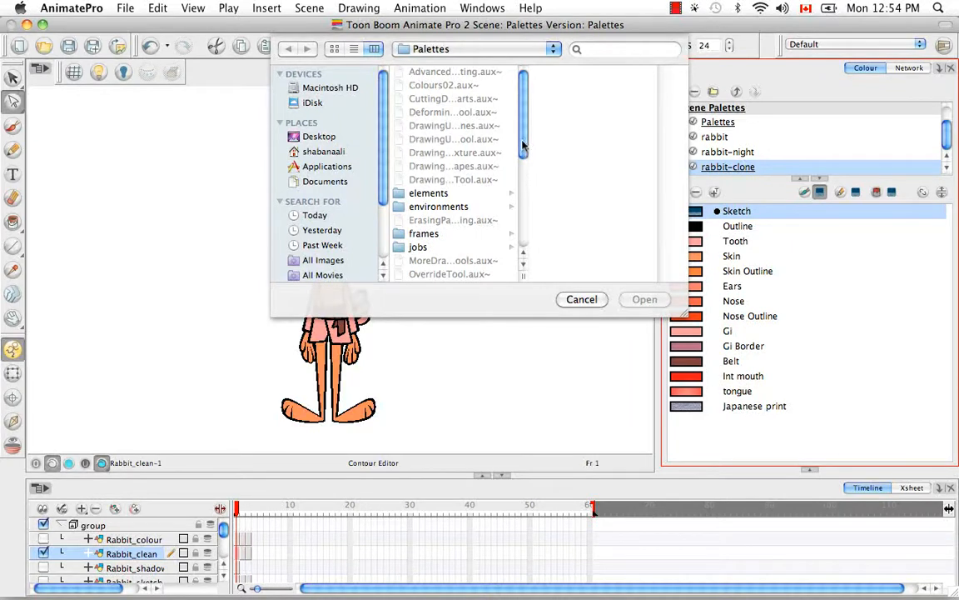
{"action": "scroll", "scroll_direction": "down", "scroll_amount": 3}
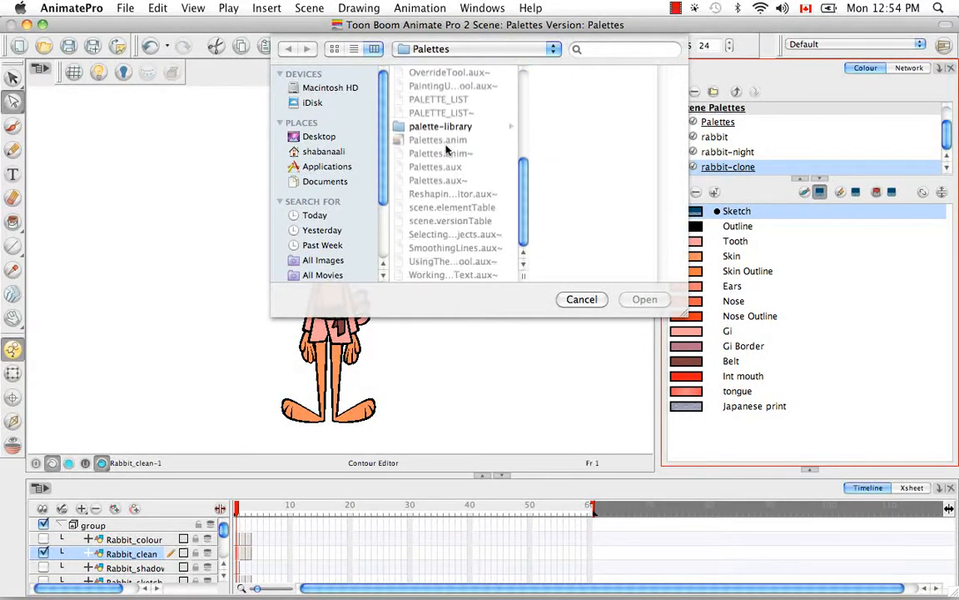
{"action": "left_click", "coordinate": [439, 125]}
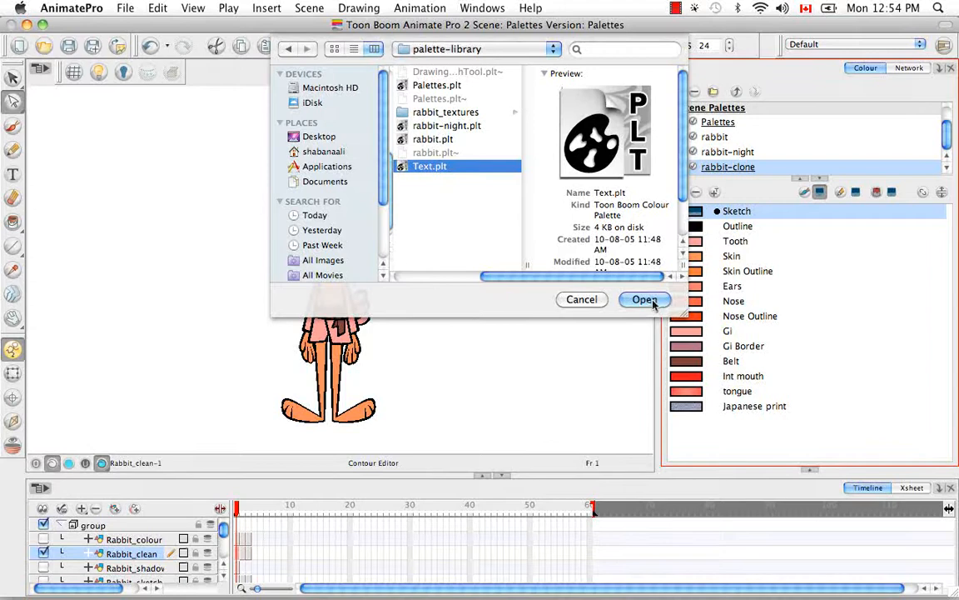
{"action": "left_click", "coordinate": [643, 299]}
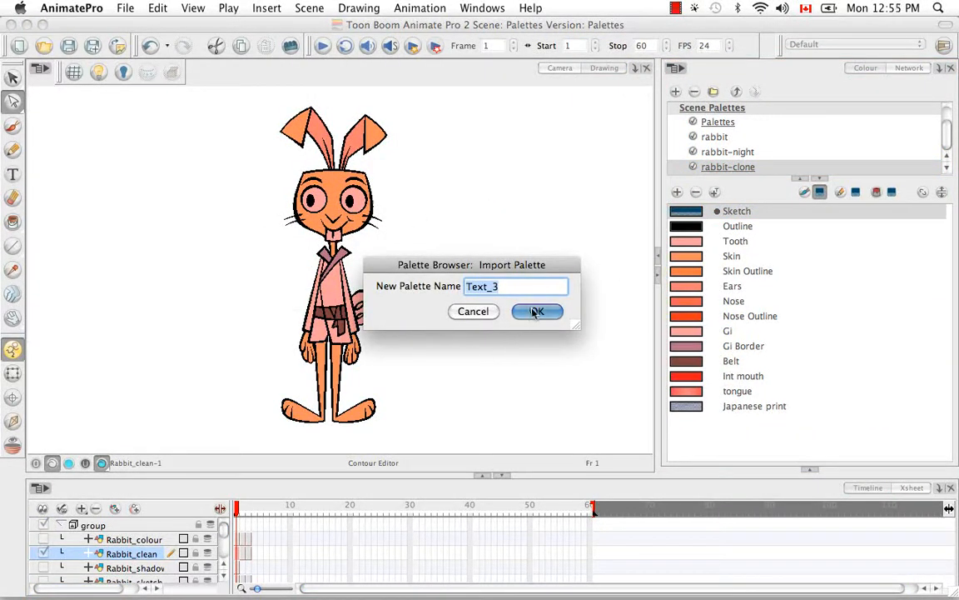
{"action": "left_click", "coordinate": [536, 311]}
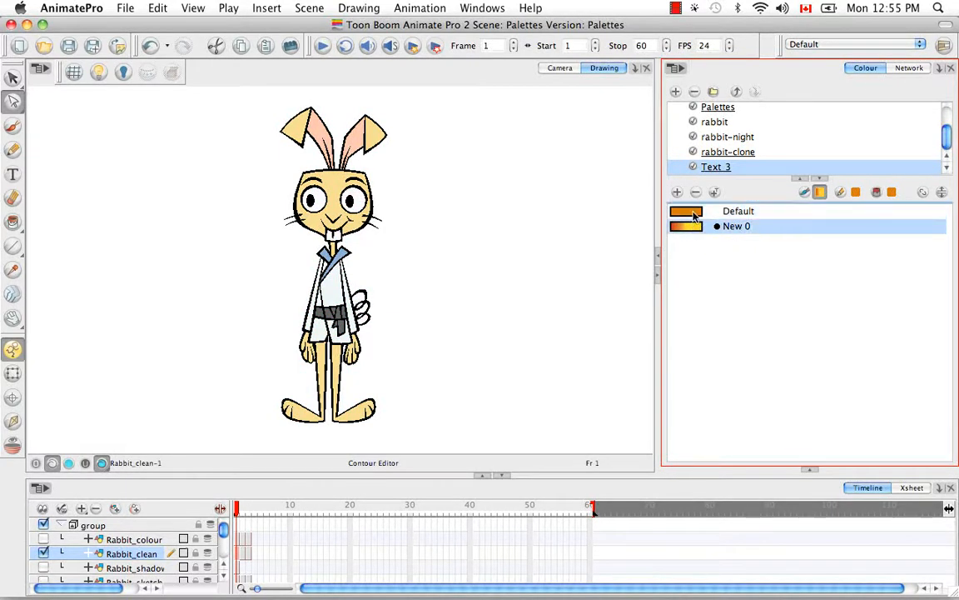
{"action": "left_click", "coordinate": [737, 211]}
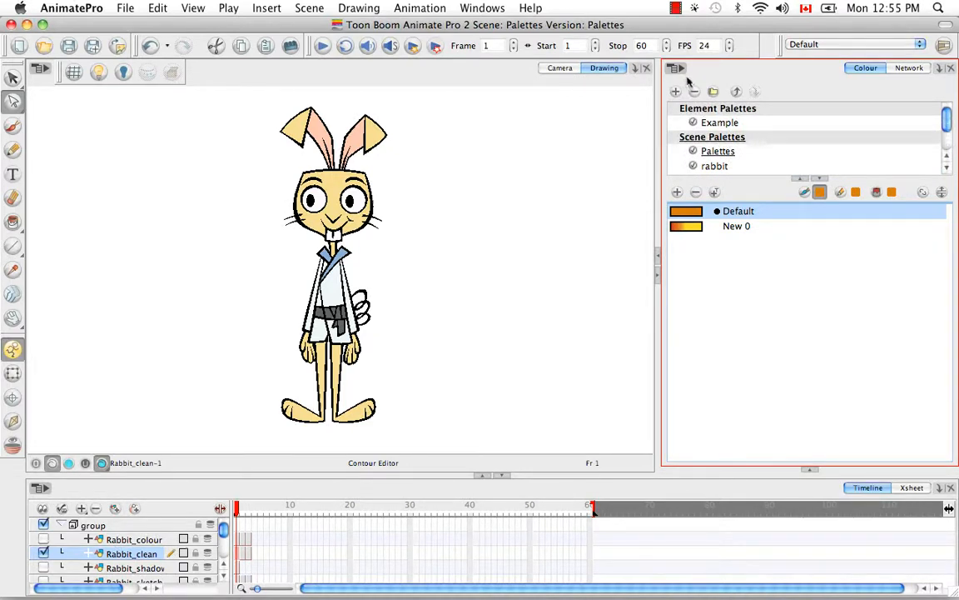
- Import LightAsAFeather.plt from palette-library and scroll through its colours
{"action": "left_click", "coordinate": [675, 69]}
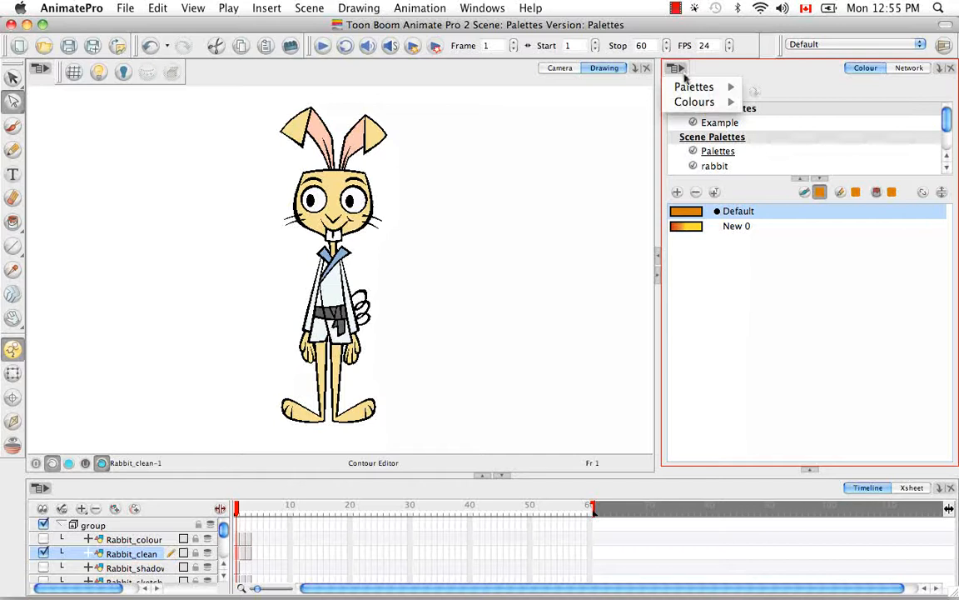
{"action": "left_click", "coordinate": [693, 87]}
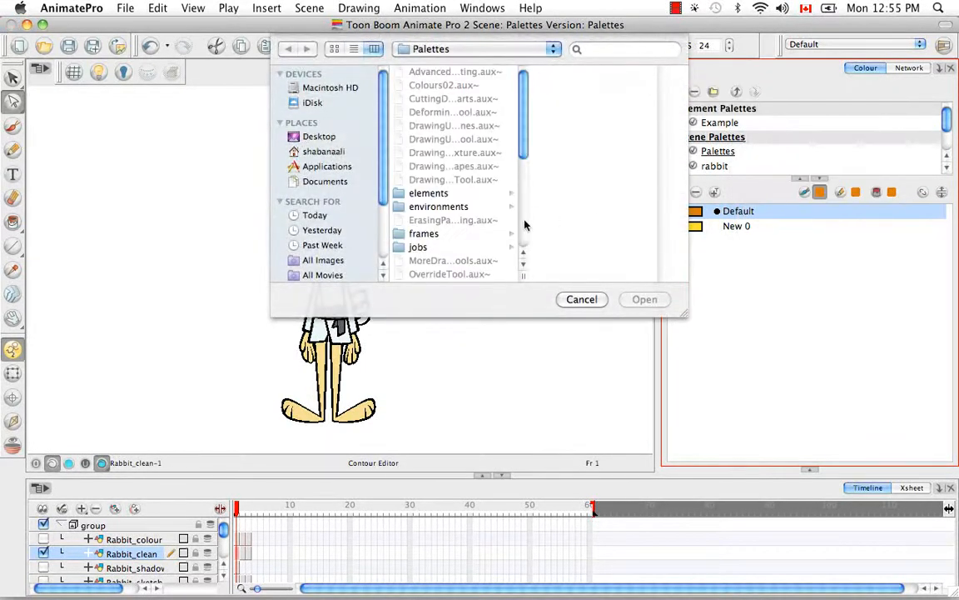
{"action": "left_click", "coordinate": [324, 151]}
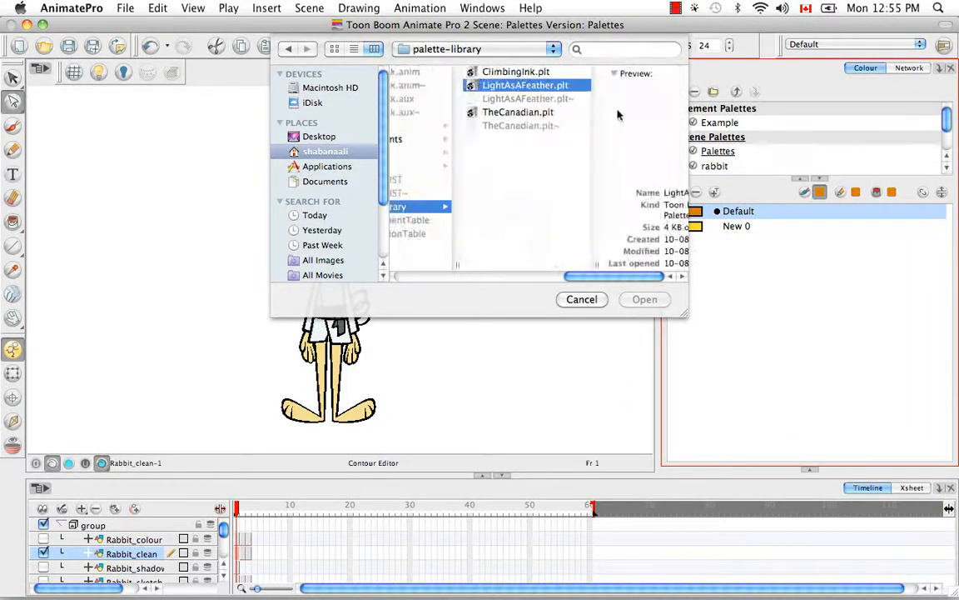
{"action": "left_click", "coordinate": [645, 299]}
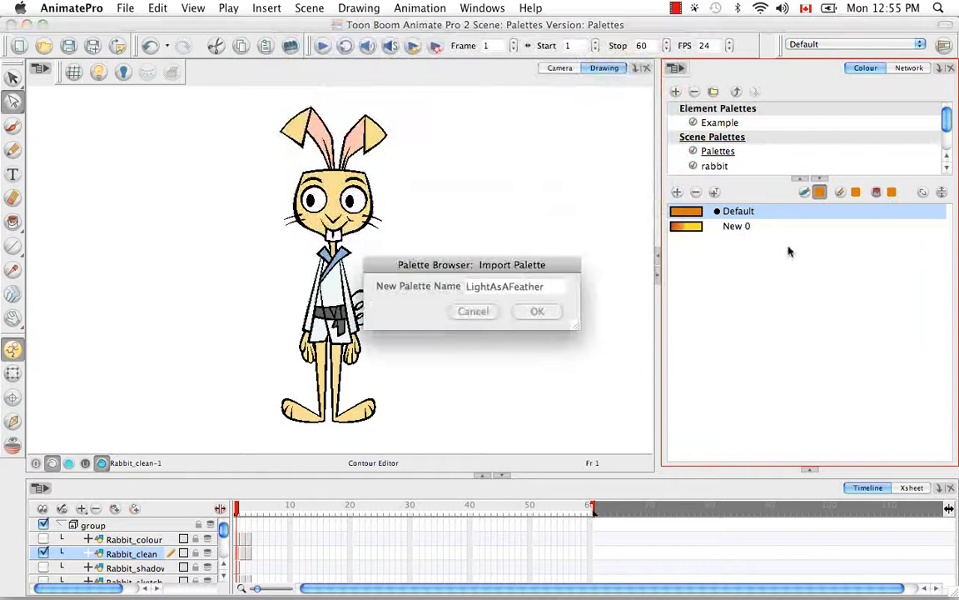
{"action": "left_click", "coordinate": [537, 310]}
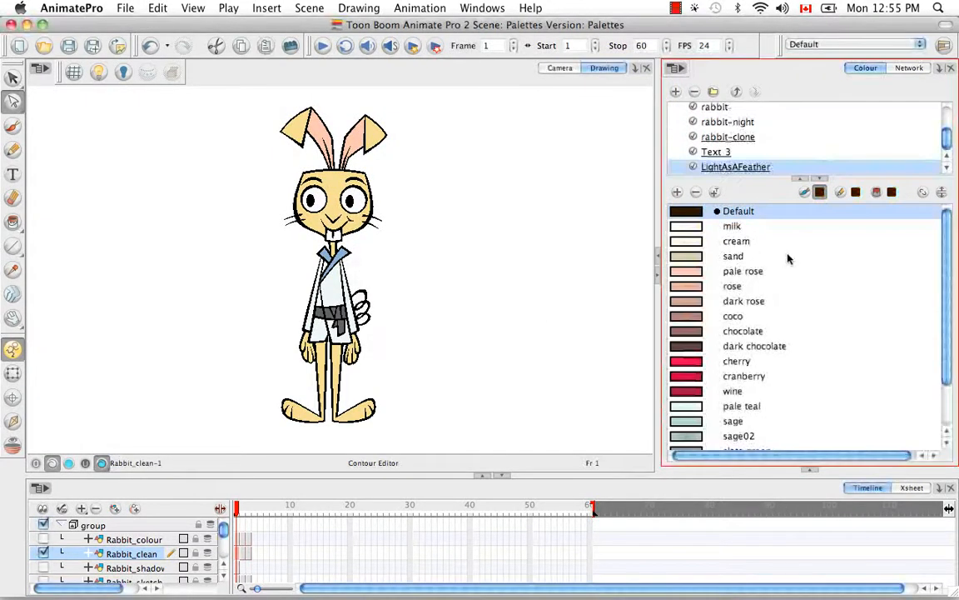
{"action": "scroll", "scroll_direction": "down", "scroll_amount": 3}
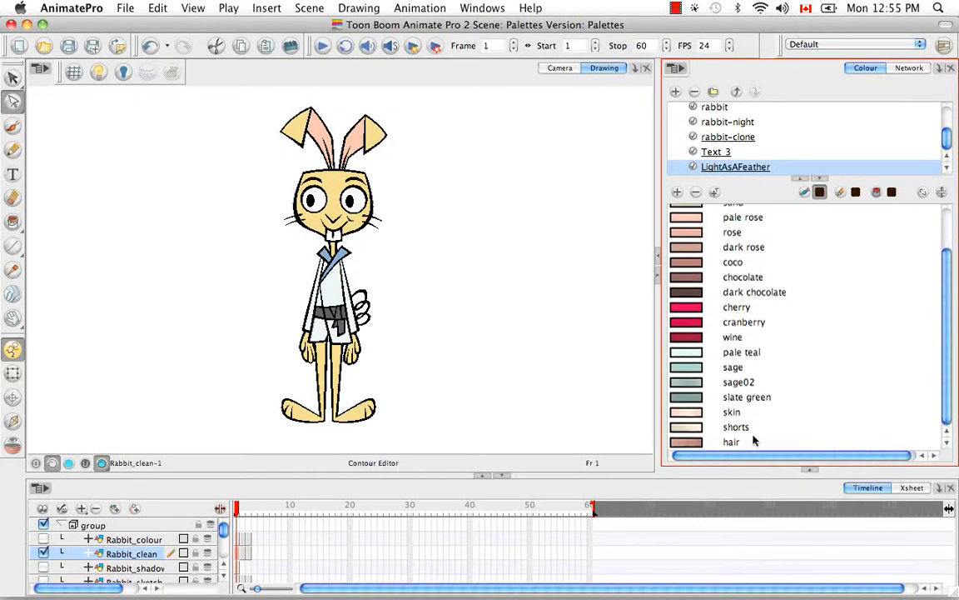
{"action": "scroll", "scroll_direction": "up", "scroll_amount": 3}
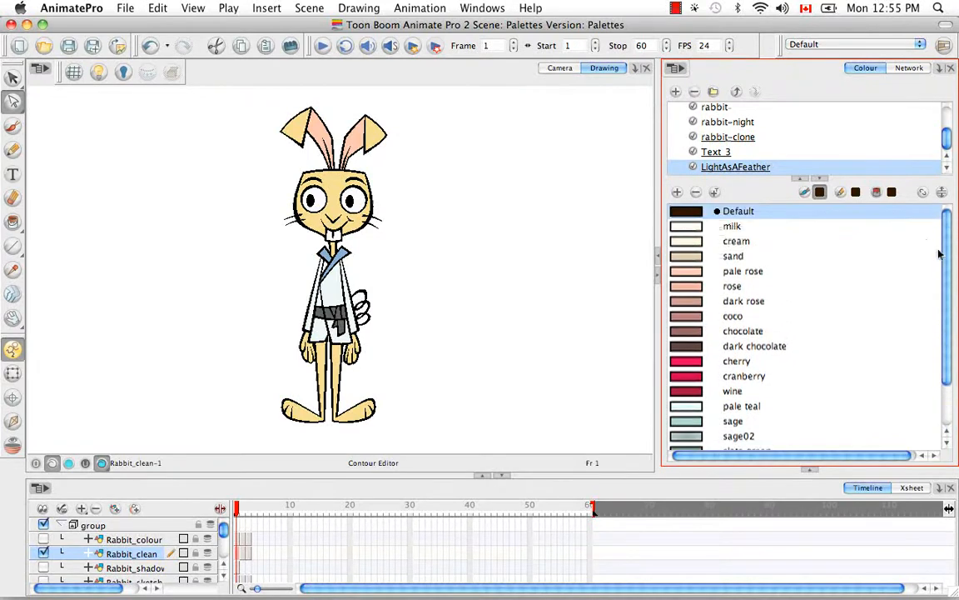
{"action": "mouse_move", "coordinate": [810, 168]}
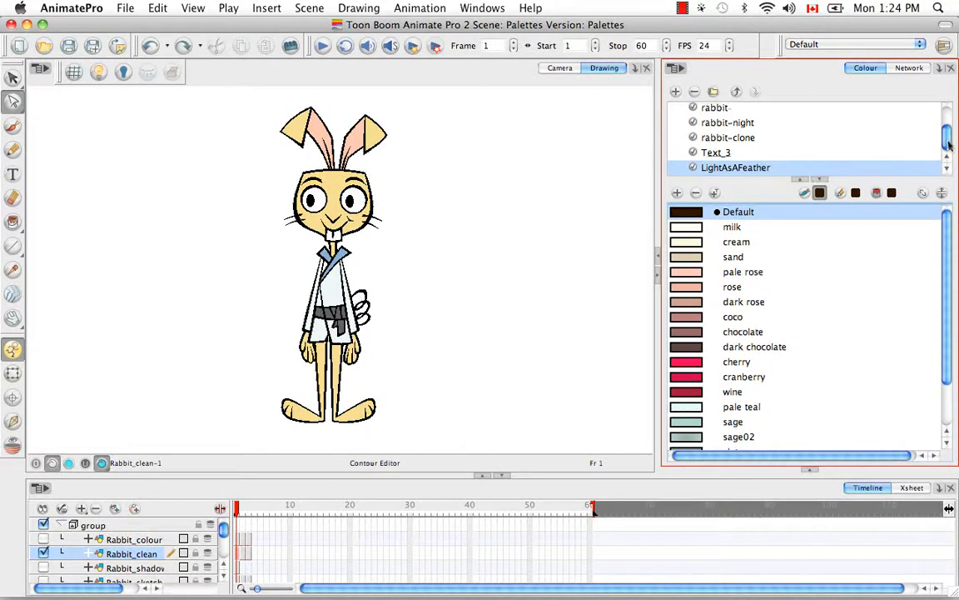
- Scroll the palette list to the top and select the Example element palette
{"action": "scroll", "scroll_direction": "up", "scroll_amount": 3}
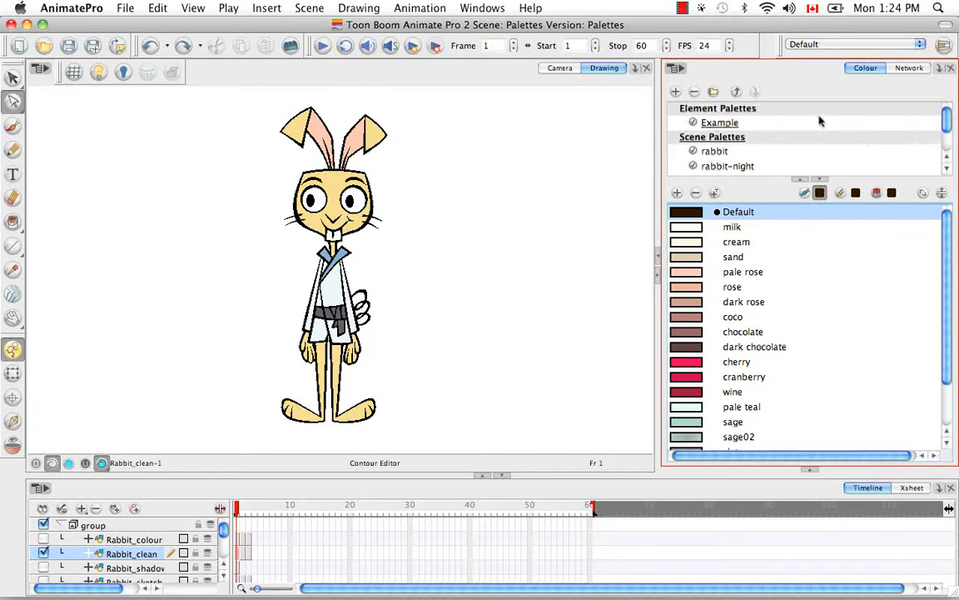
{"action": "left_click", "coordinate": [719, 123]}
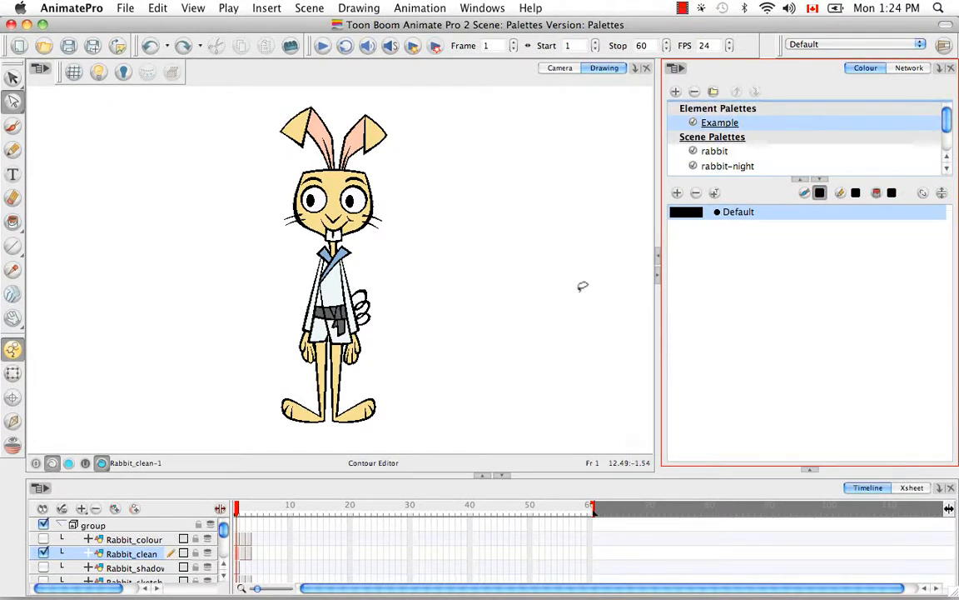
{"action": "mouse_move", "coordinate": [533, 337]}
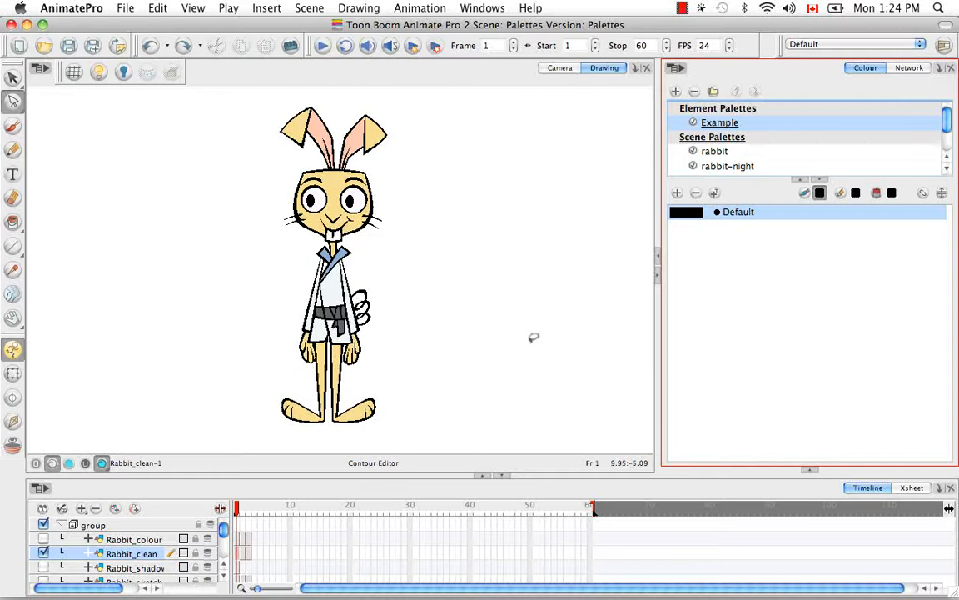
{"action": "left_click", "coordinate": [43, 539]}
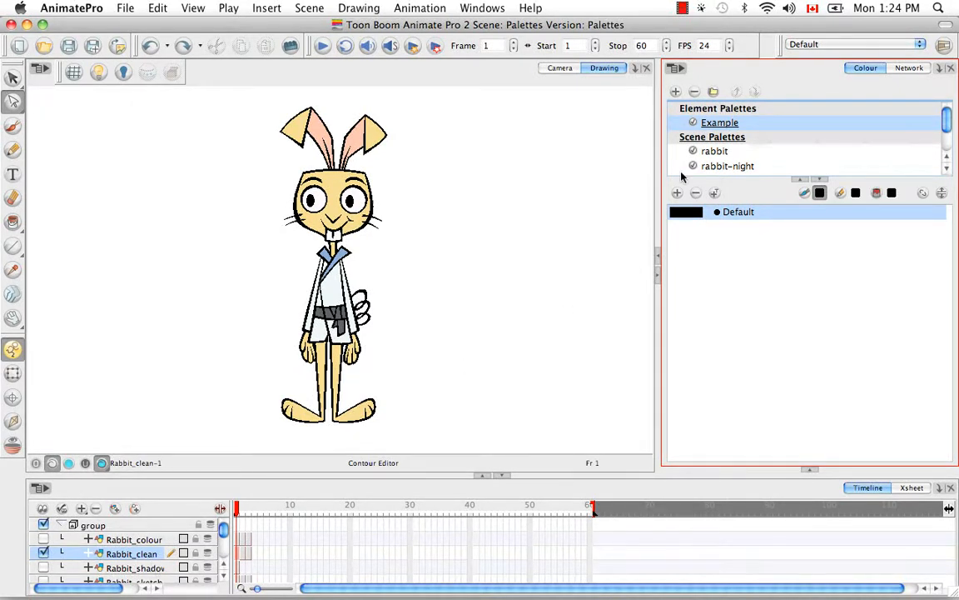
{"action": "left_click", "coordinate": [44, 539]}
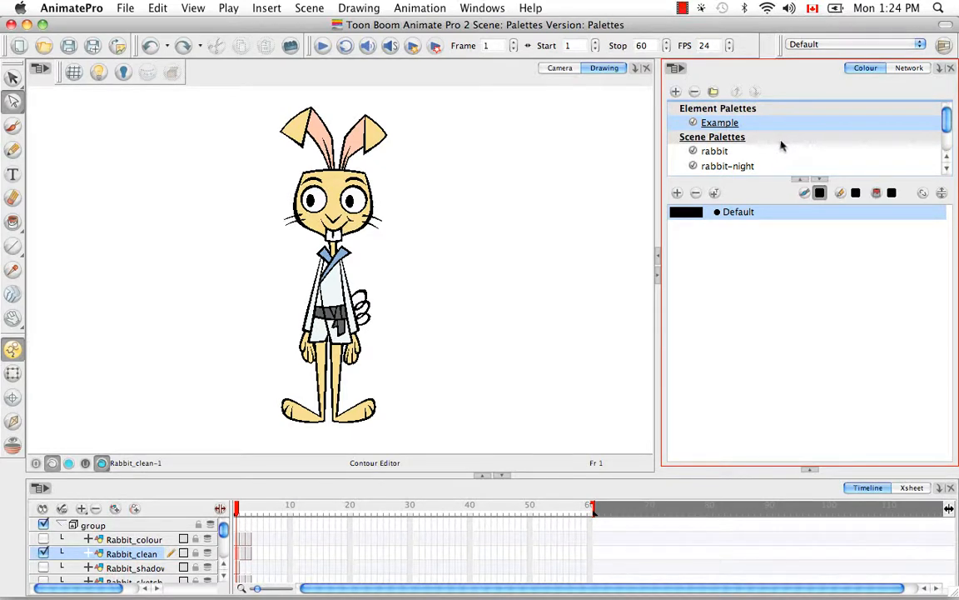
{"action": "mouse_move", "coordinate": [768, 136]}
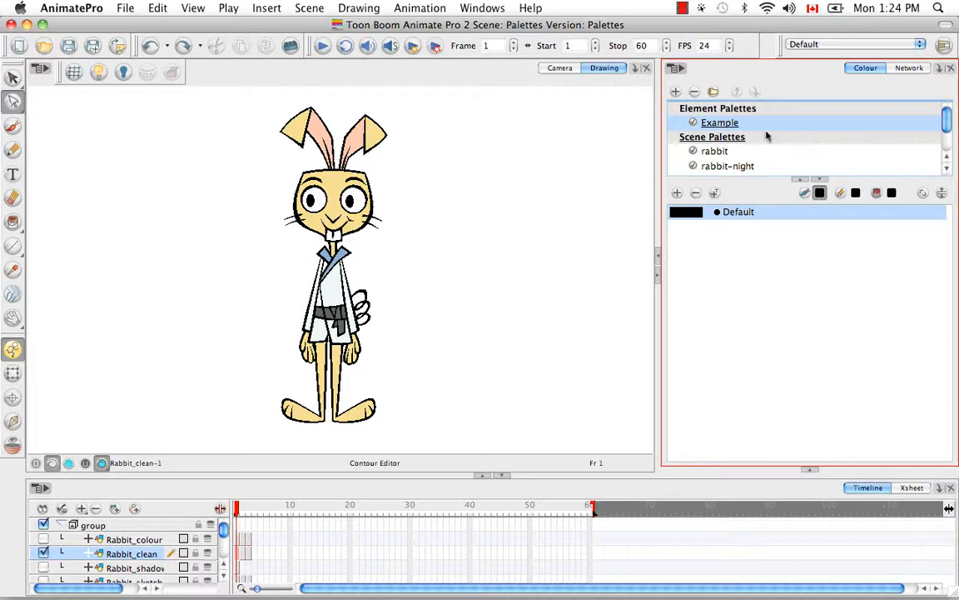
{"action": "mouse_move", "coordinate": [790, 129]}
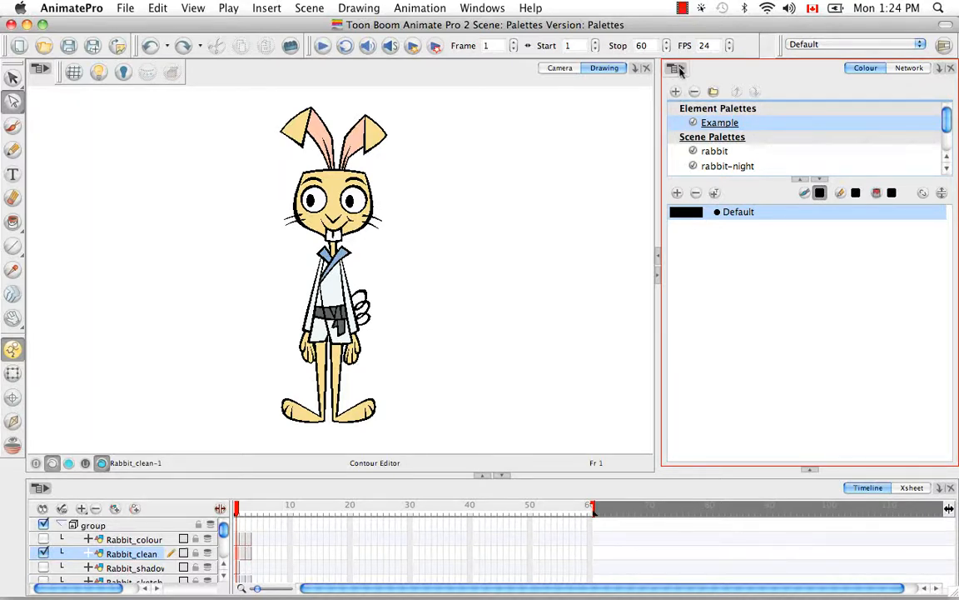
- In the Link Palette browser, choose Element > Rabbit_clean and select its Example palette
{"action": "left_click", "coordinate": [676, 68]}
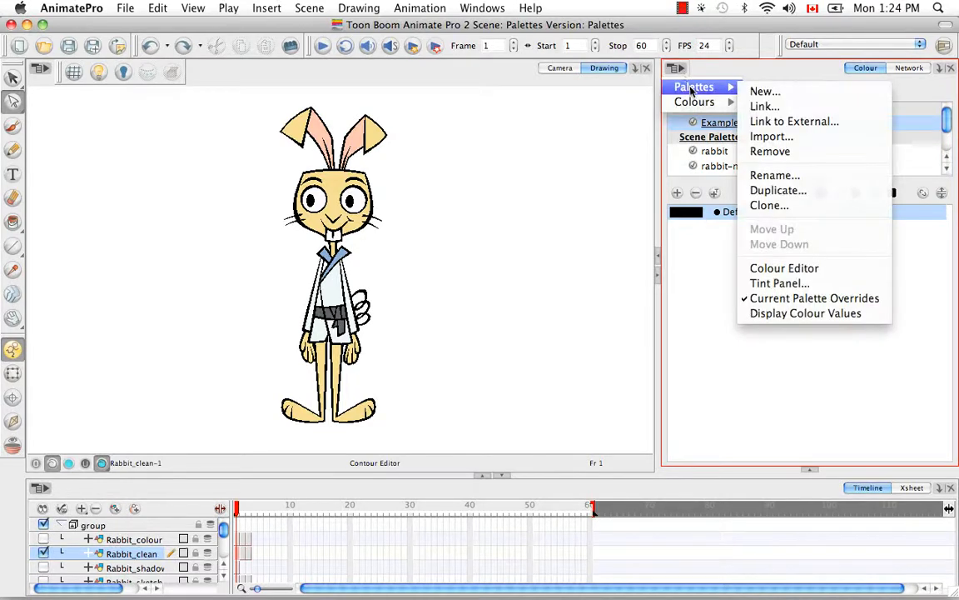
{"action": "left_click", "coordinate": [765, 106]}
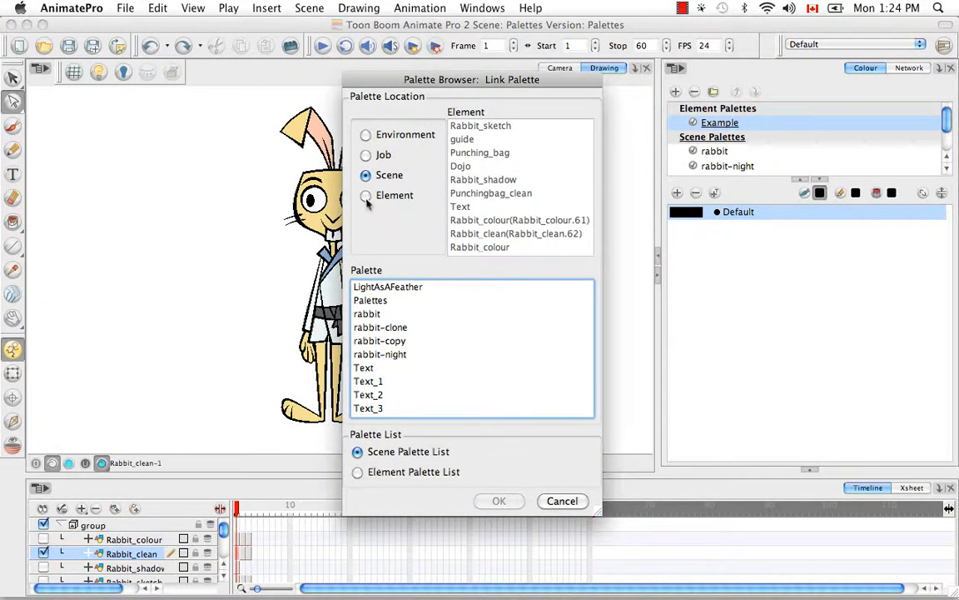
{"action": "left_click", "coordinate": [365, 195]}
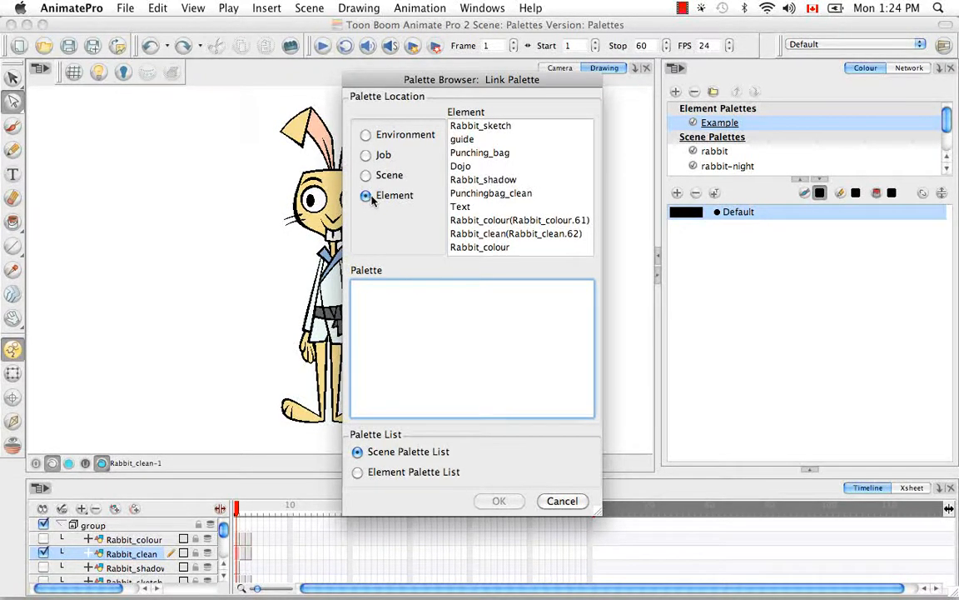
{"action": "mouse_move", "coordinate": [504, 163]}
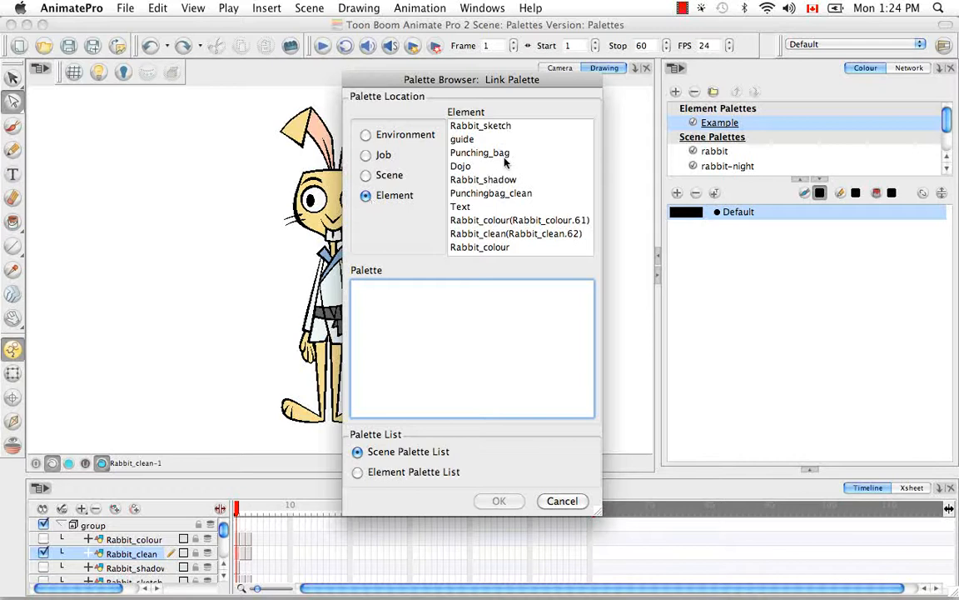
{"action": "left_click", "coordinate": [517, 234]}
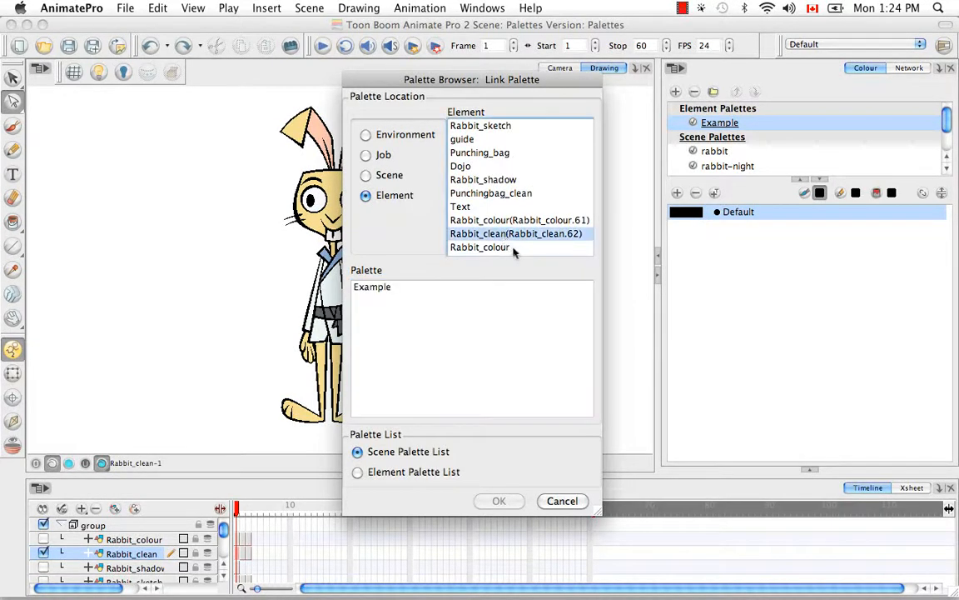
{"action": "mouse_move", "coordinate": [396, 327]}
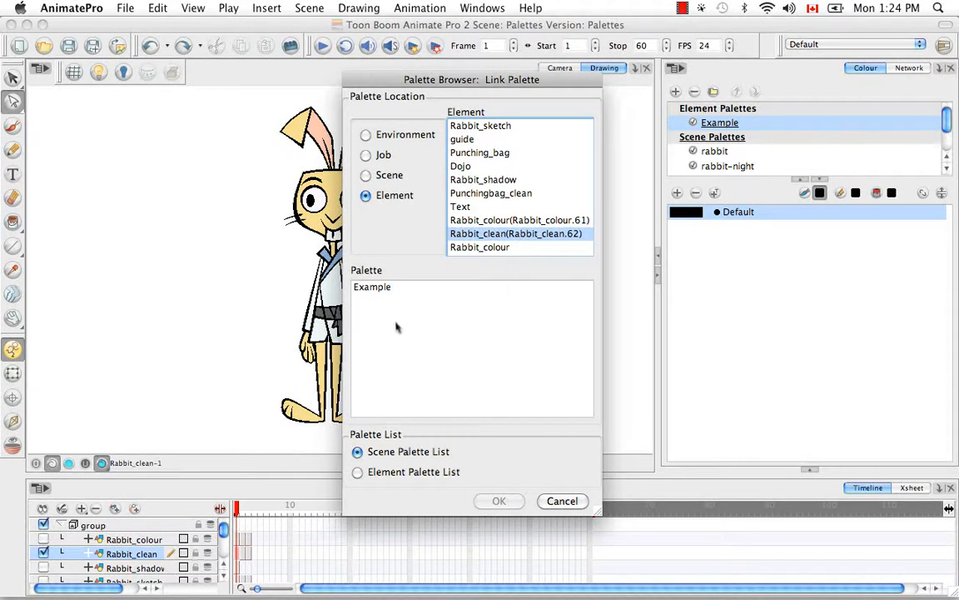
{"action": "left_click", "coordinate": [372, 286]}
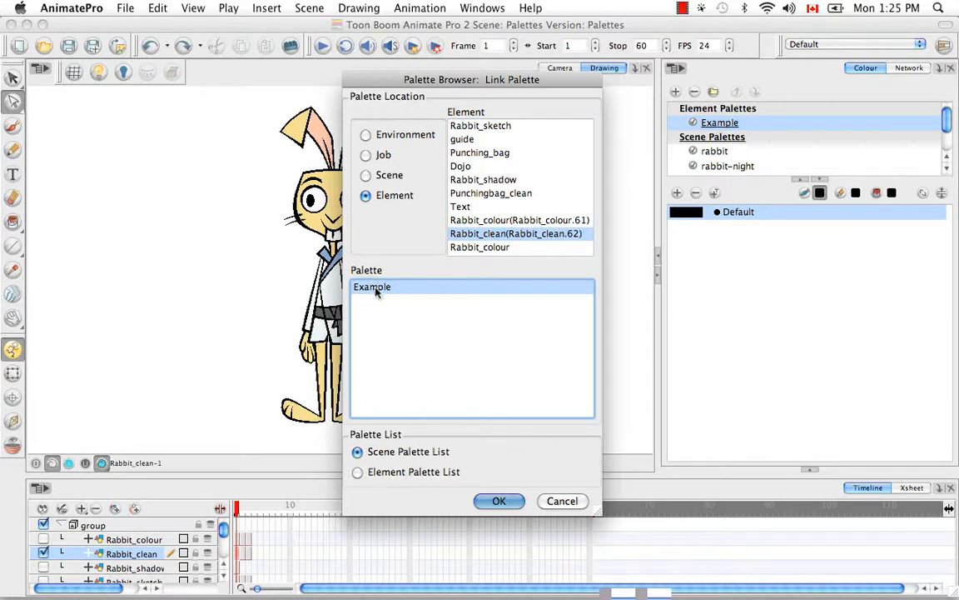
{"action": "mouse_move", "coordinate": [375, 310]}
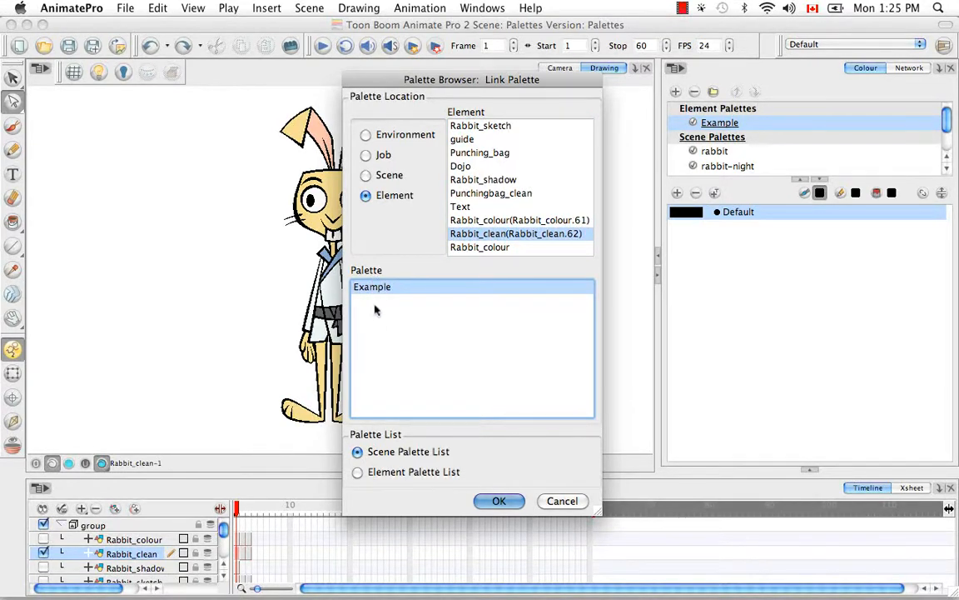
{"action": "mouse_move", "coordinate": [411, 237]}
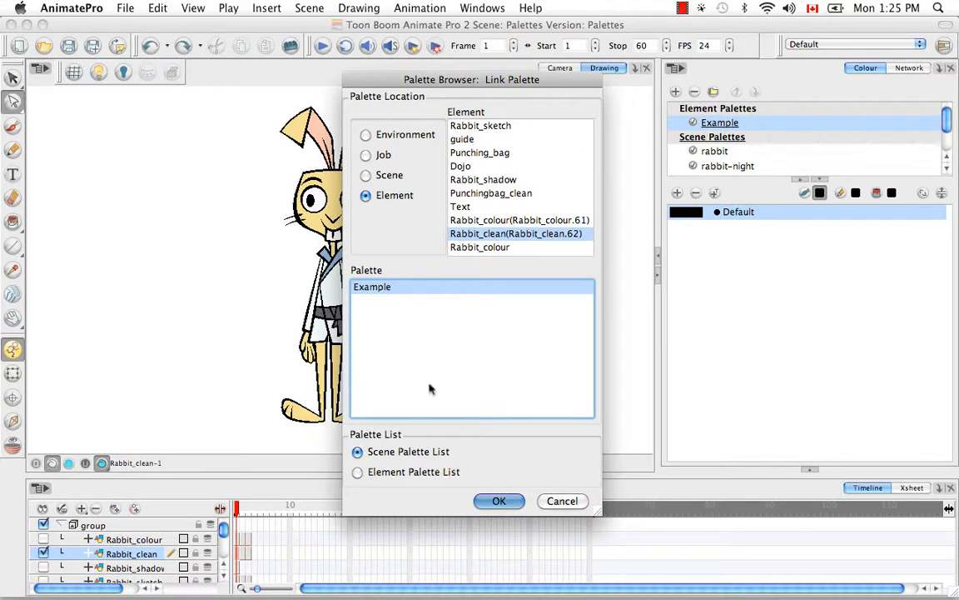
{"action": "mouse_move", "coordinate": [426, 472]}
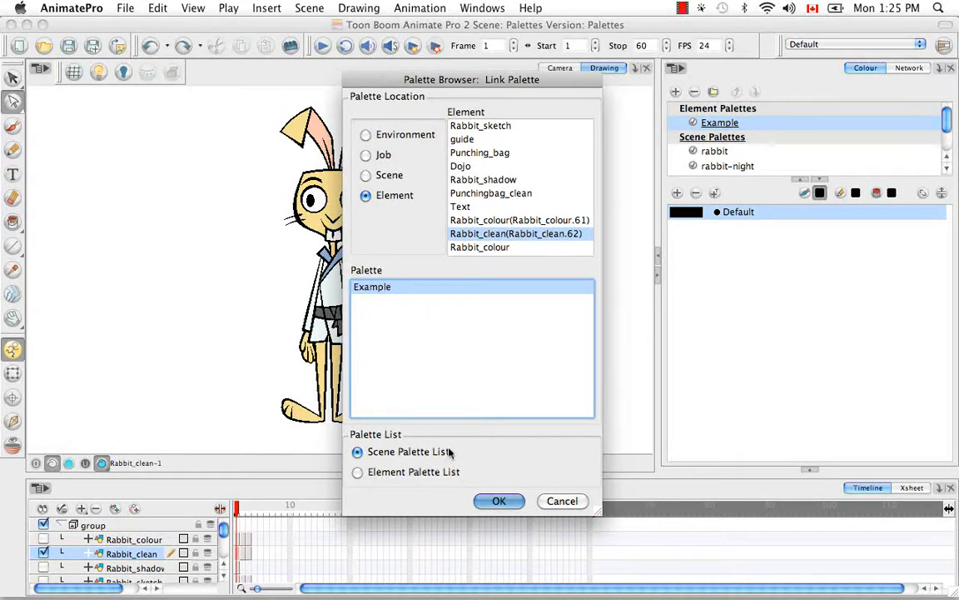
{"action": "mouse_move", "coordinate": [380, 447]}
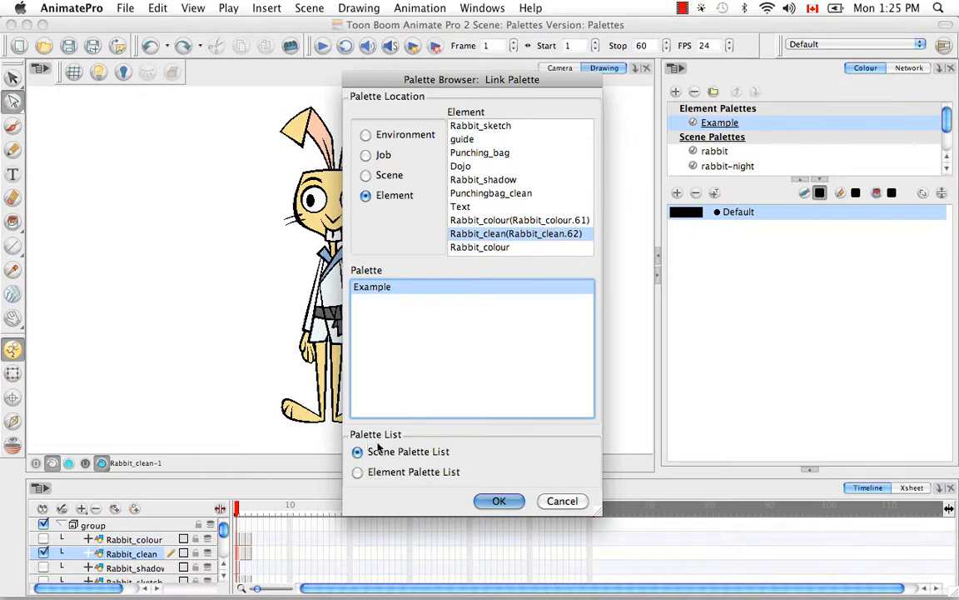
{"action": "mouse_move", "coordinate": [479, 458]}
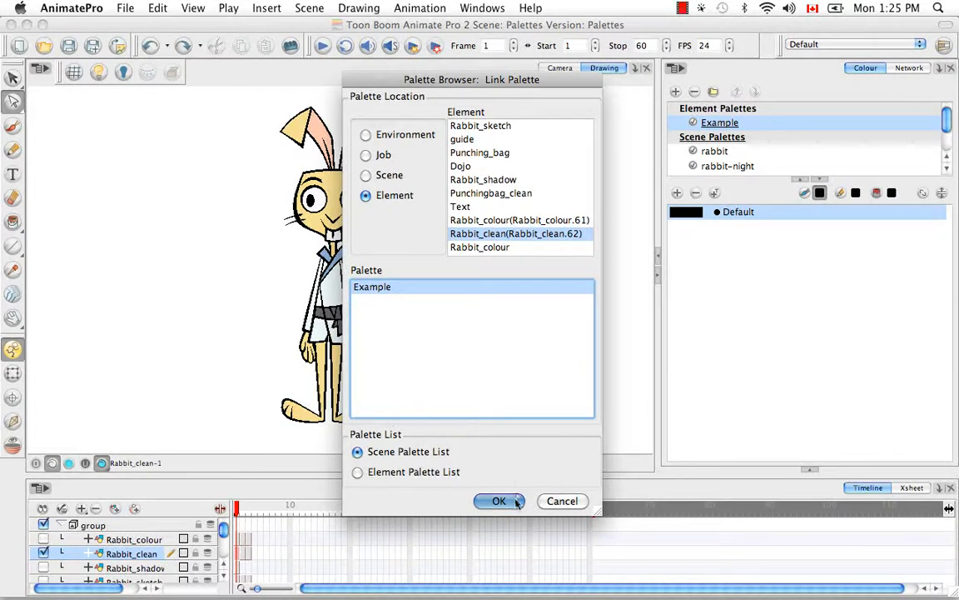
- Confirm linking Example into the scene palettes and check it in the palette list
{"action": "left_click", "coordinate": [499, 500]}
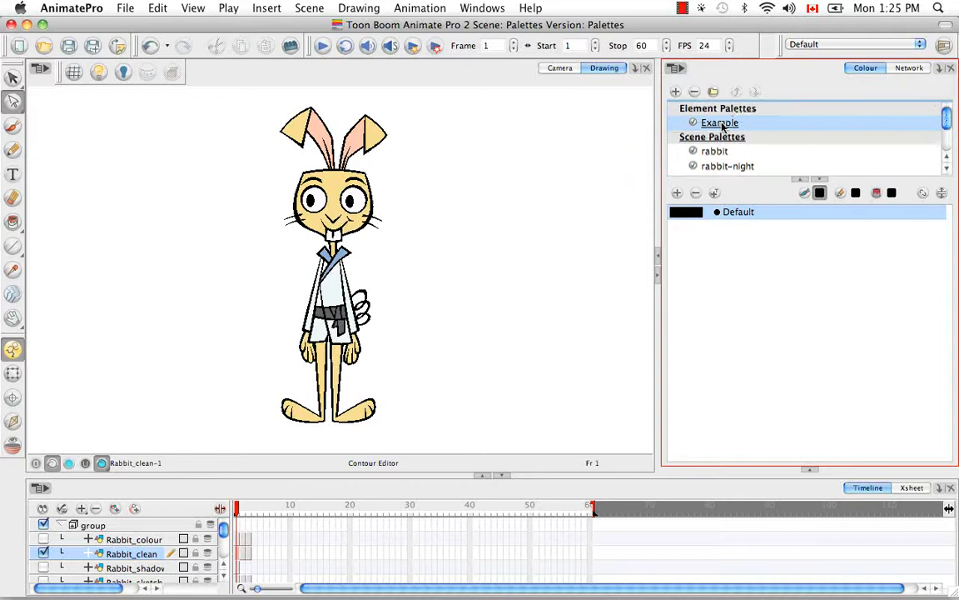
{"action": "left_click", "coordinate": [714, 151]}
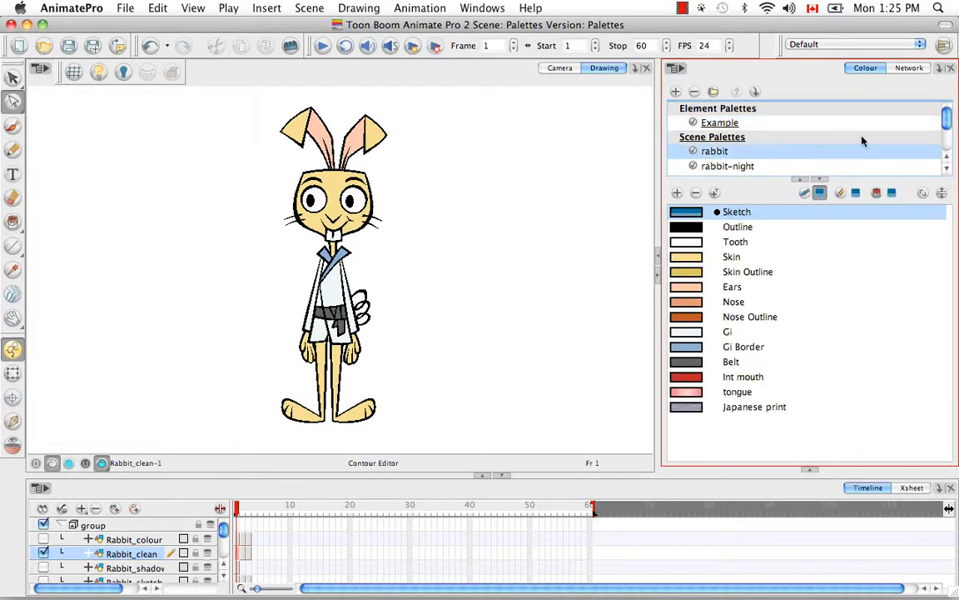
{"action": "left_click", "coordinate": [719, 168]}
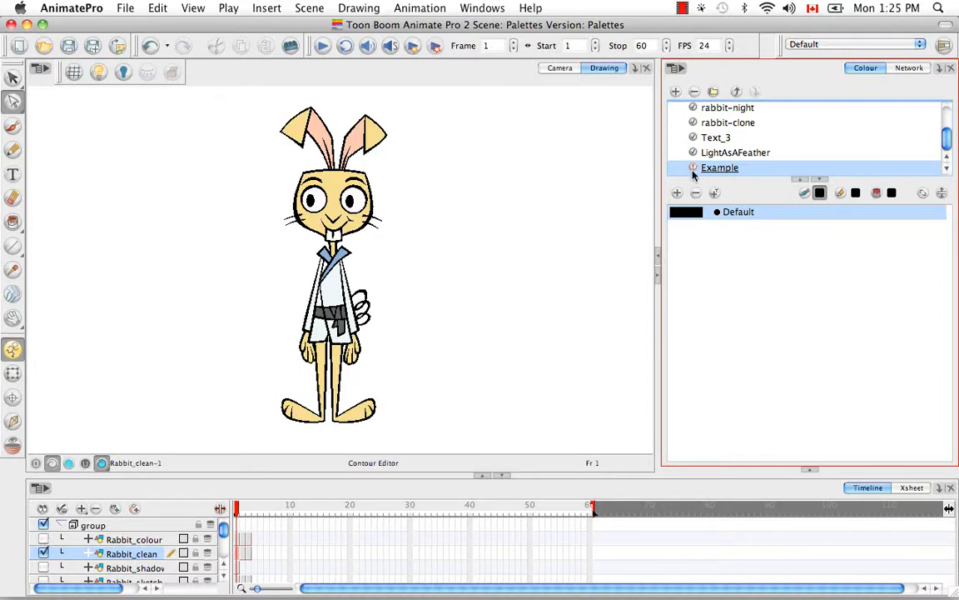
{"action": "mouse_move", "coordinate": [753, 175]}
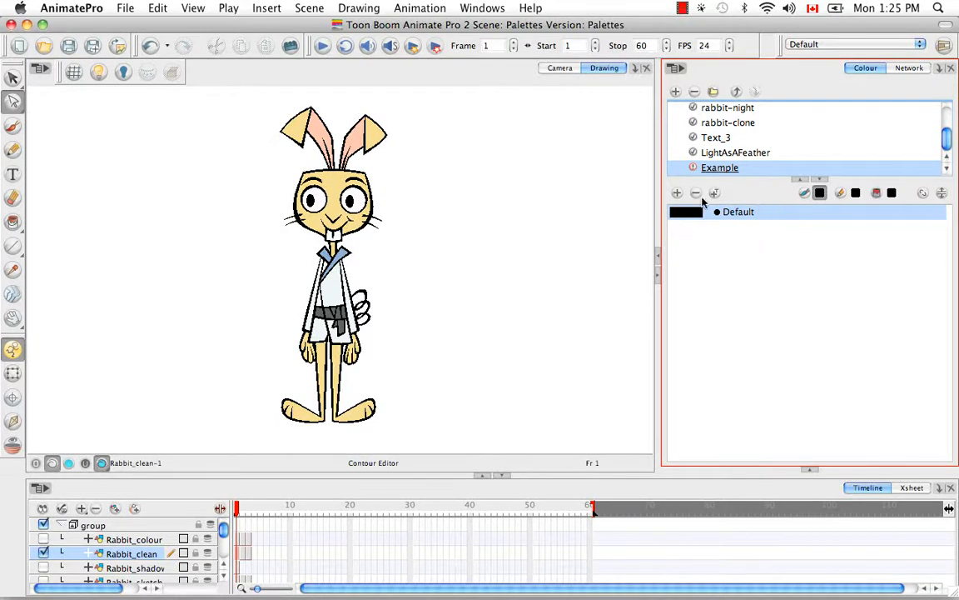
{"action": "mouse_move", "coordinate": [799, 225]}
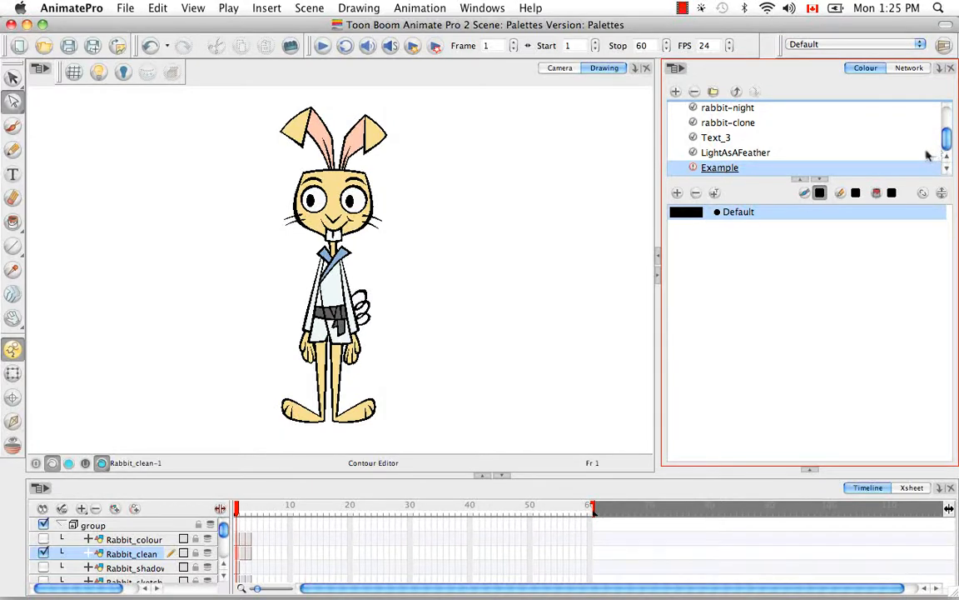
{"action": "mouse_move", "coordinate": [927, 150]}
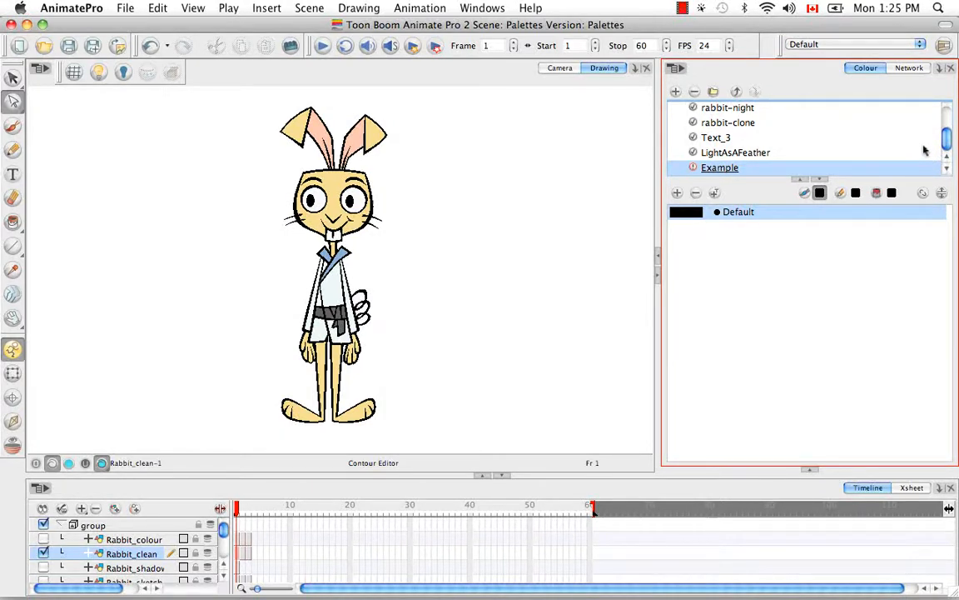
{"action": "mouse_move", "coordinate": [882, 153]}
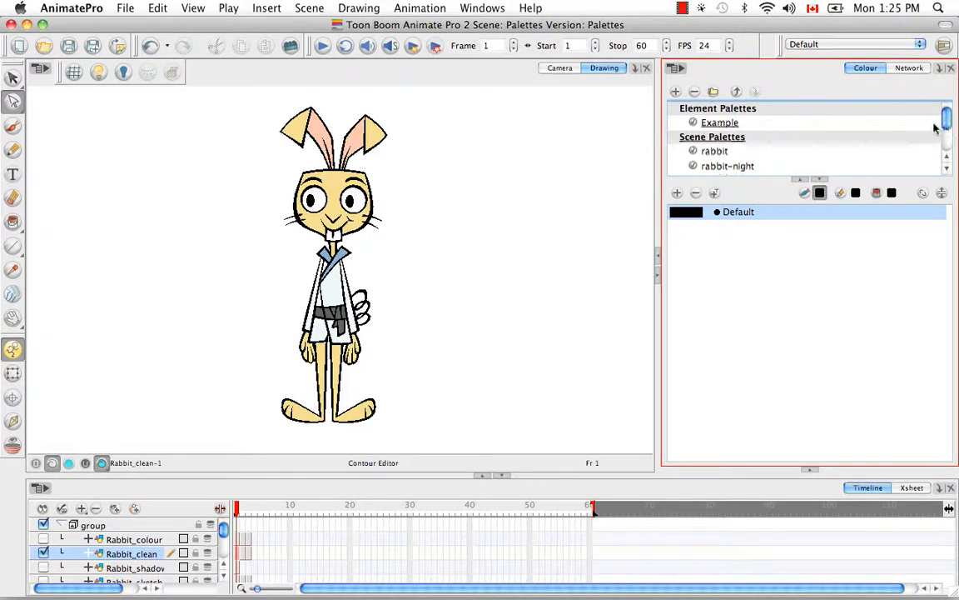
{"action": "mouse_move", "coordinate": [770, 166]}
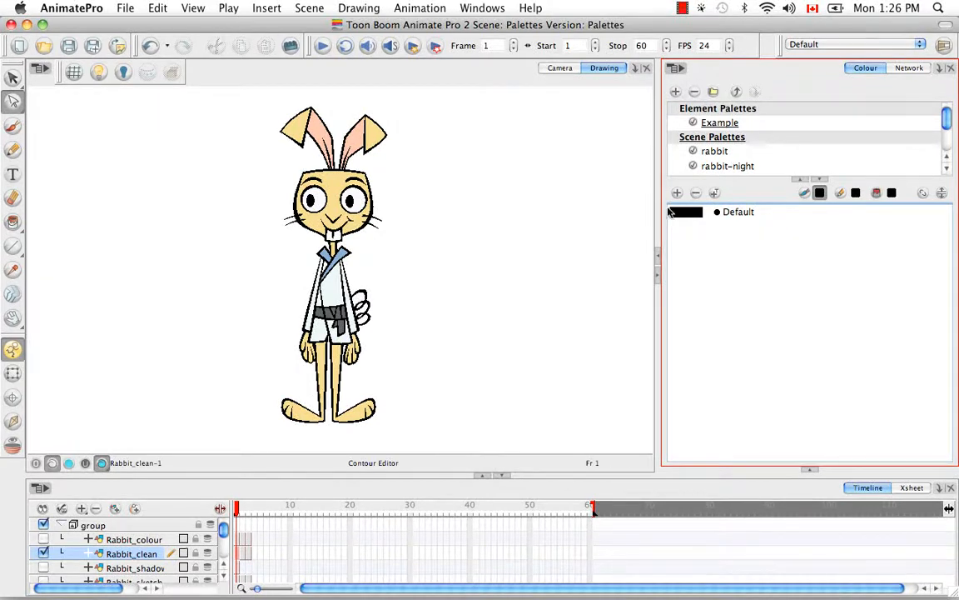
{"action": "mouse_move", "coordinate": [756, 236]}
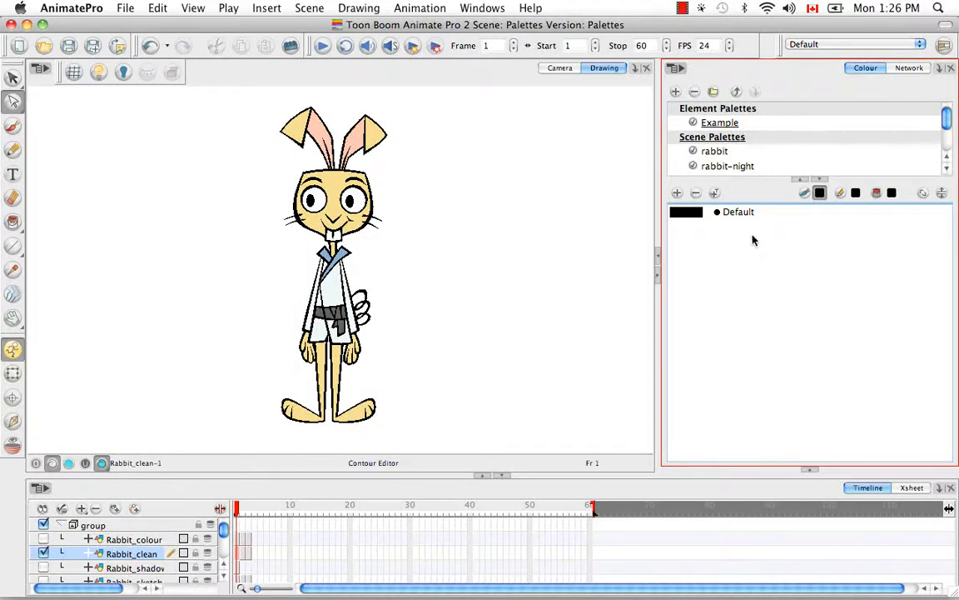
{"action": "mouse_move", "coordinate": [748, 262]}
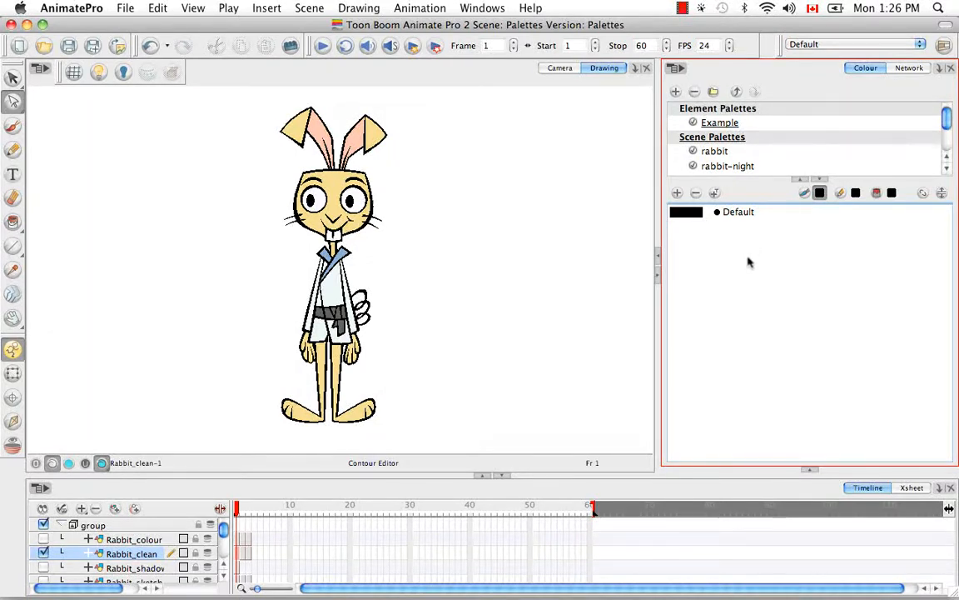
{"action": "mouse_move", "coordinate": [727, 272]}
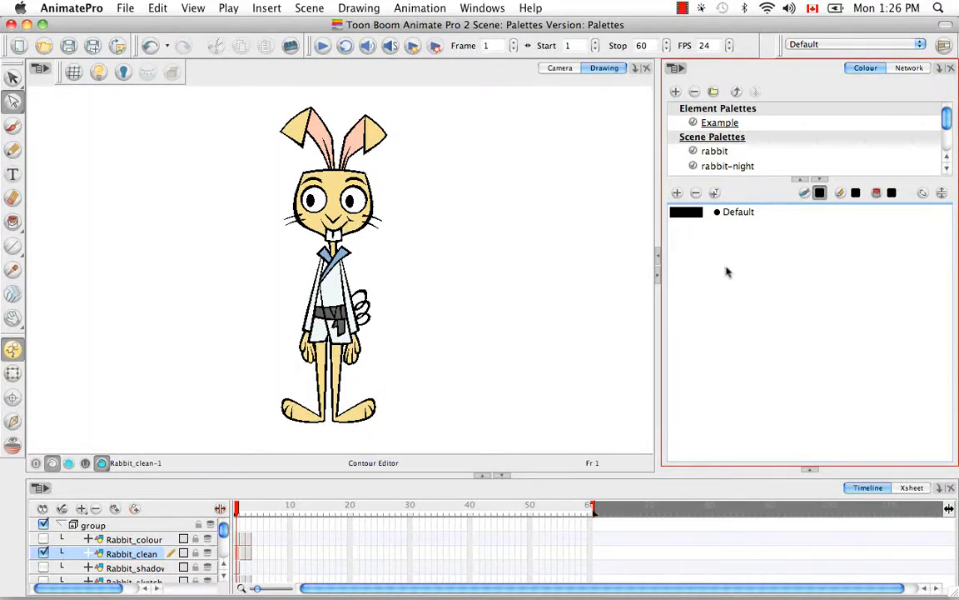
{"action": "mouse_move", "coordinate": [723, 279]}
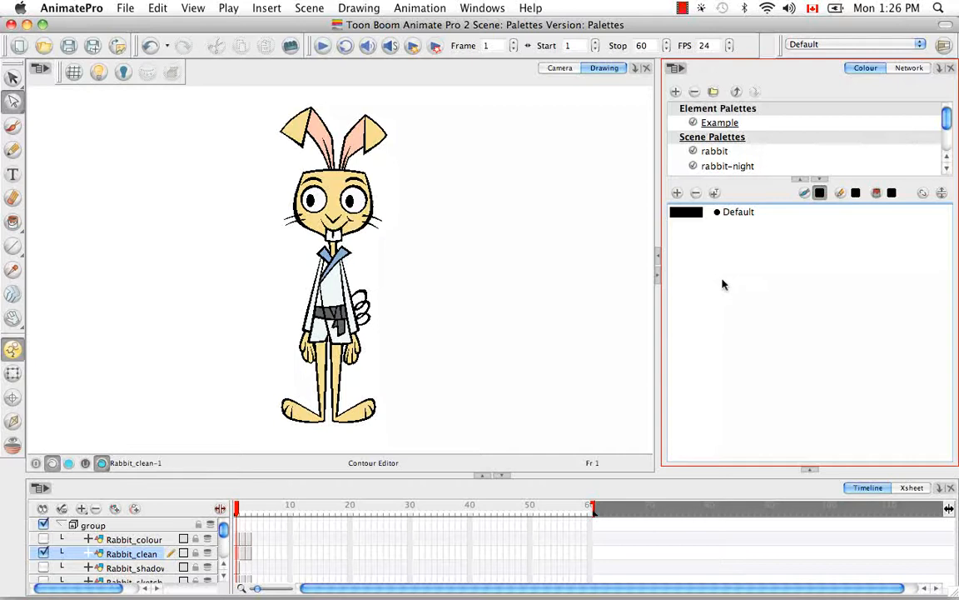
{"action": "mouse_move", "coordinate": [700, 296]}
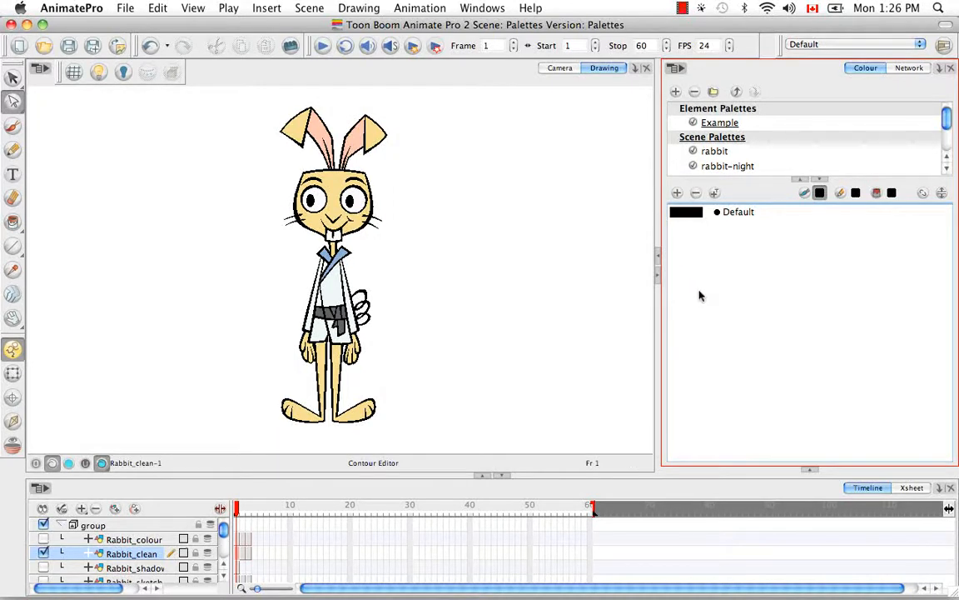
{"action": "mouse_move", "coordinate": [562, 210]}
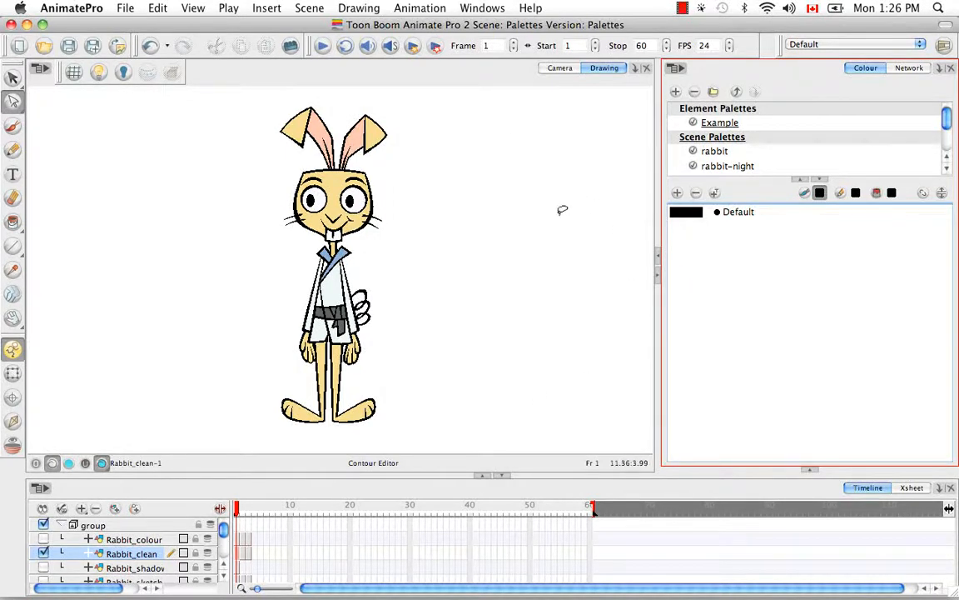
{"action": "mouse_move", "coordinate": [569, 235]}
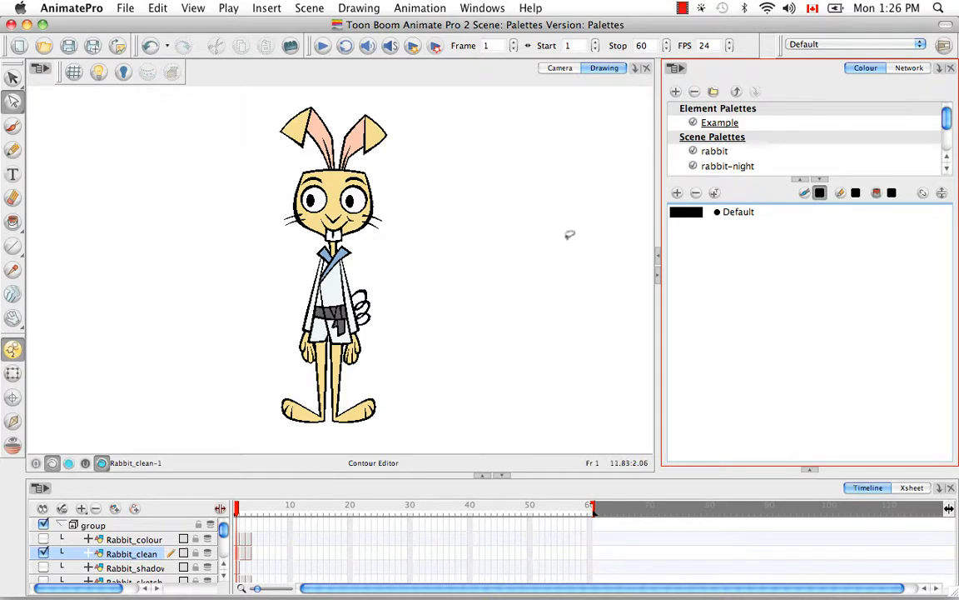
{"action": "mouse_move", "coordinate": [558, 258]}
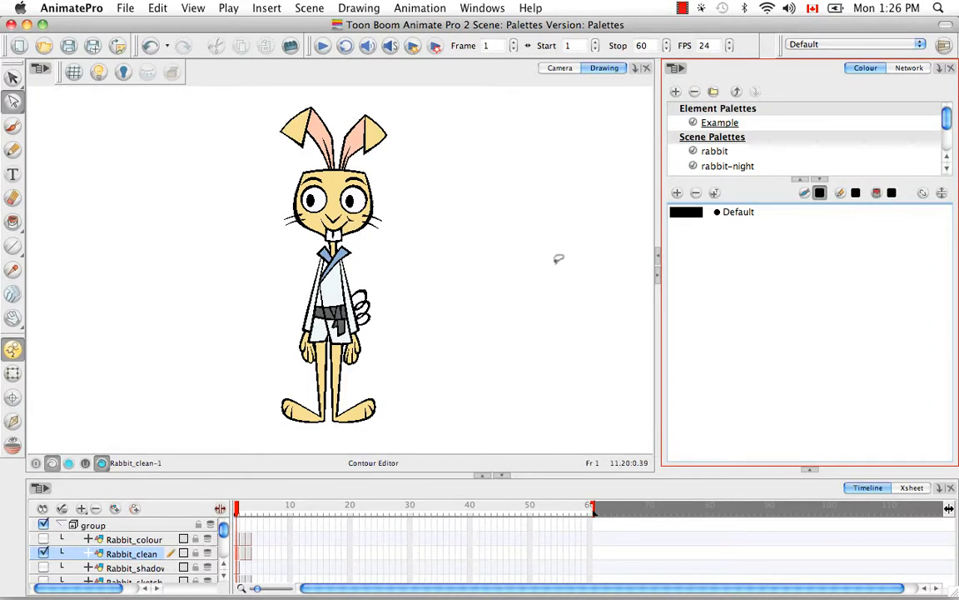
{"action": "mouse_move", "coordinate": [560, 259]}
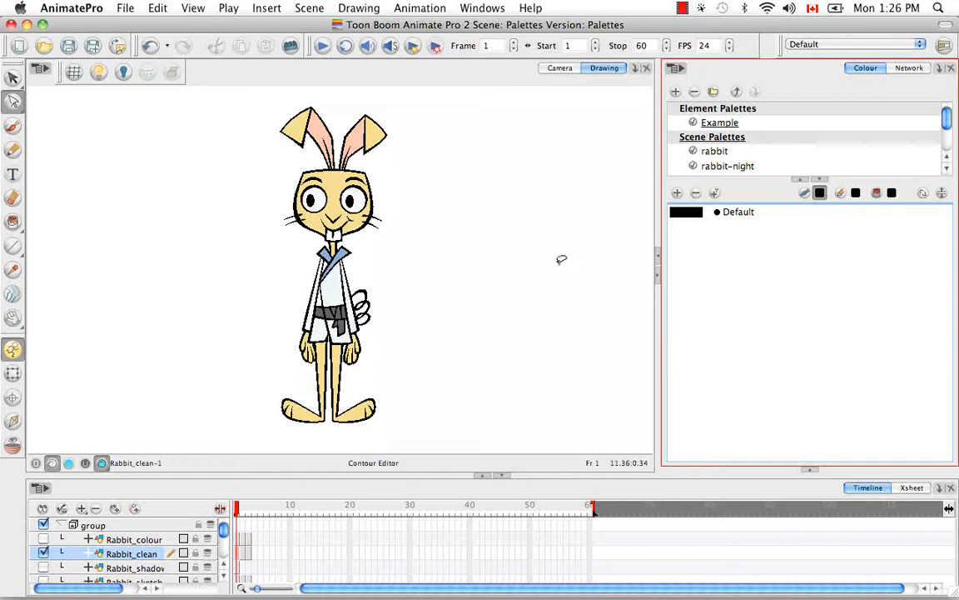
{"action": "mouse_move", "coordinate": [558, 264]}
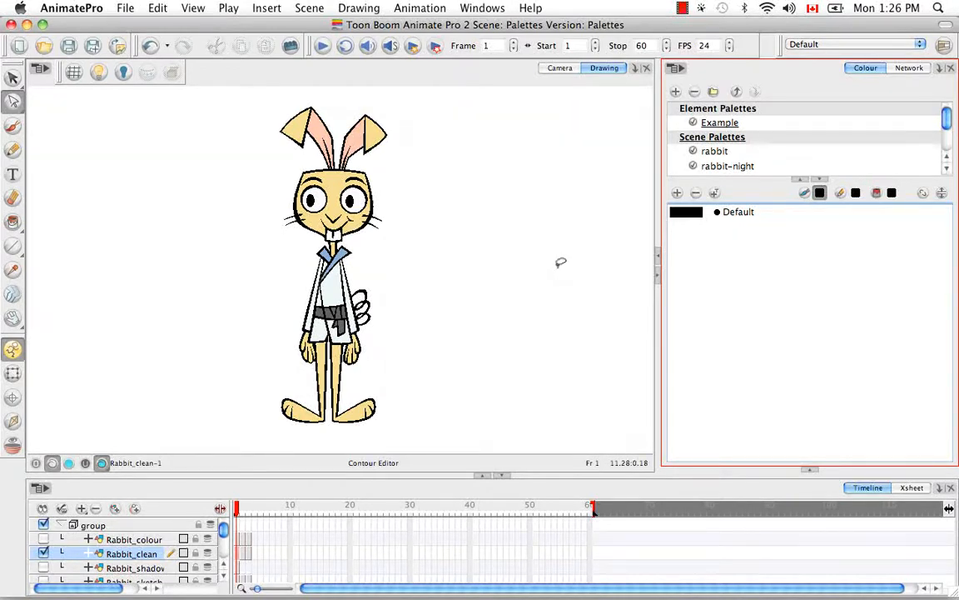
{"action": "mouse_move", "coordinate": [788, 255]}
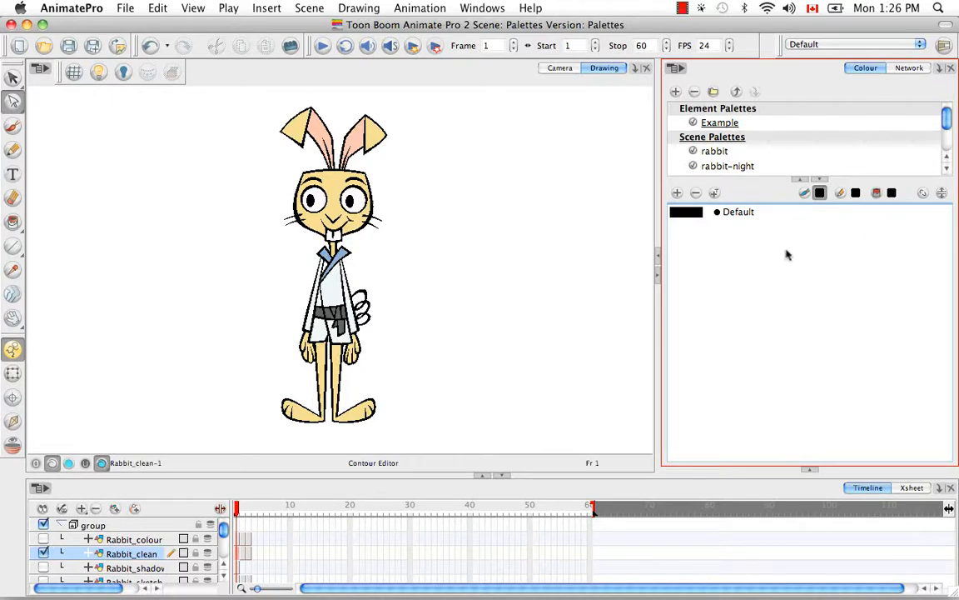
{"action": "mouse_move", "coordinate": [743, 293]}
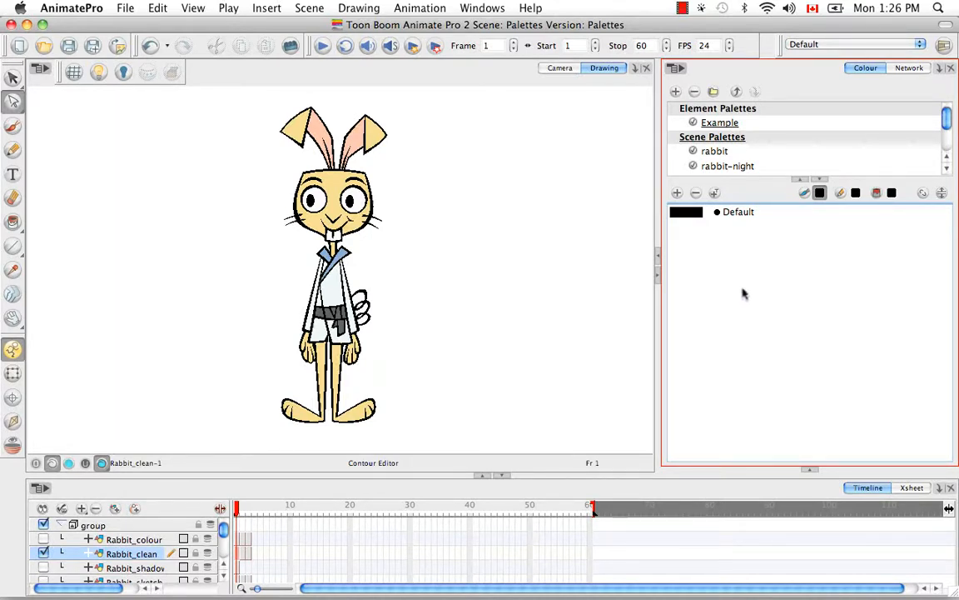
{"action": "mouse_move", "coordinate": [748, 254]}
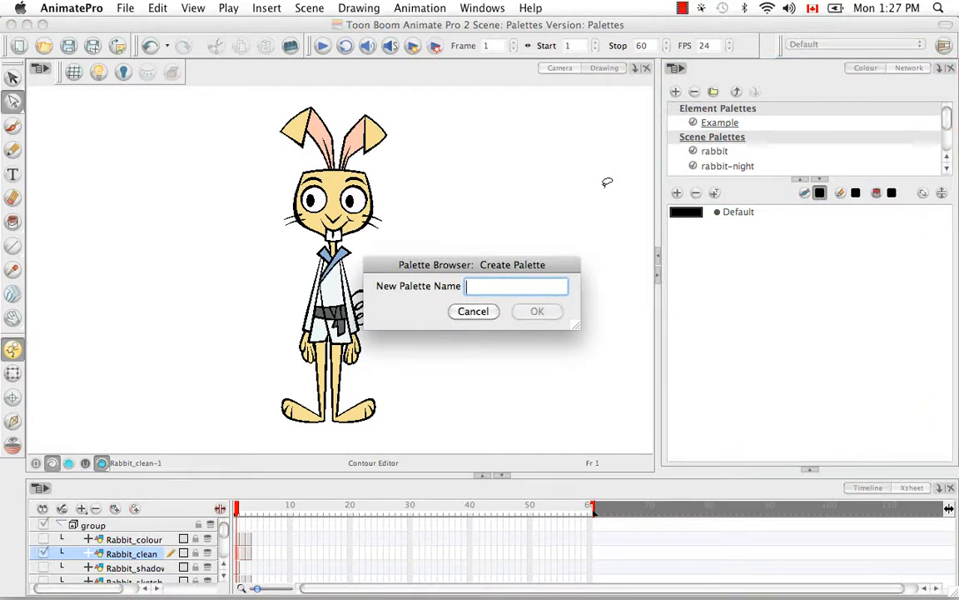
- Name the new scene palette Master_Rabbit and confirm its creation
{"action": "type", "text": "Mas"}
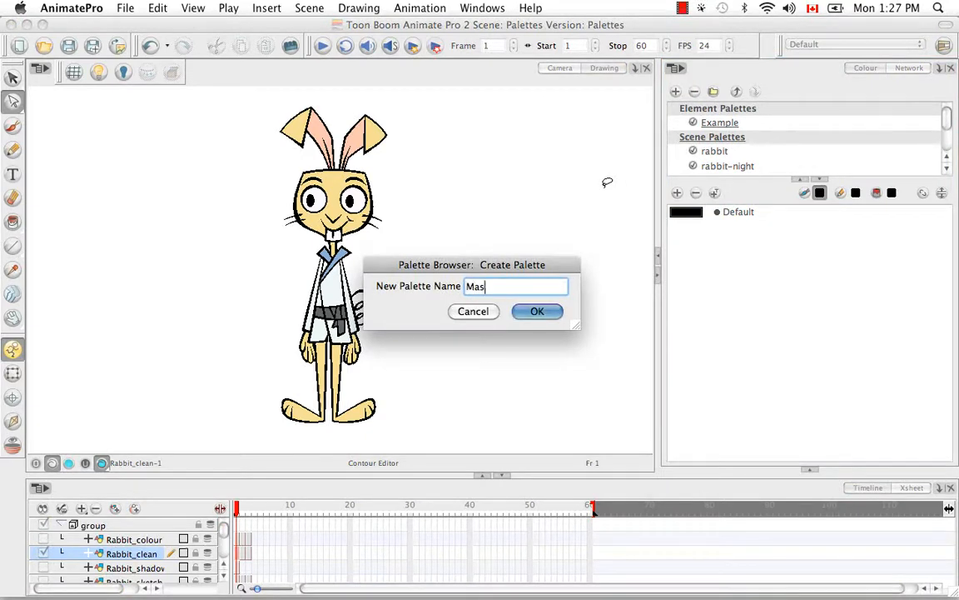
{"action": "type", "text": "ter_Rab"}
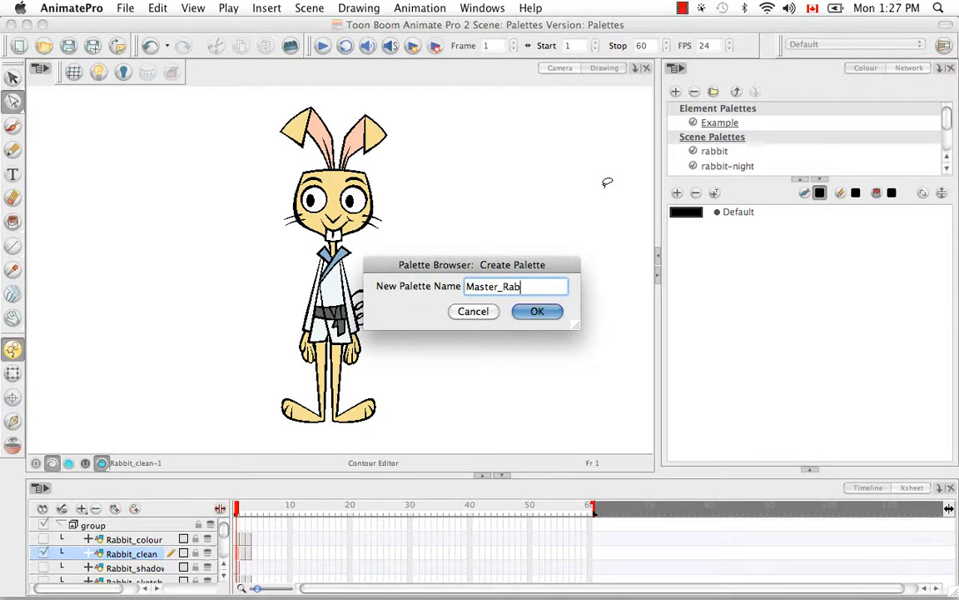
{"action": "type", "text": "bit"}
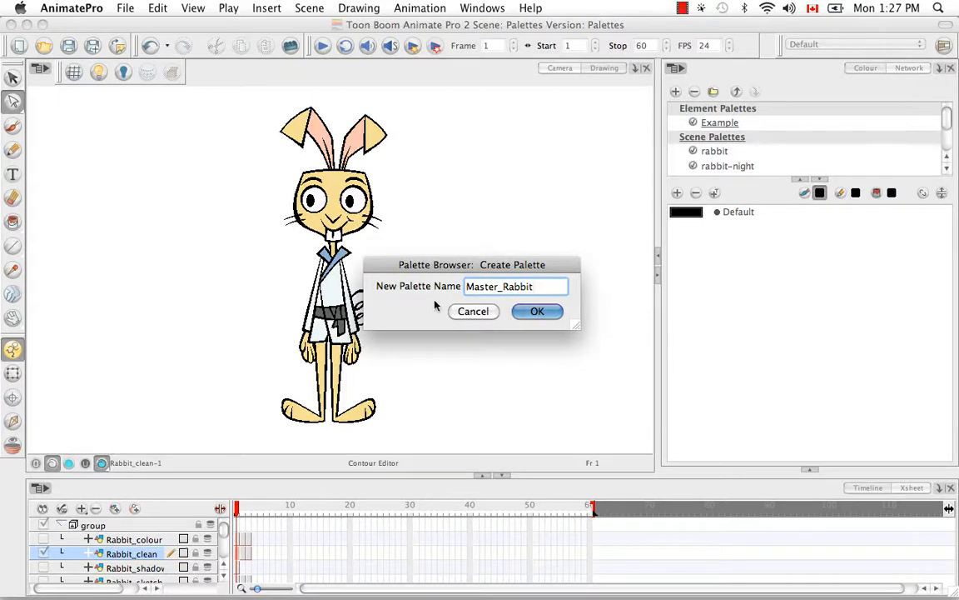
{"action": "left_click", "coordinate": [537, 311]}
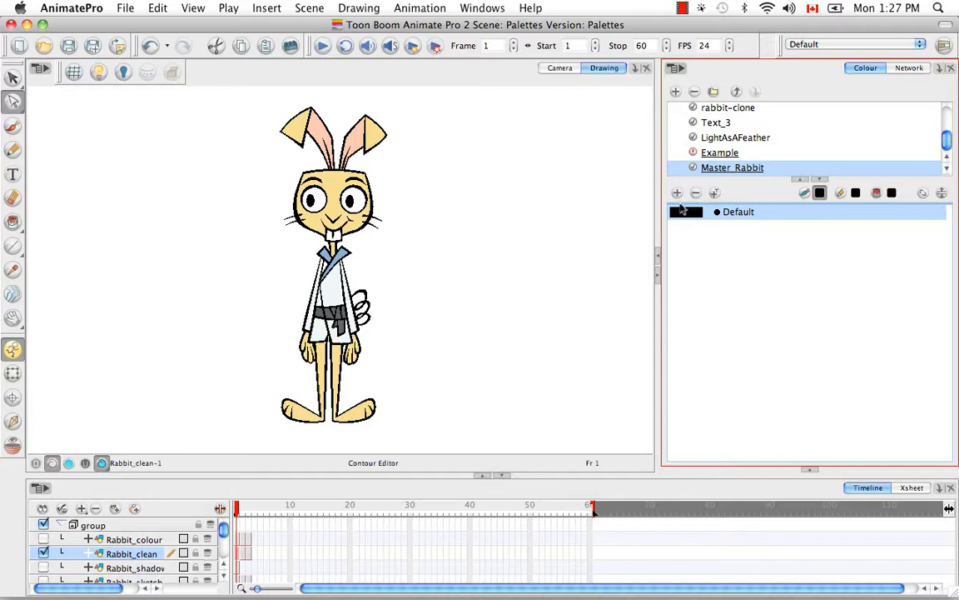
- Give Master_Rabbit pale yellow skin, ears, light blue gi and grey belt colours
{"action": "double_click", "coordinate": [687, 212]}
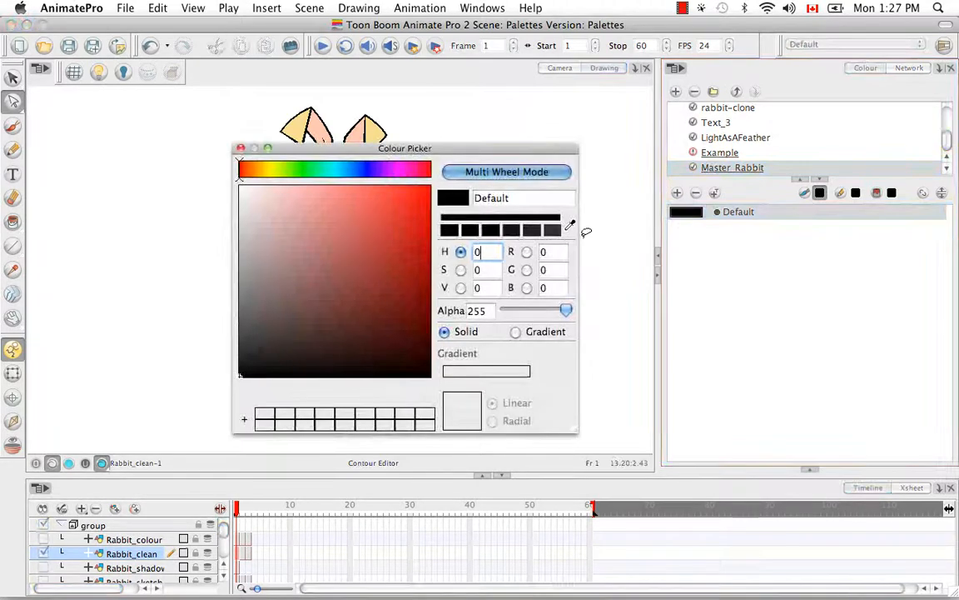
{"action": "left_click_drag", "start_coordinate": [242, 170], "coordinate": [265, 169]}
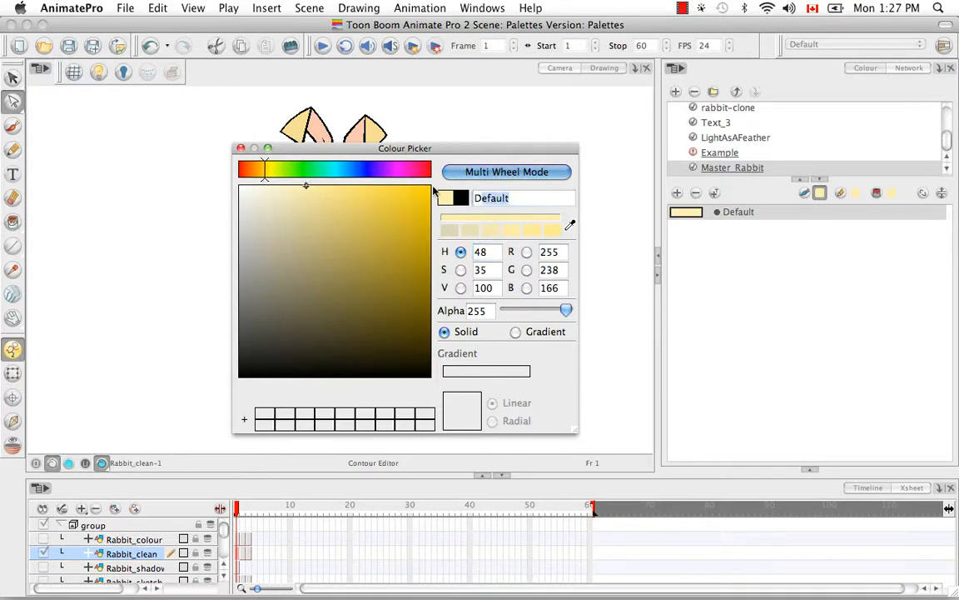
{"action": "type", "text": "skin"}
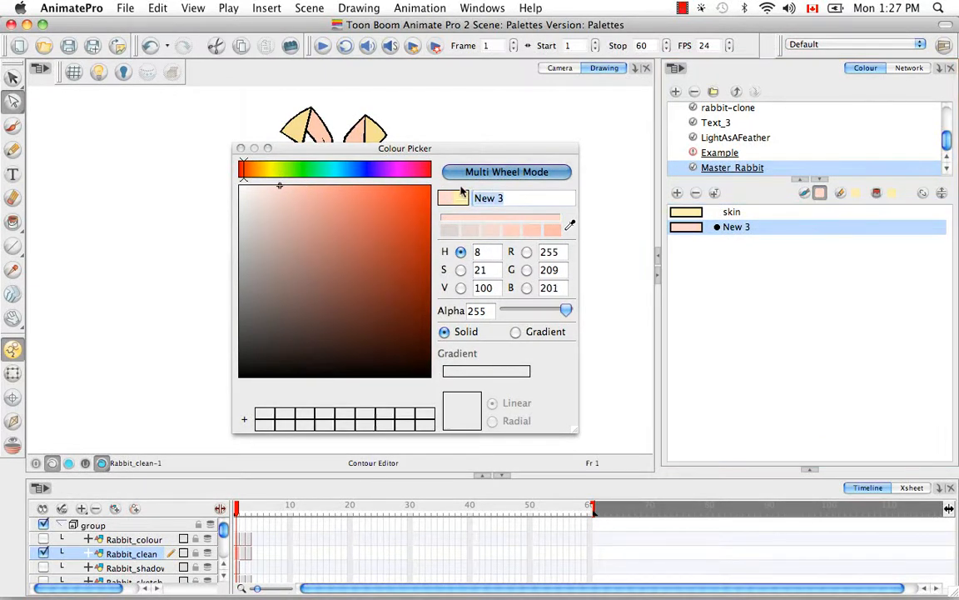
{"action": "type", "text": "ears"}
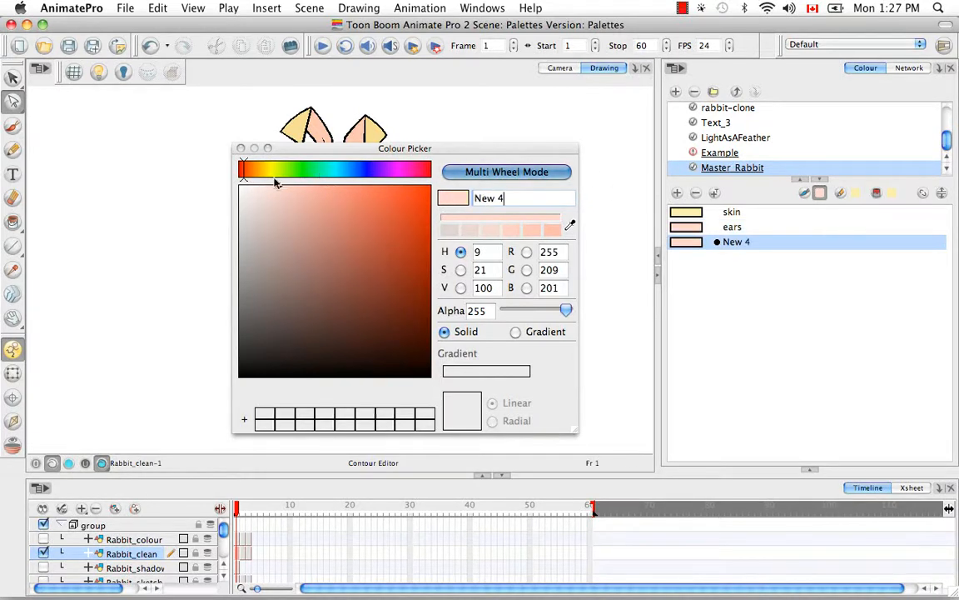
{"action": "left_click", "coordinate": [331, 169]}
{"action": "type", "text": "gi"}
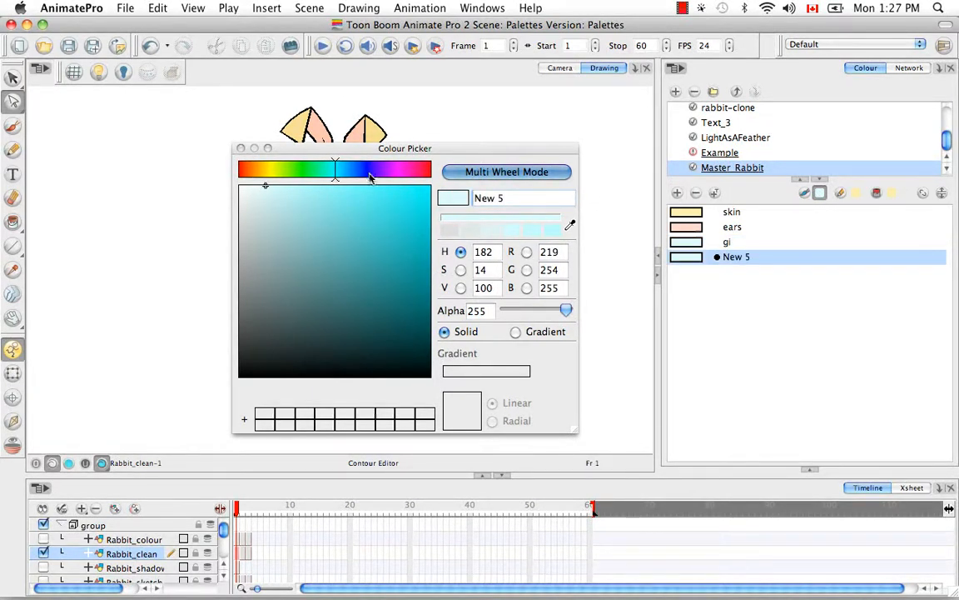
{"action": "left_click_drag", "start_coordinate": [405, 148], "coordinate": [620, 301]}
{"action": "type", "text": "belt"}
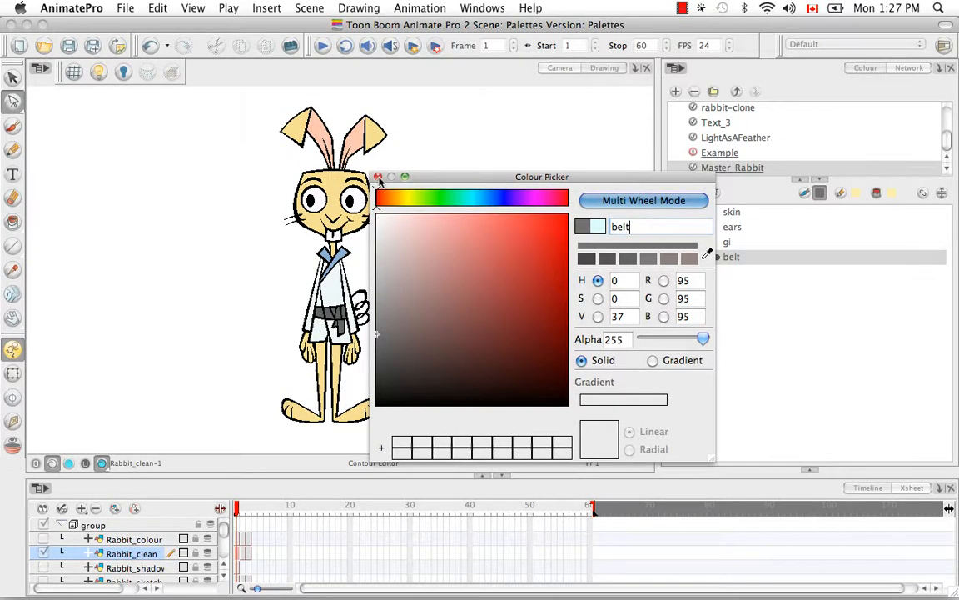
{"action": "left_click", "coordinate": [378, 176]}
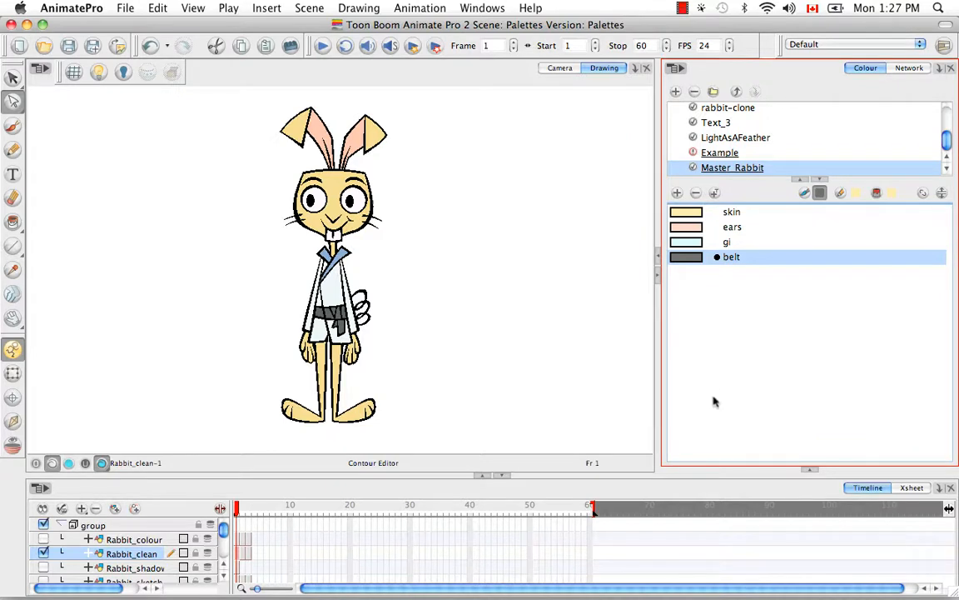
{"action": "mouse_move", "coordinate": [711, 448]}
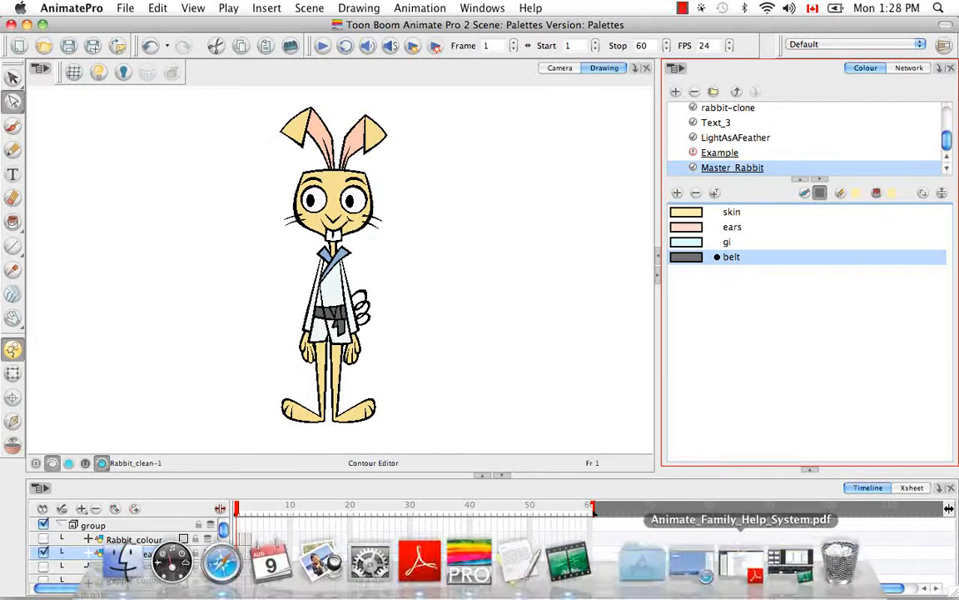
{"action": "mouse_move", "coordinate": [116, 562]}
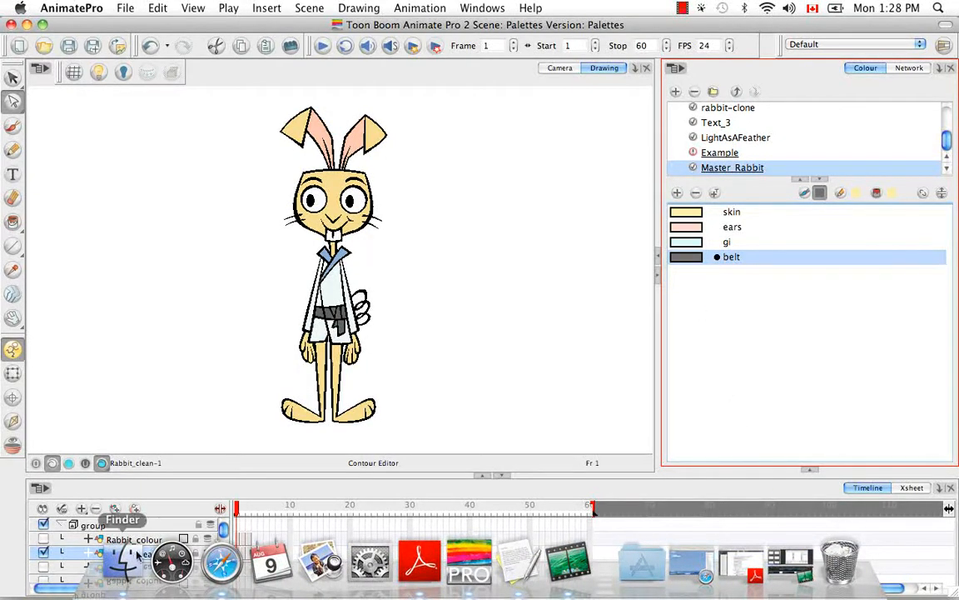
- Open a Finder window and browse into Animation > Pack05
{"action": "left_click", "coordinate": [122, 558]}
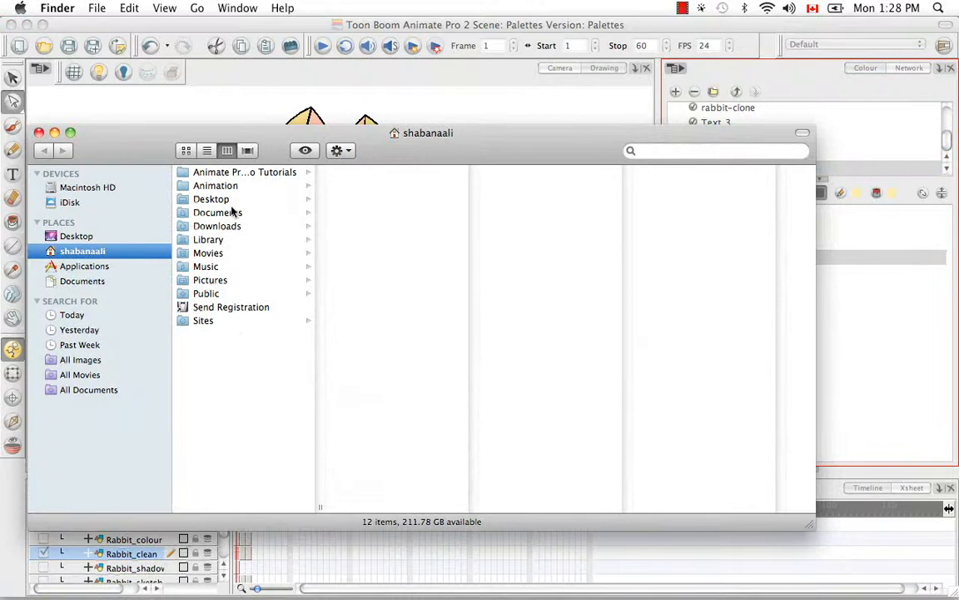
{"action": "left_click", "coordinate": [215, 185]}
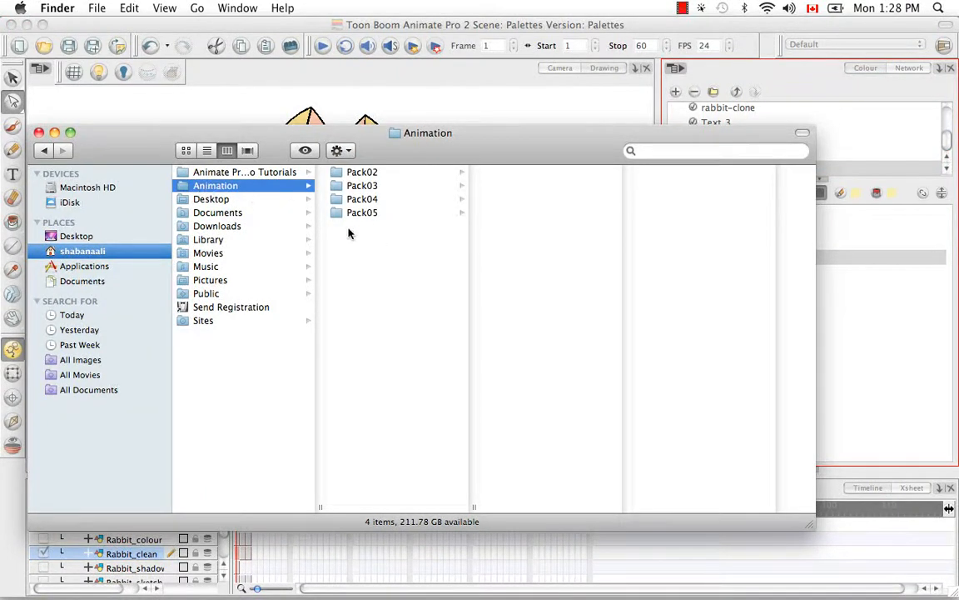
{"action": "left_click", "coordinate": [361, 212]}
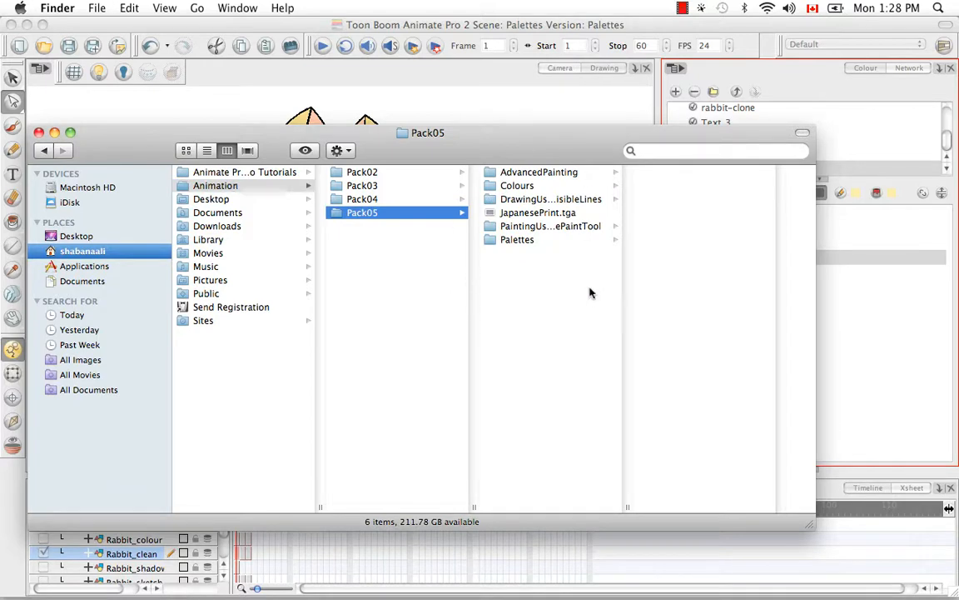
{"action": "mouse_move", "coordinate": [590, 302]}
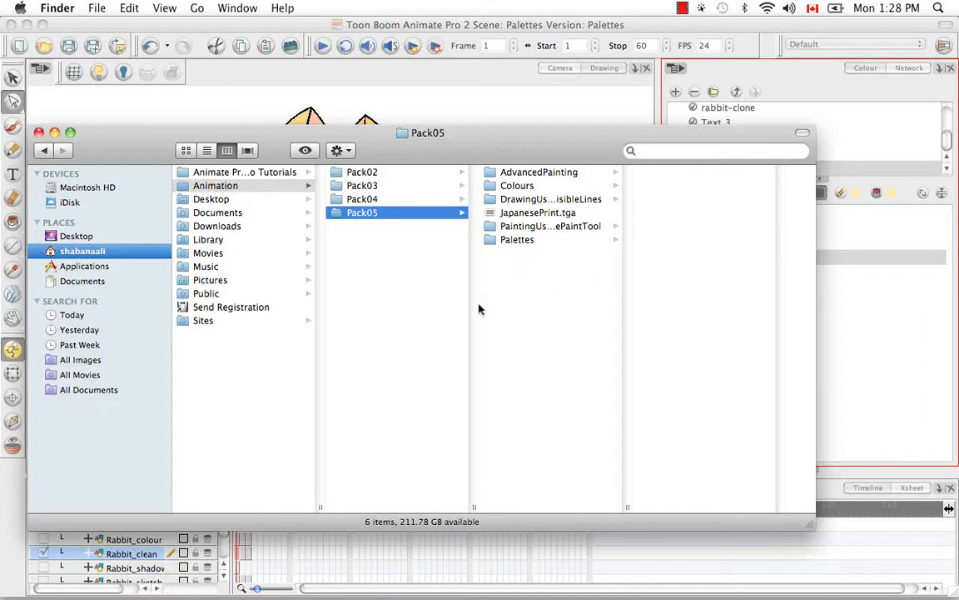
{"action": "mouse_move", "coordinate": [524, 212]}
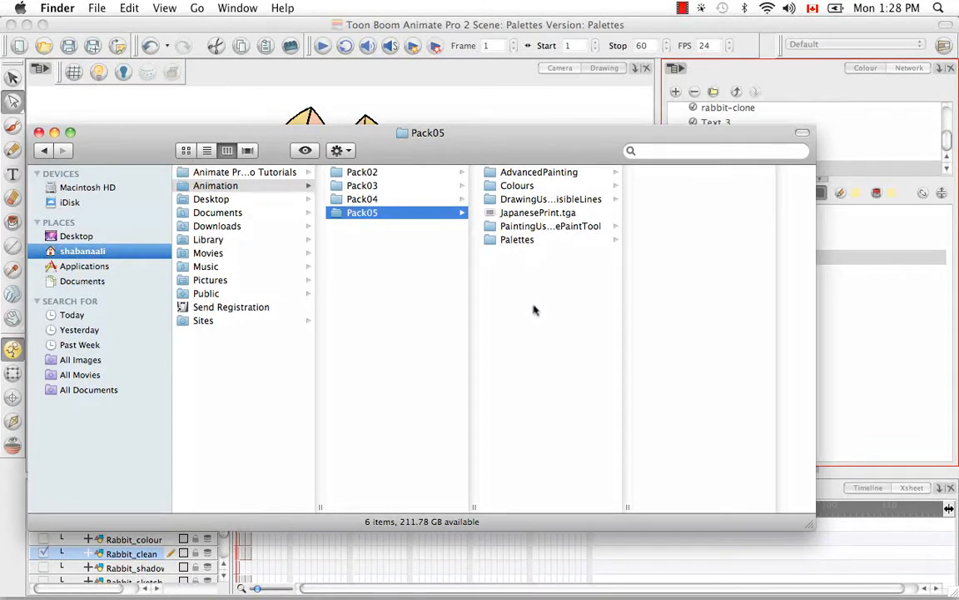
- Create a new folder named Master Palette inside Pack05
{"action": "right_click", "coordinate": [534, 310]}
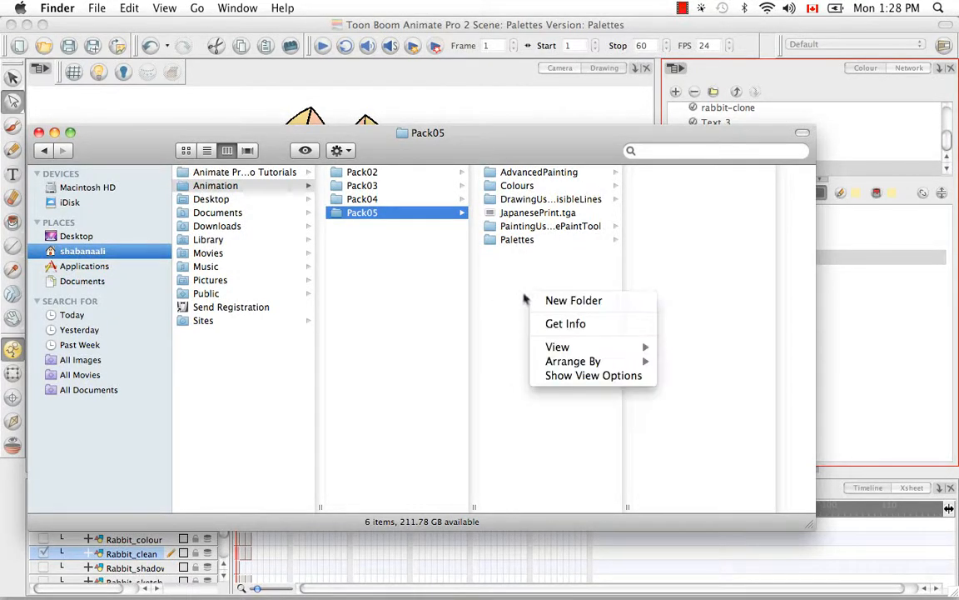
{"action": "left_click", "coordinate": [572, 300]}
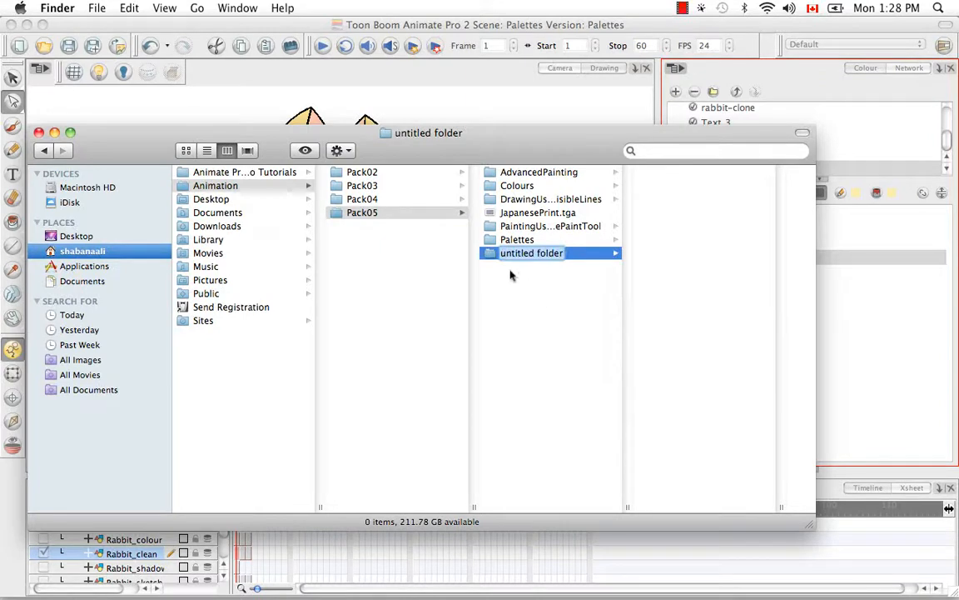
{"action": "type", "text": "Master"}
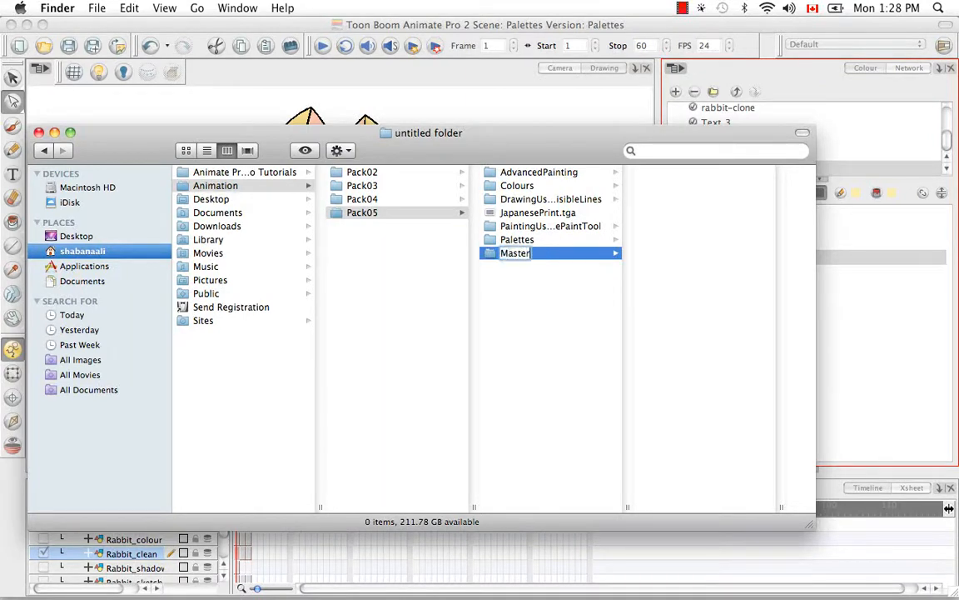
{"action": "type", "text": "Palette"}
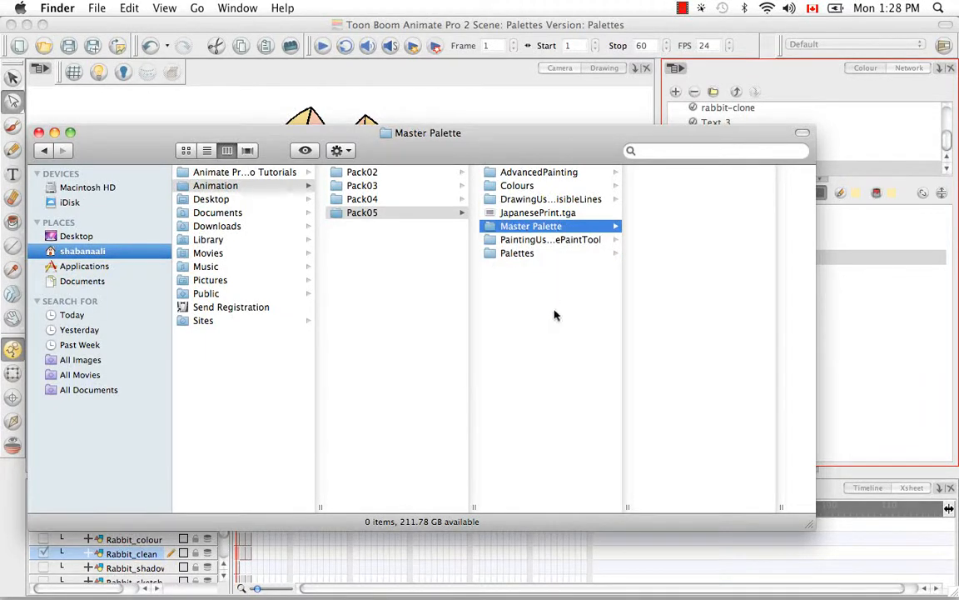
{"action": "mouse_move", "coordinate": [376, 229]}
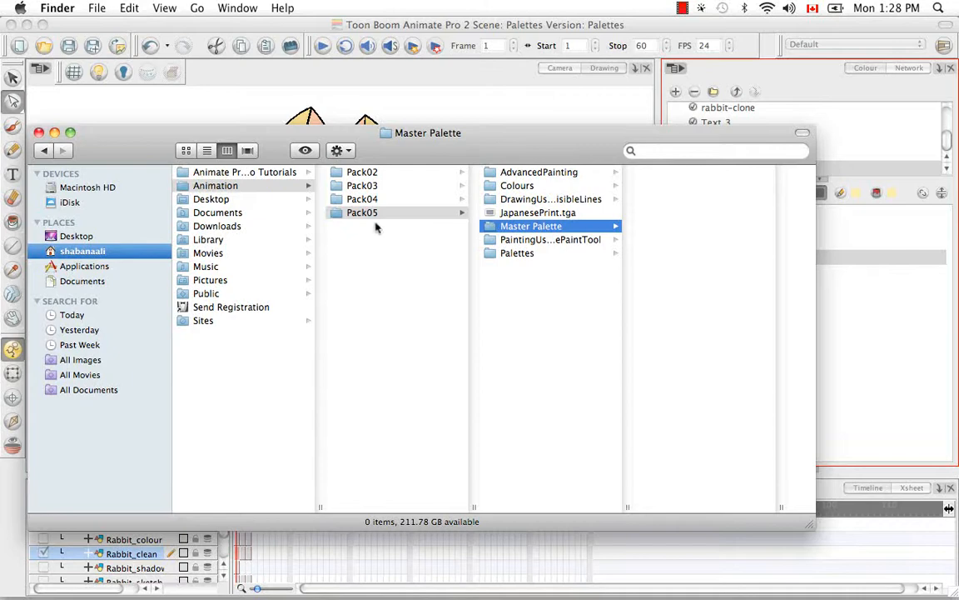
{"action": "left_click", "coordinate": [517, 253]}
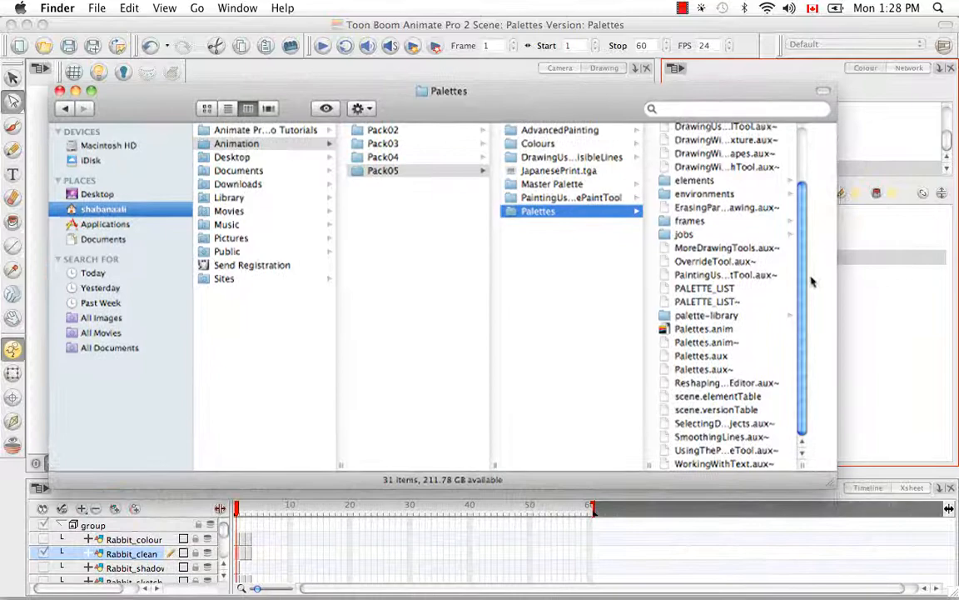
- Copy Master_Rabbit.plt from palette-library into the Master Palette folder
{"action": "left_click", "coordinate": [707, 315]}
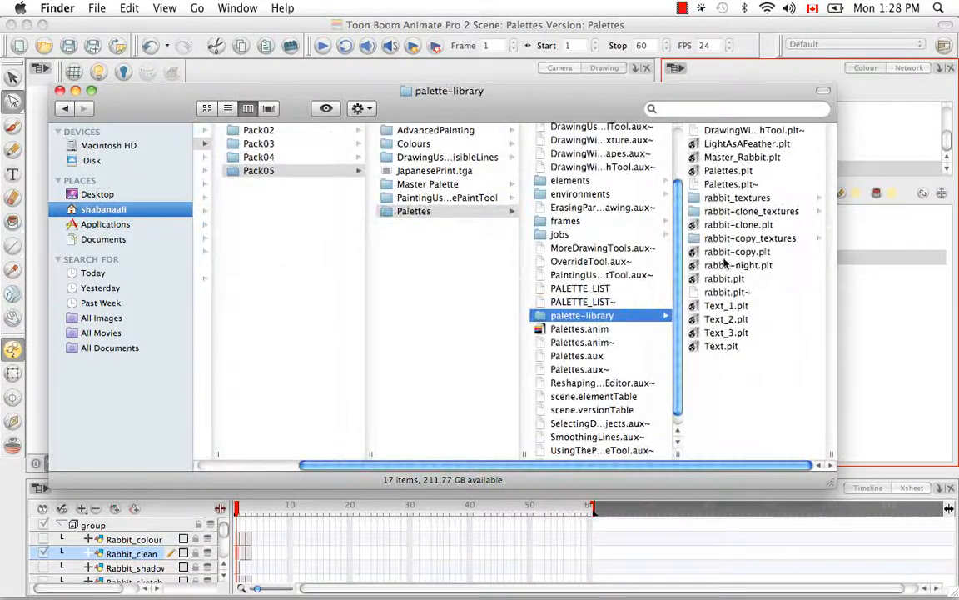
{"action": "left_click", "coordinate": [742, 157]}
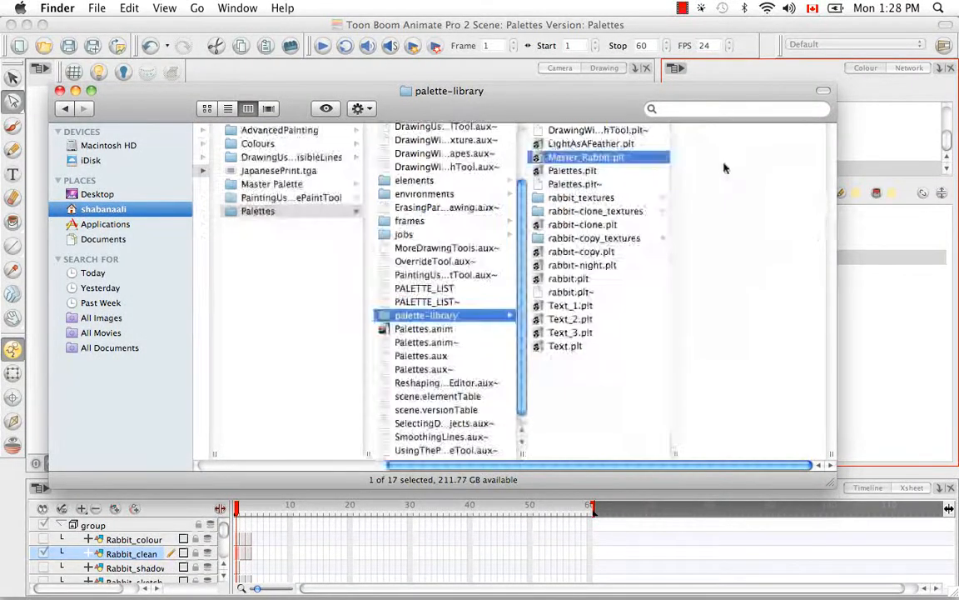
{"action": "left_click", "coordinate": [585, 157]}
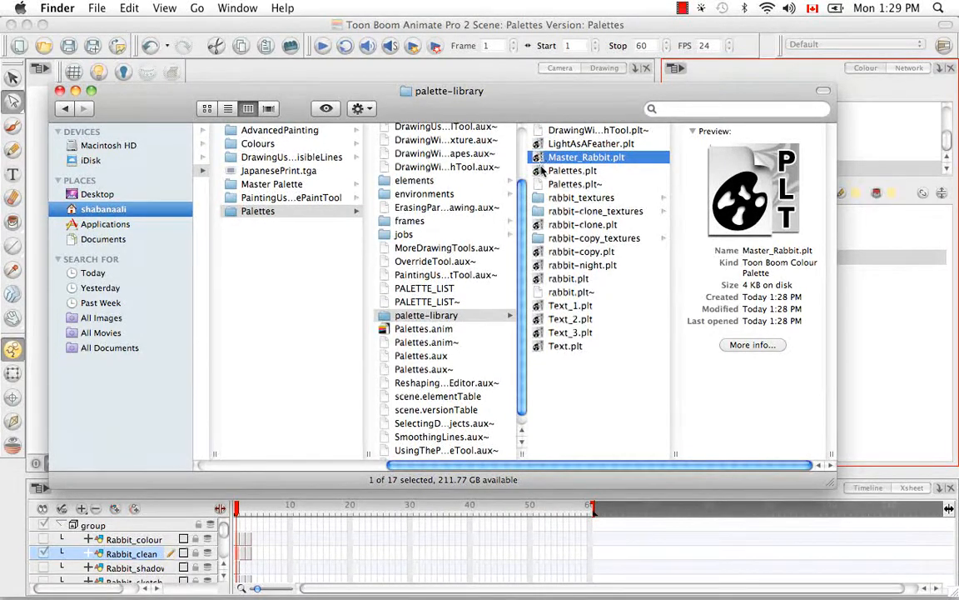
{"action": "key", "text": "cmd+c"}
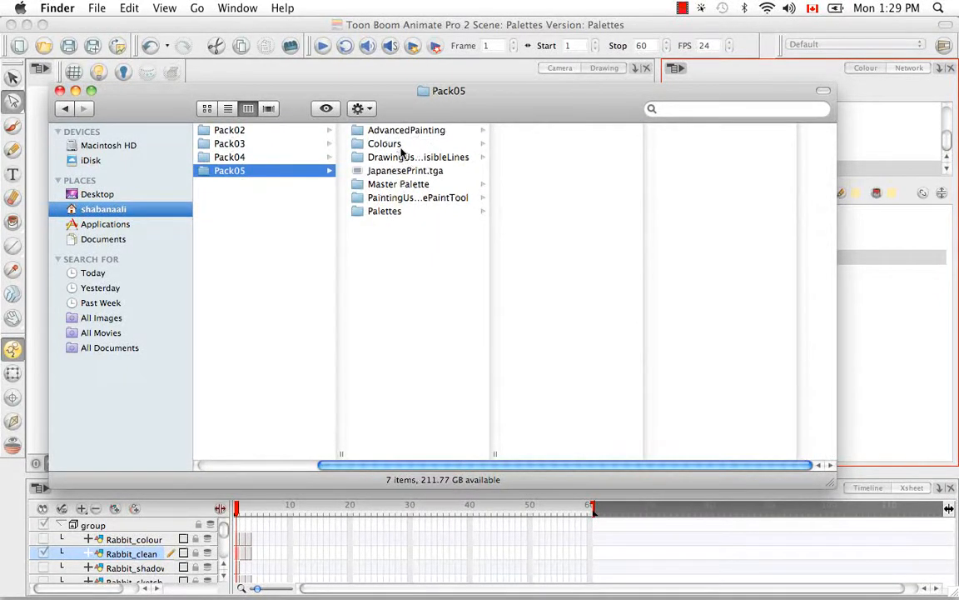
{"action": "left_click", "coordinate": [398, 184]}
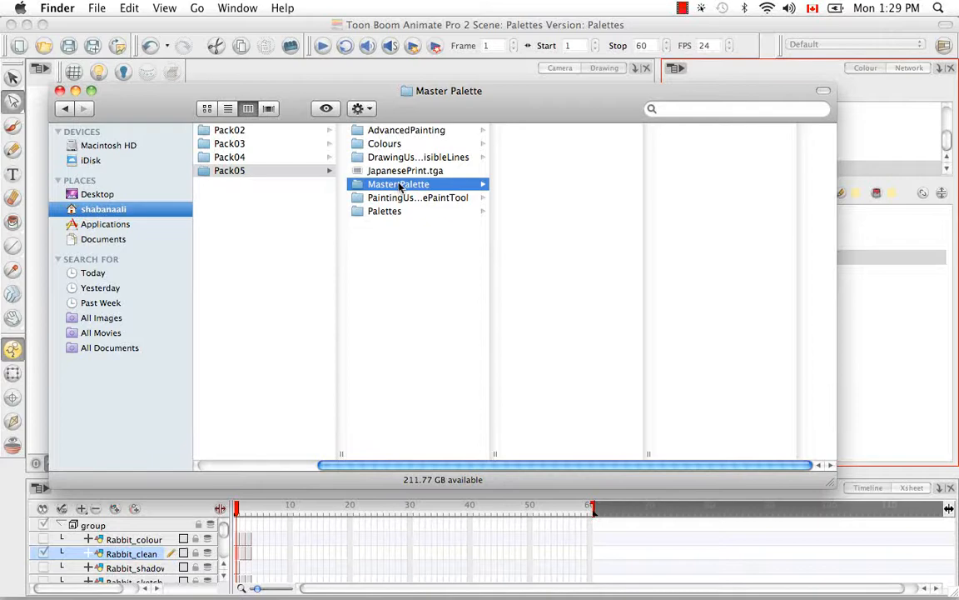
{"action": "key", "text": "cmd"}
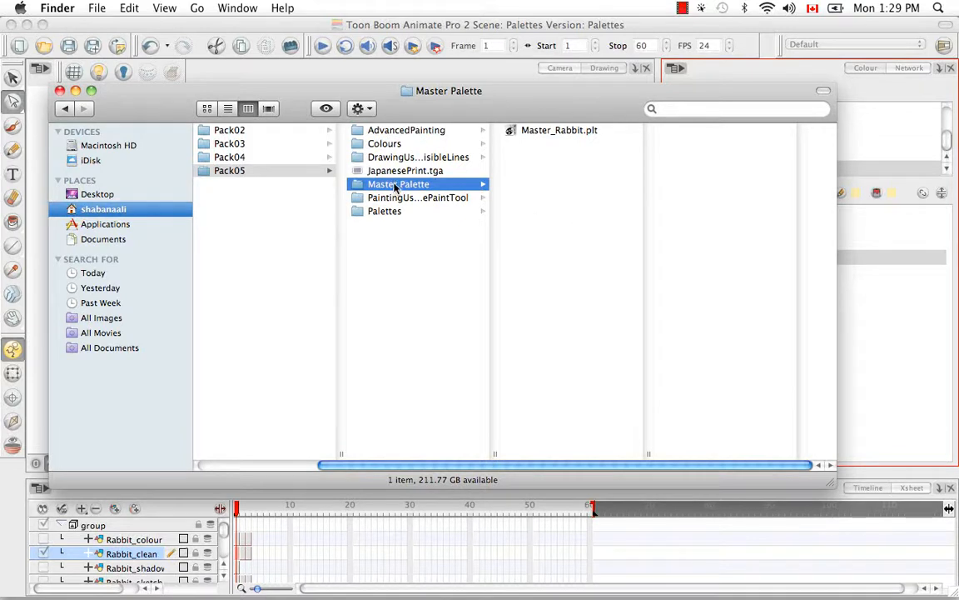
{"action": "mouse_move", "coordinate": [396, 234]}
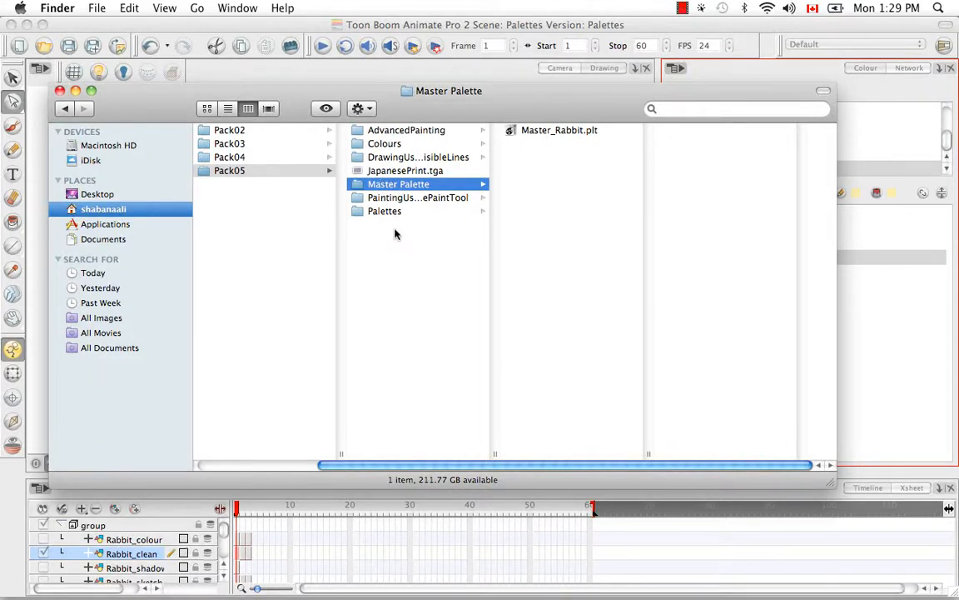
{"action": "left_click", "coordinate": [229, 171]}
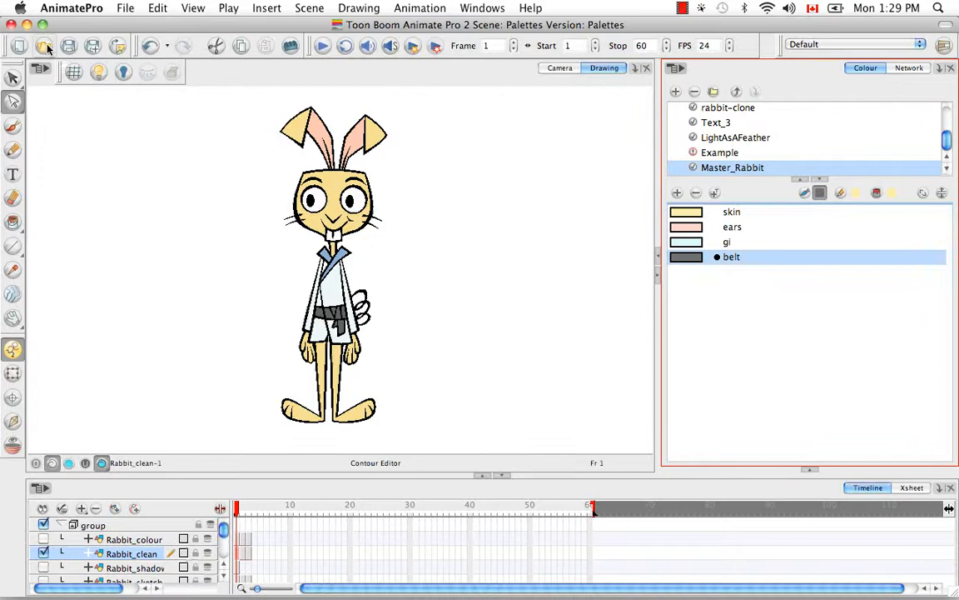
- Create a new blank scene named 'New' from the File menu
{"action": "left_click", "coordinate": [125, 7]}
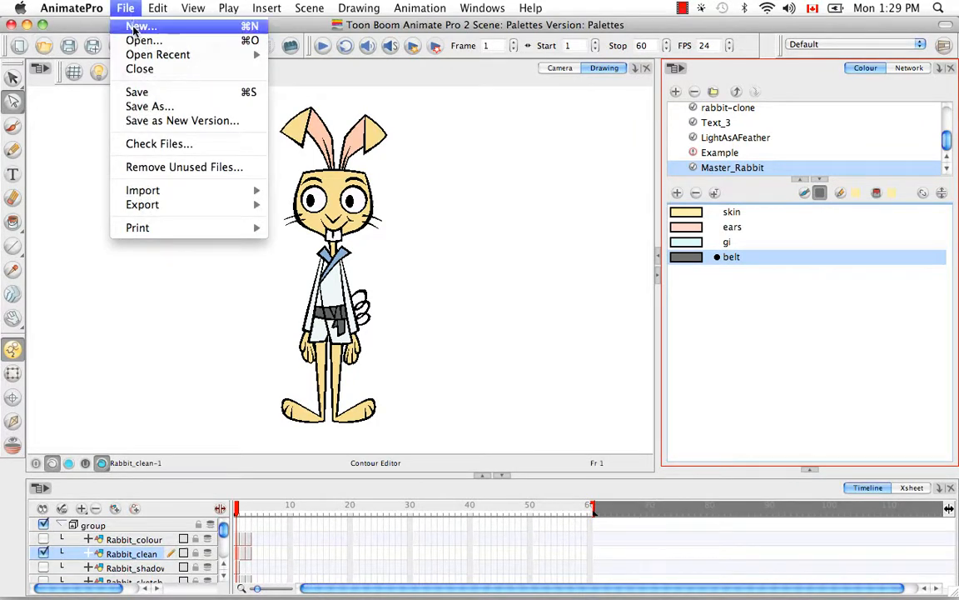
{"action": "left_click", "coordinate": [140, 26]}
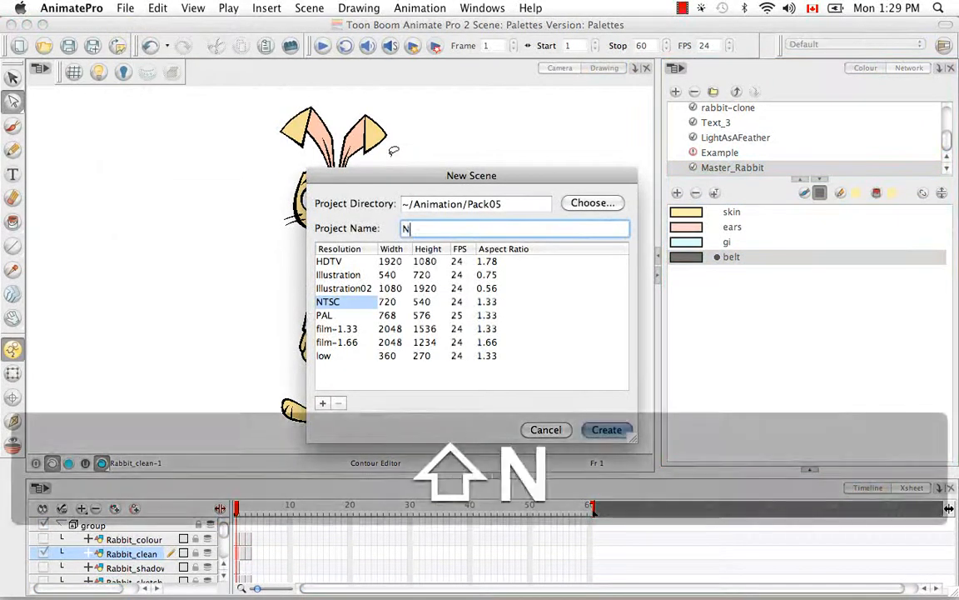
{"action": "type", "text": "ew"}
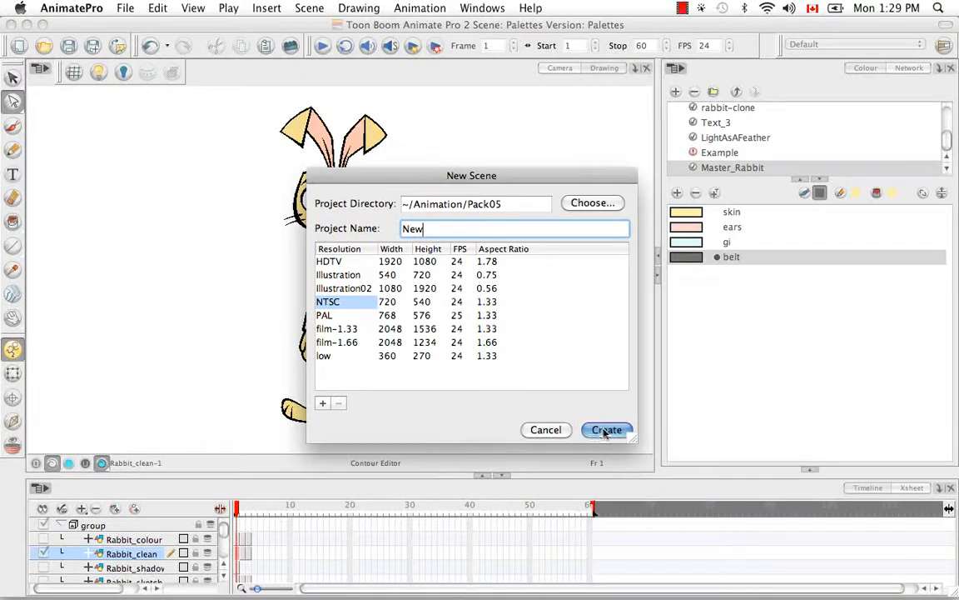
{"action": "left_click", "coordinate": [606, 429]}
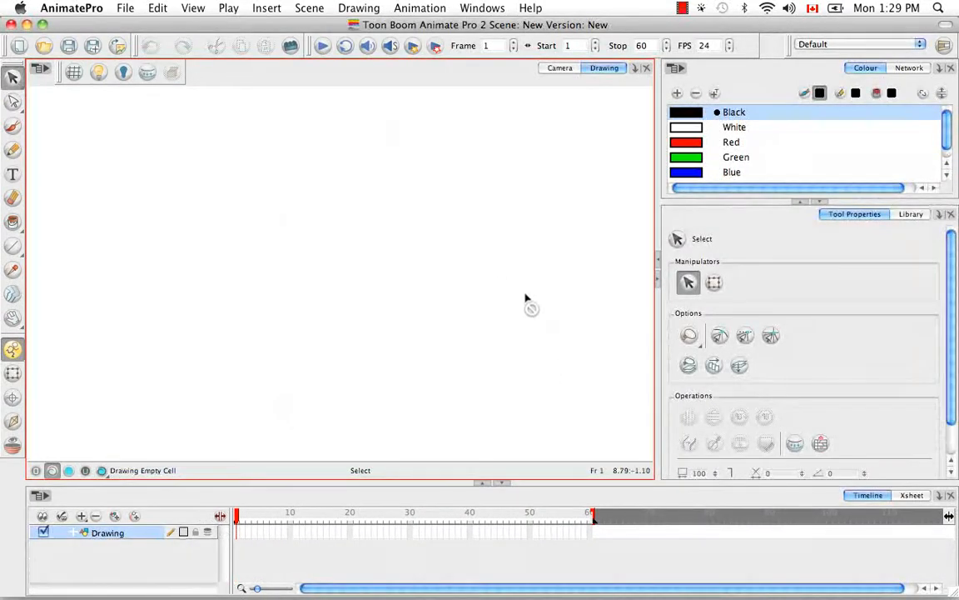
- Link Master_Rabbit.plt from the Master Palette folder as an external scene palette
{"action": "left_click", "coordinate": [676, 68]}
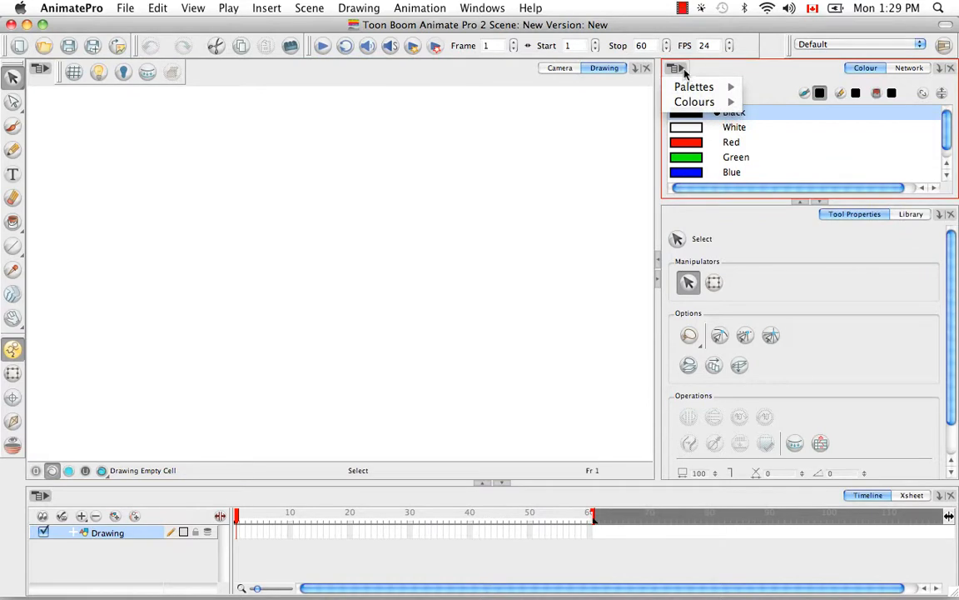
{"action": "left_click", "coordinate": [695, 87]}
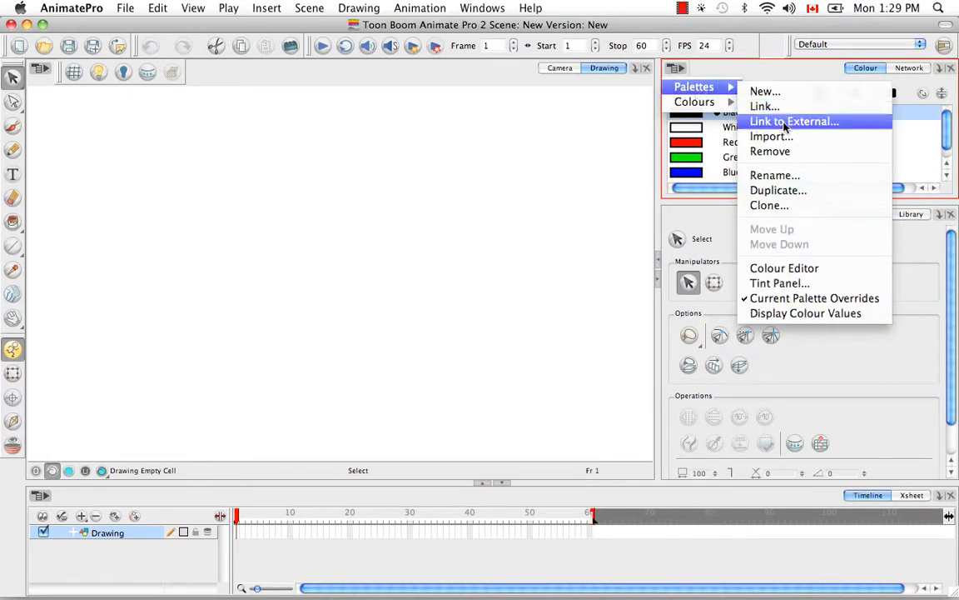
{"action": "left_click", "coordinate": [794, 121]}
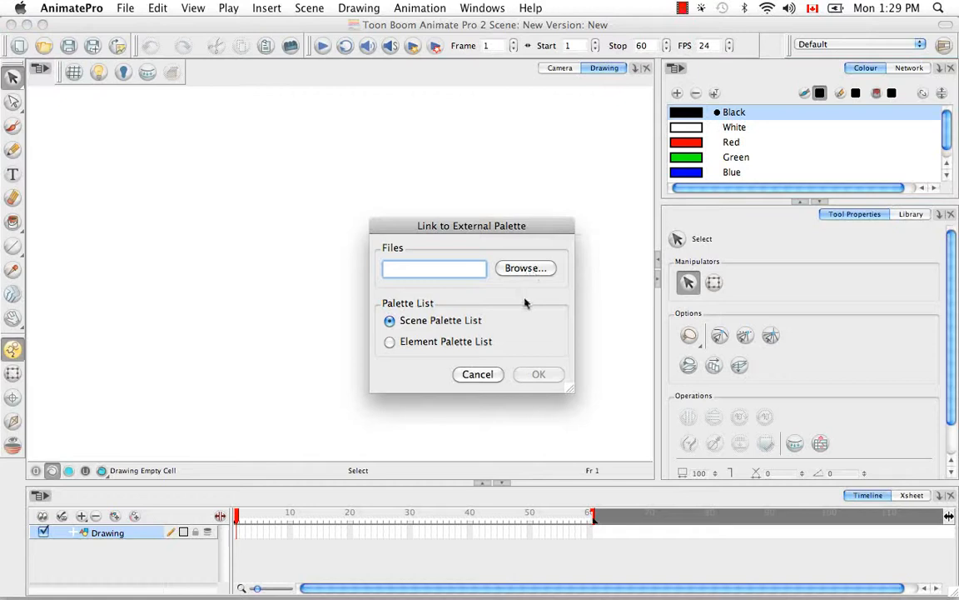
{"action": "left_click", "coordinate": [525, 267]}
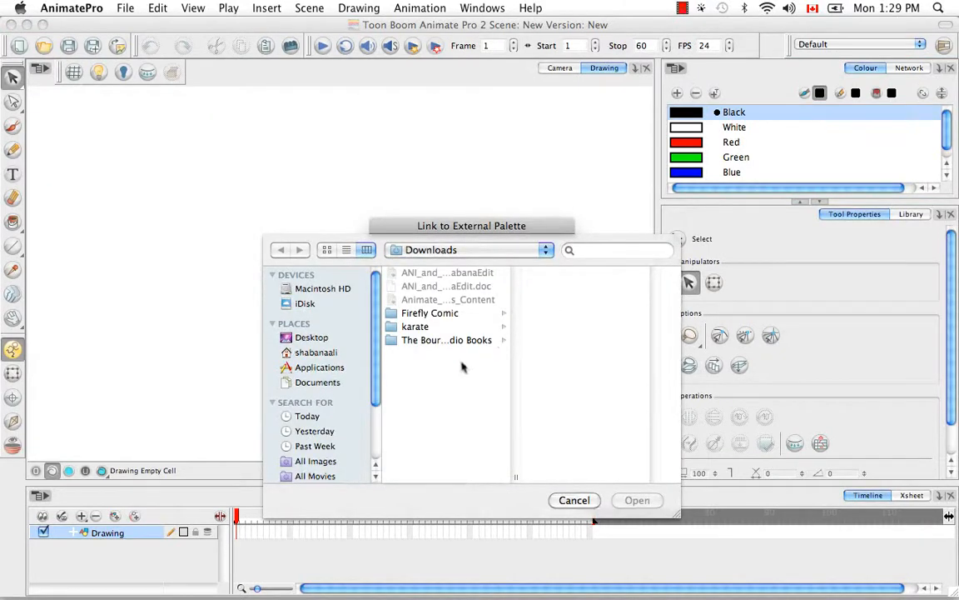
{"action": "left_click", "coordinate": [315, 351]}
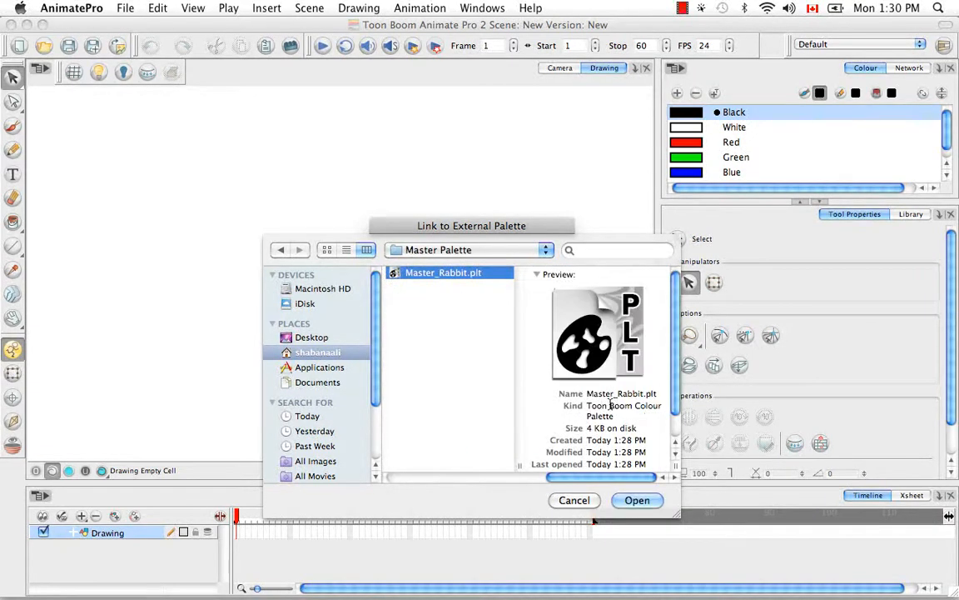
{"action": "left_click", "coordinate": [637, 499]}
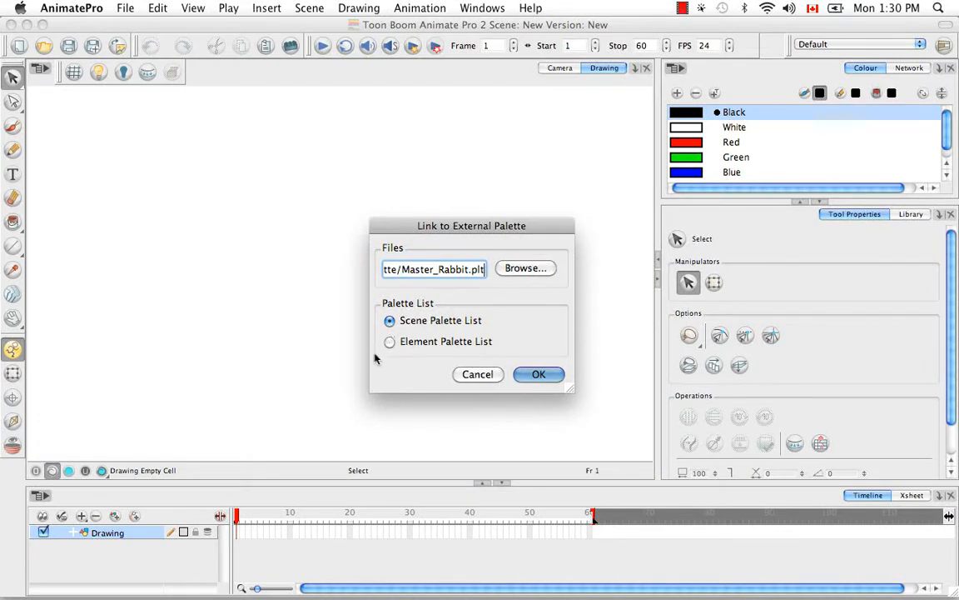
{"action": "mouse_move", "coordinate": [483, 367]}
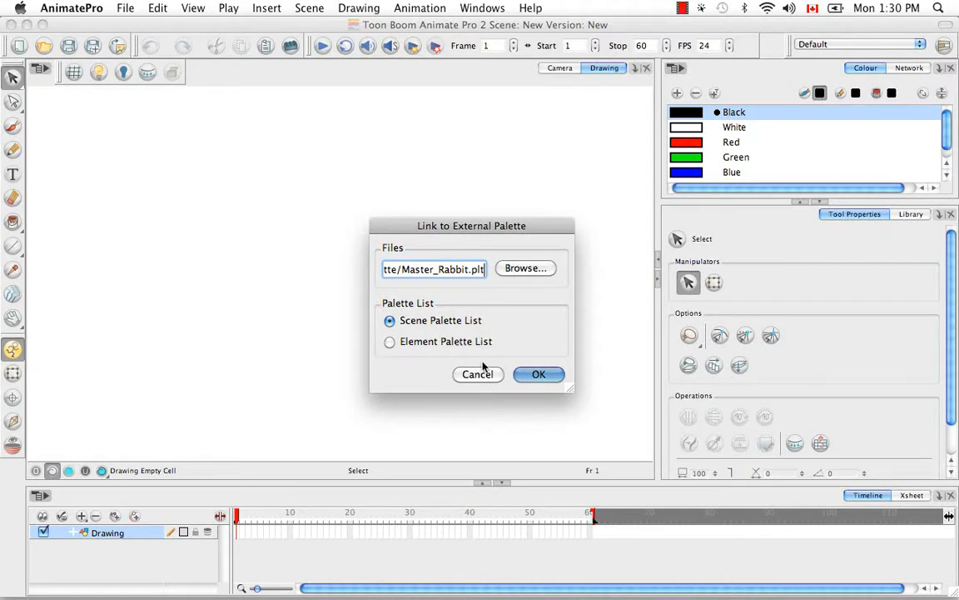
{"action": "mouse_move", "coordinate": [470, 418]}
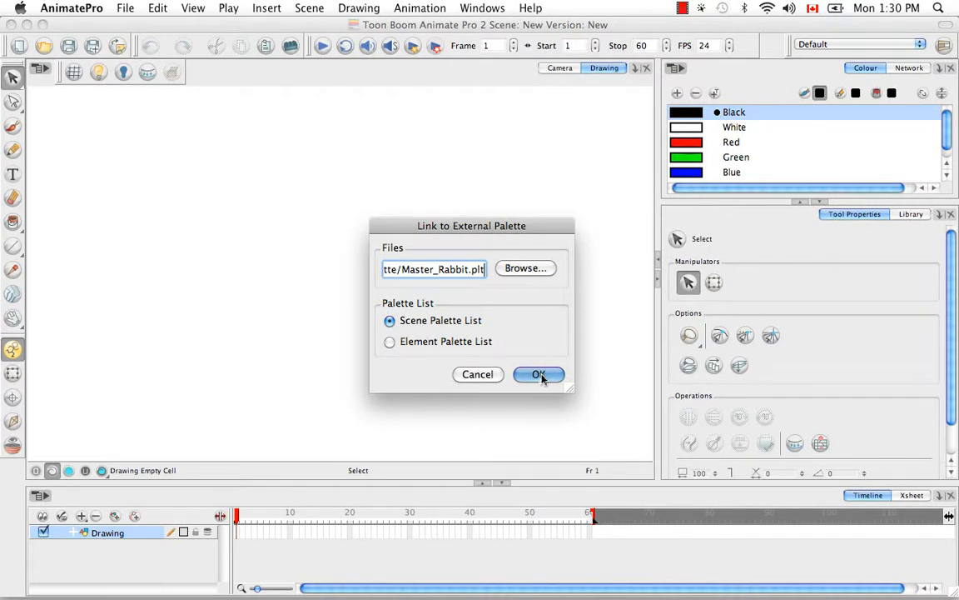
{"action": "left_click", "coordinate": [538, 374]}
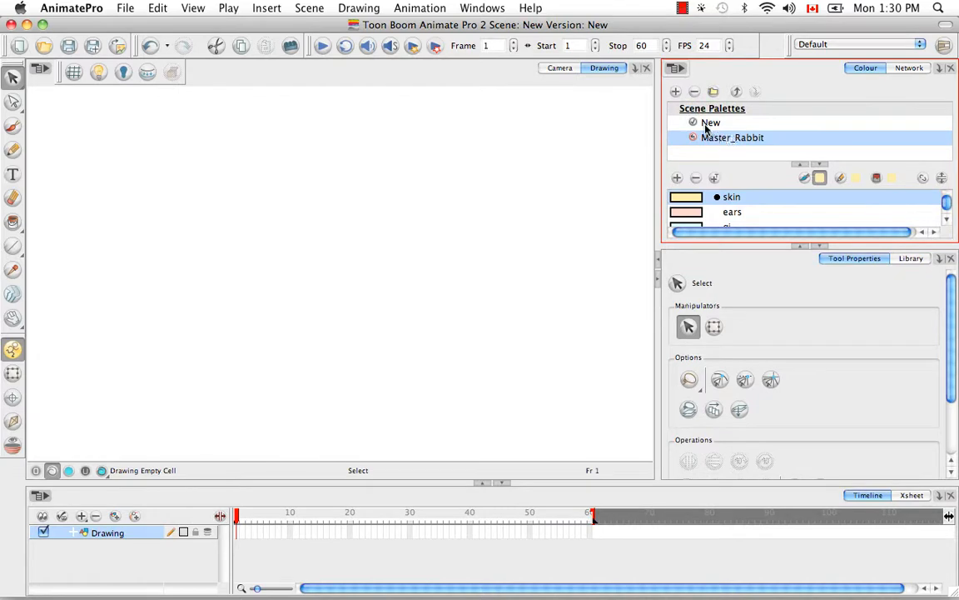
{"action": "left_click", "coordinate": [711, 122]}
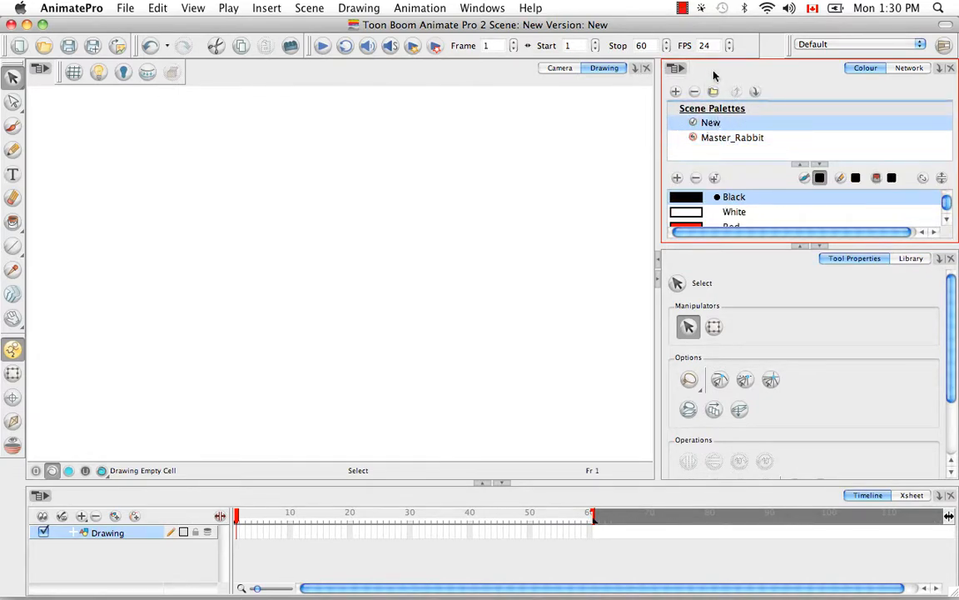
{"action": "left_click", "coordinate": [732, 138]}
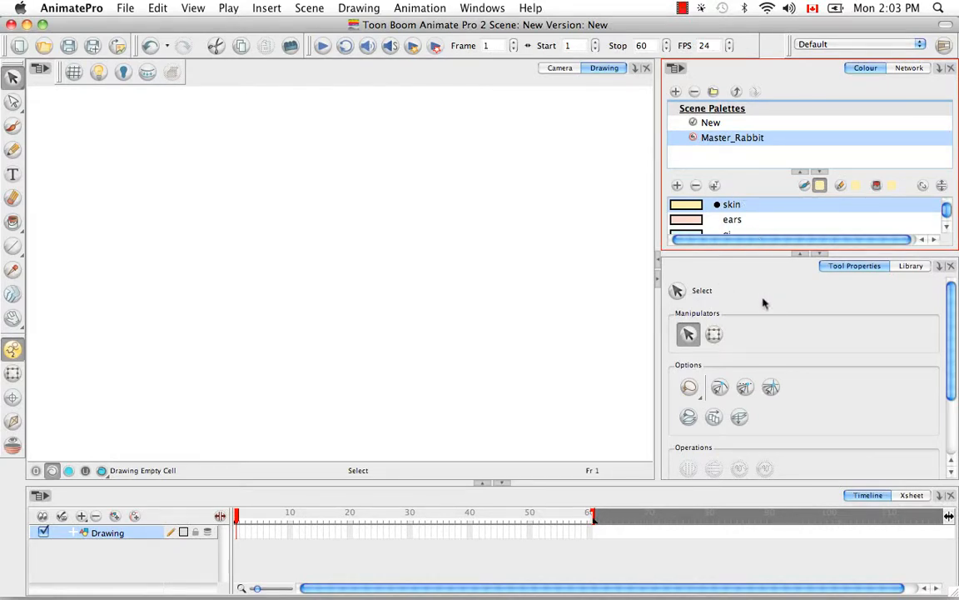
{"action": "mouse_move", "coordinate": [698, 155]}
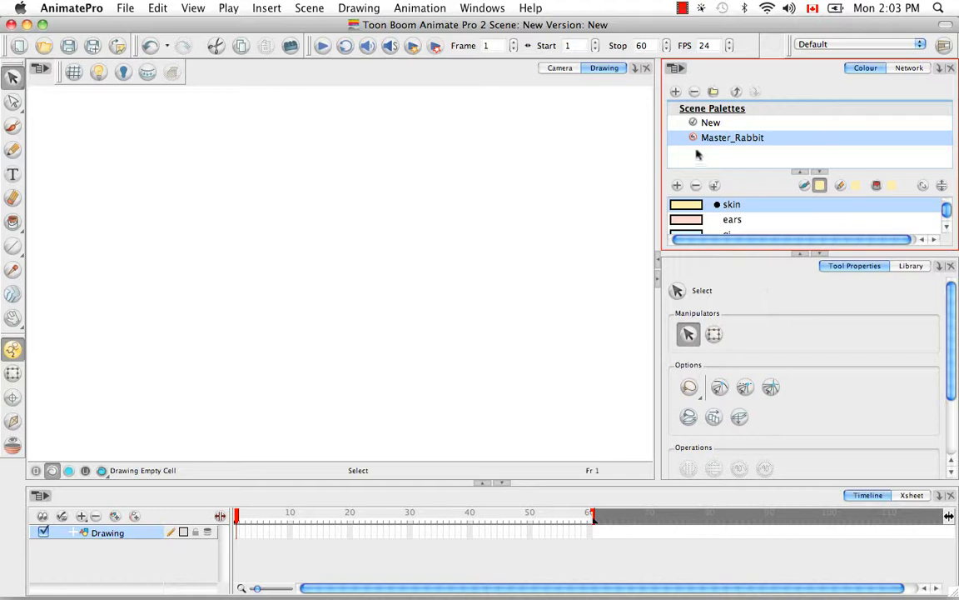
{"action": "mouse_move", "coordinate": [752, 161]}
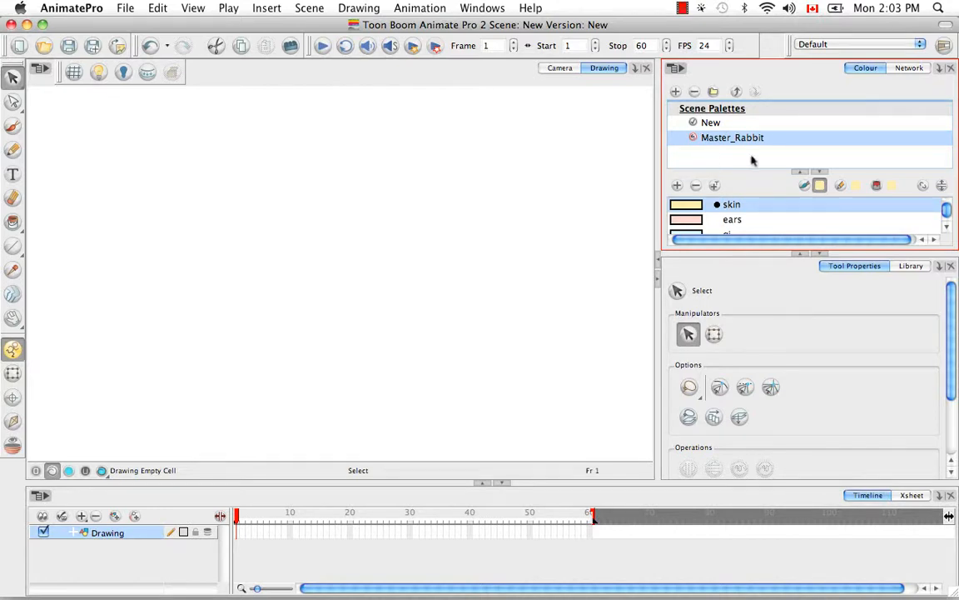
{"action": "mouse_move", "coordinate": [713, 159]}
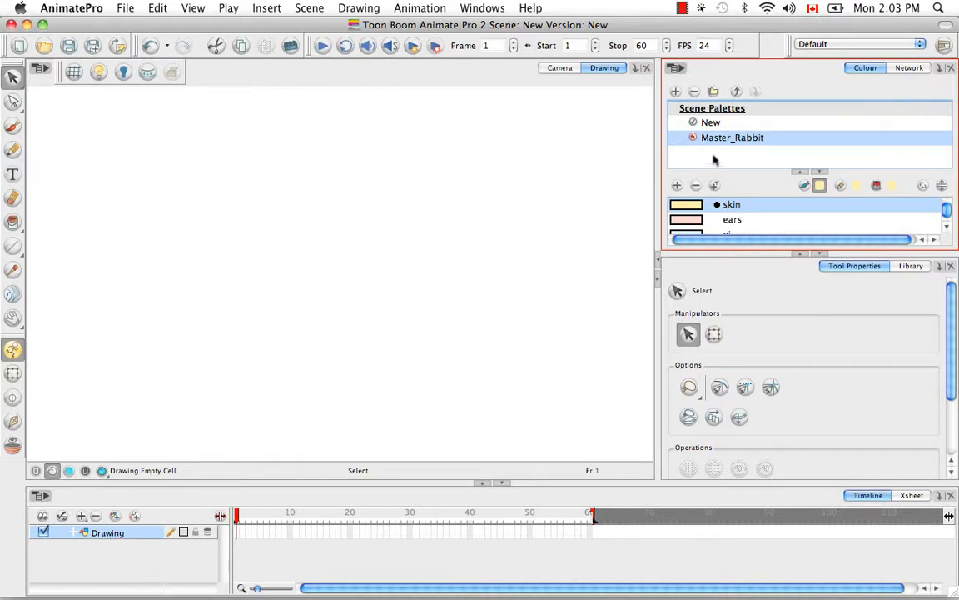
{"action": "mouse_move", "coordinate": [774, 107]}
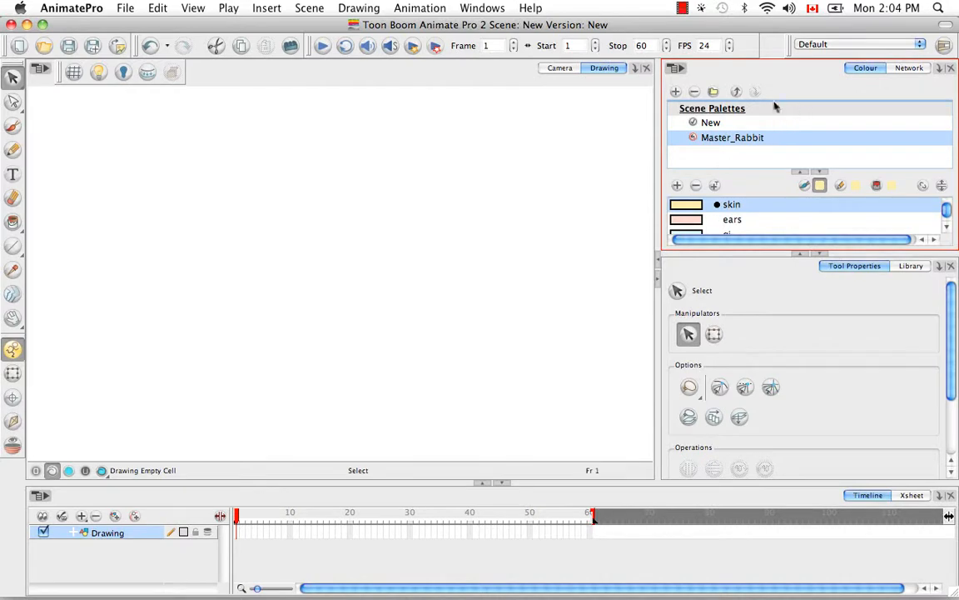
{"action": "mouse_move", "coordinate": [720, 173]}
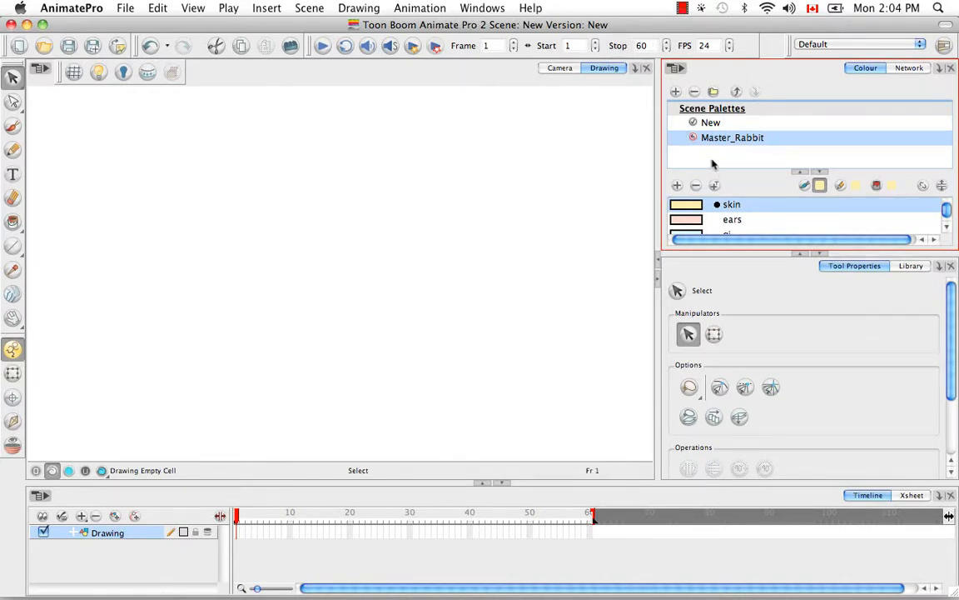
{"action": "mouse_move", "coordinate": [715, 158]}
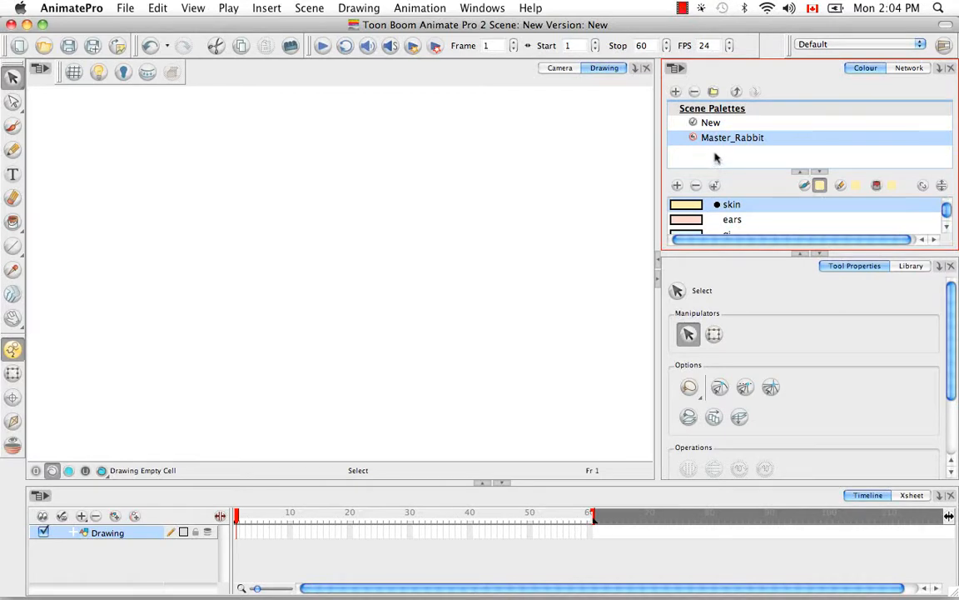
{"action": "mouse_move", "coordinate": [695, 230]}
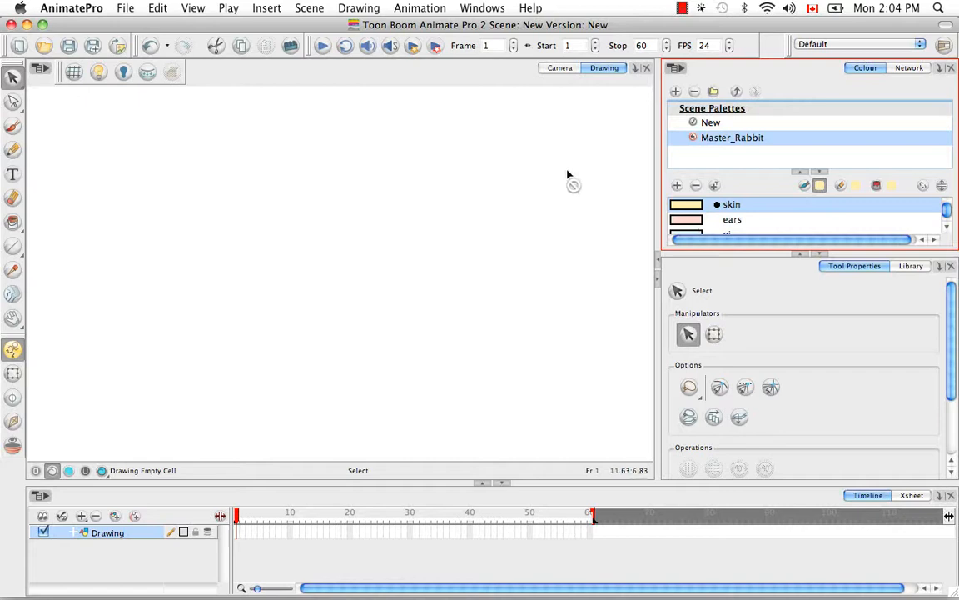
{"action": "mouse_move", "coordinate": [467, 338]}
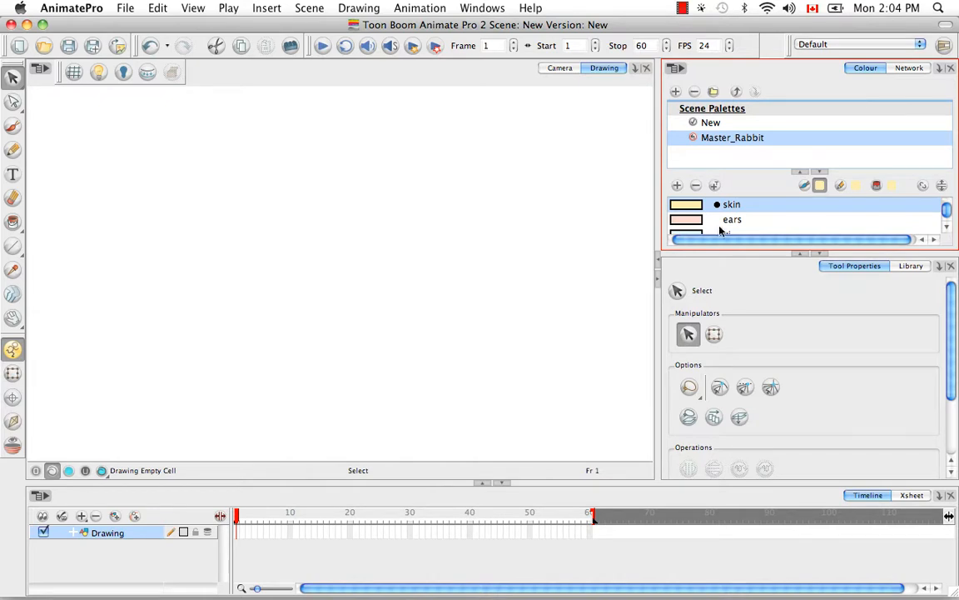
{"action": "mouse_move", "coordinate": [745, 170]}
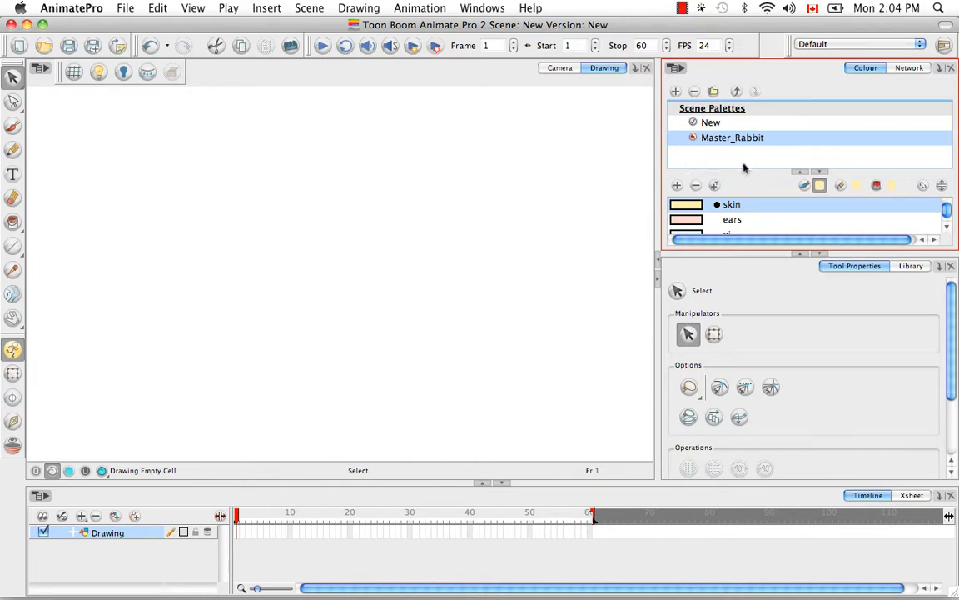
{"action": "left_click", "coordinate": [710, 122]}
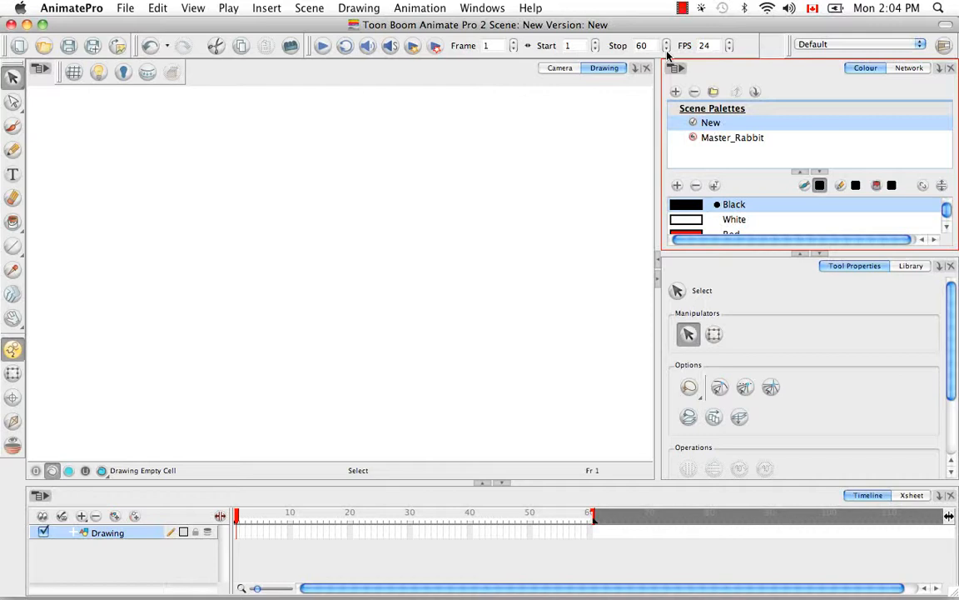
{"action": "mouse_move", "coordinate": [722, 115]}
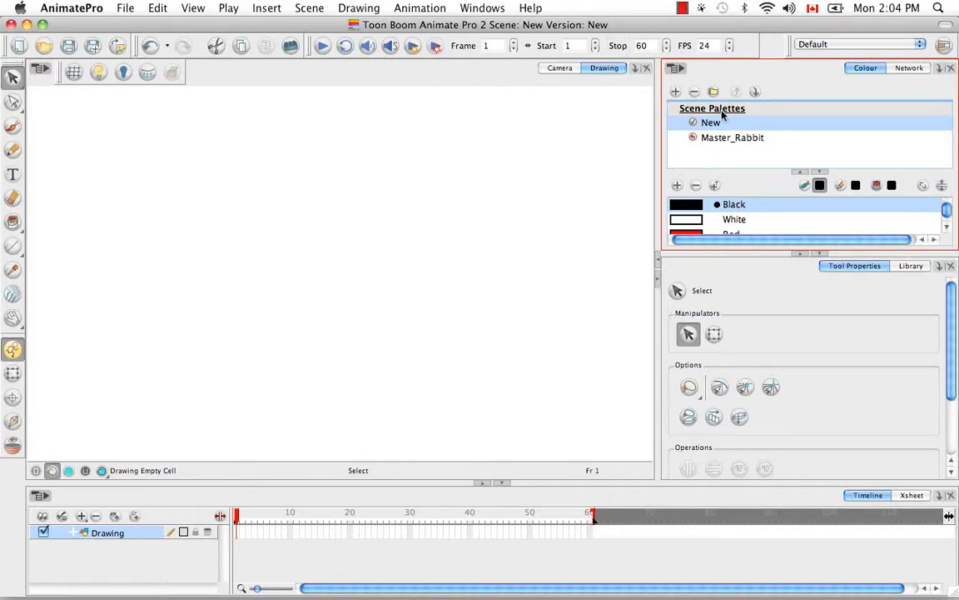
{"action": "mouse_move", "coordinate": [439, 255]}
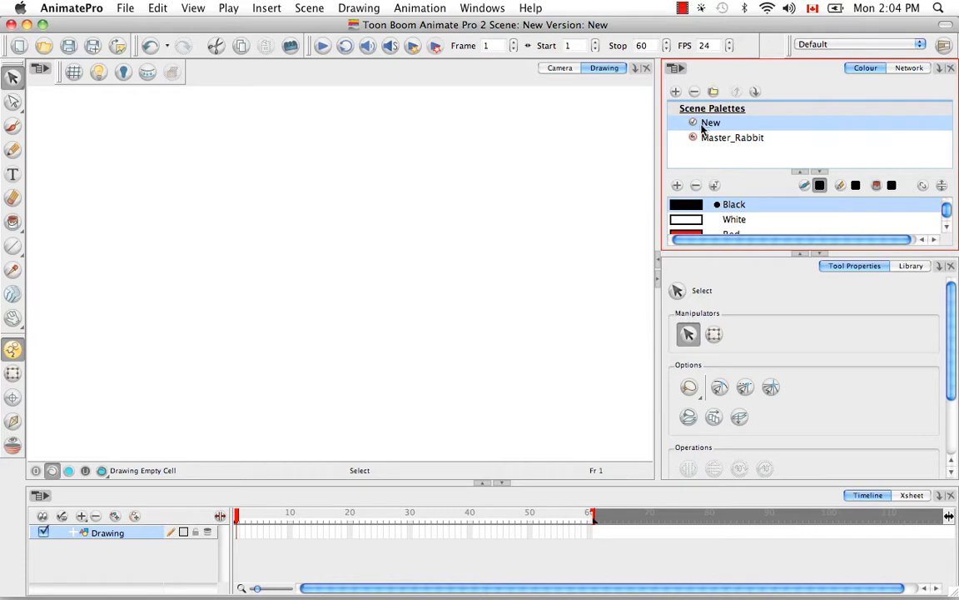
{"action": "mouse_move", "coordinate": [703, 140]}
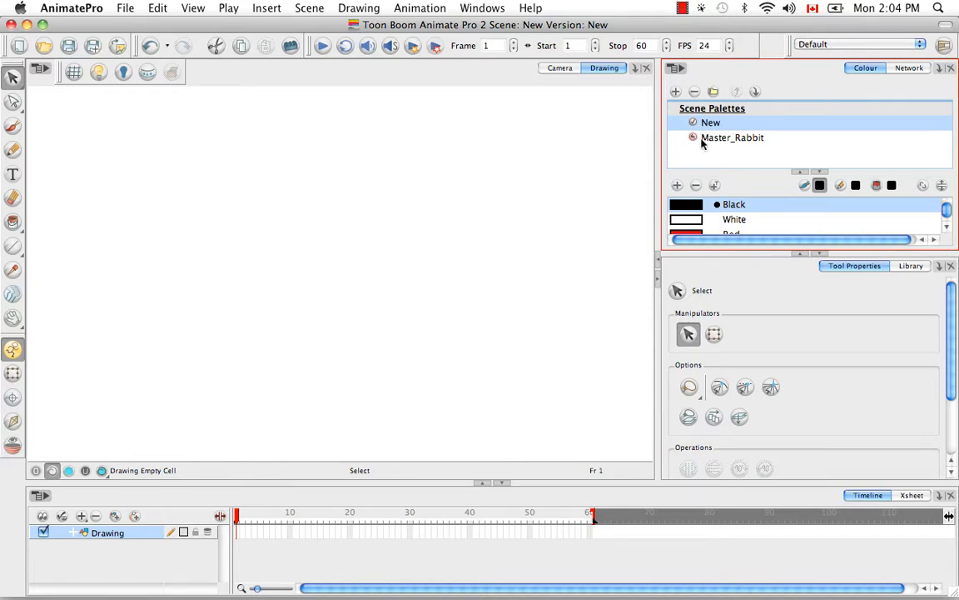
{"action": "mouse_move", "coordinate": [694, 158]}
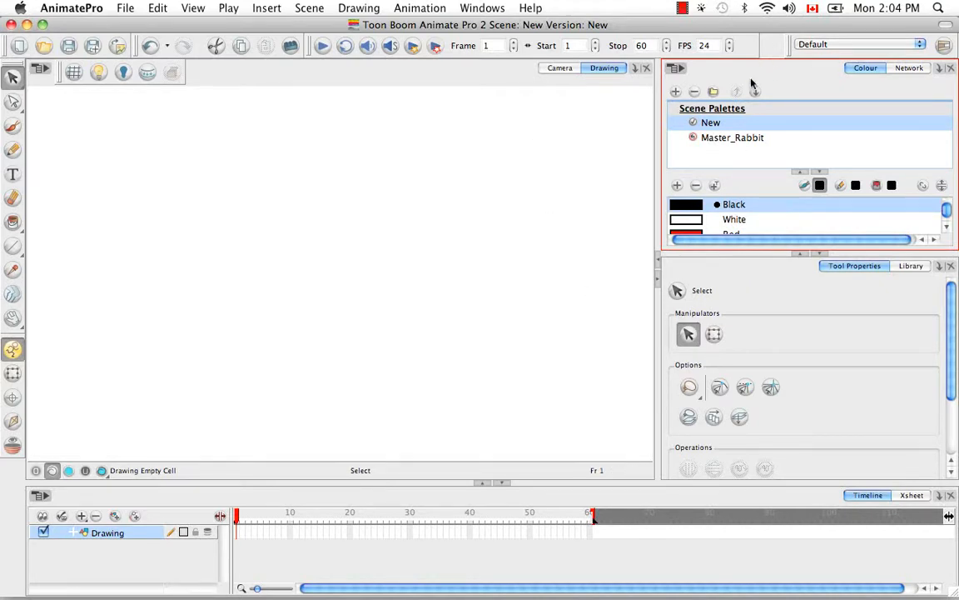
{"action": "mouse_move", "coordinate": [733, 163]}
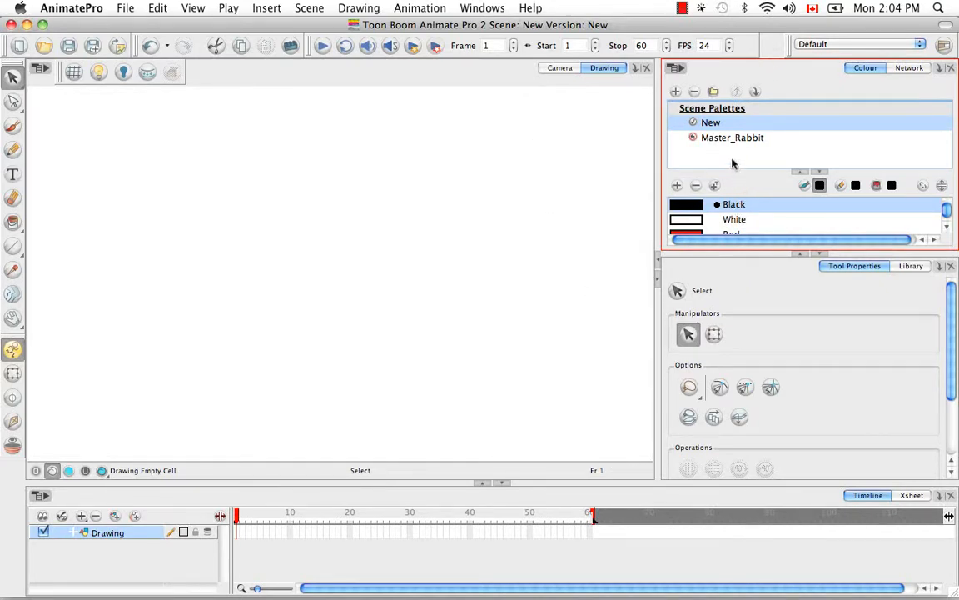
{"action": "mouse_move", "coordinate": [697, 158]}
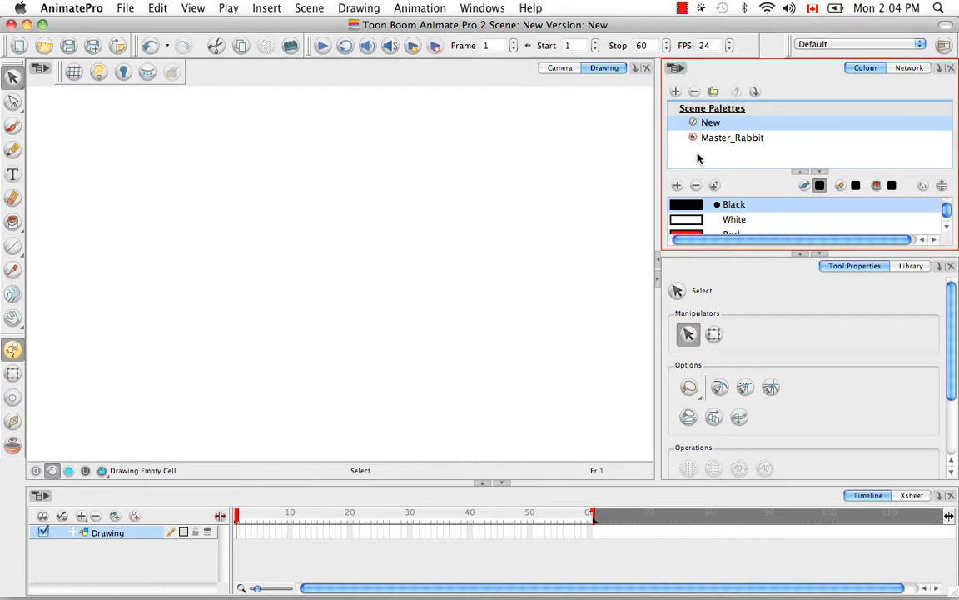
{"action": "mouse_move", "coordinate": [723, 123]}
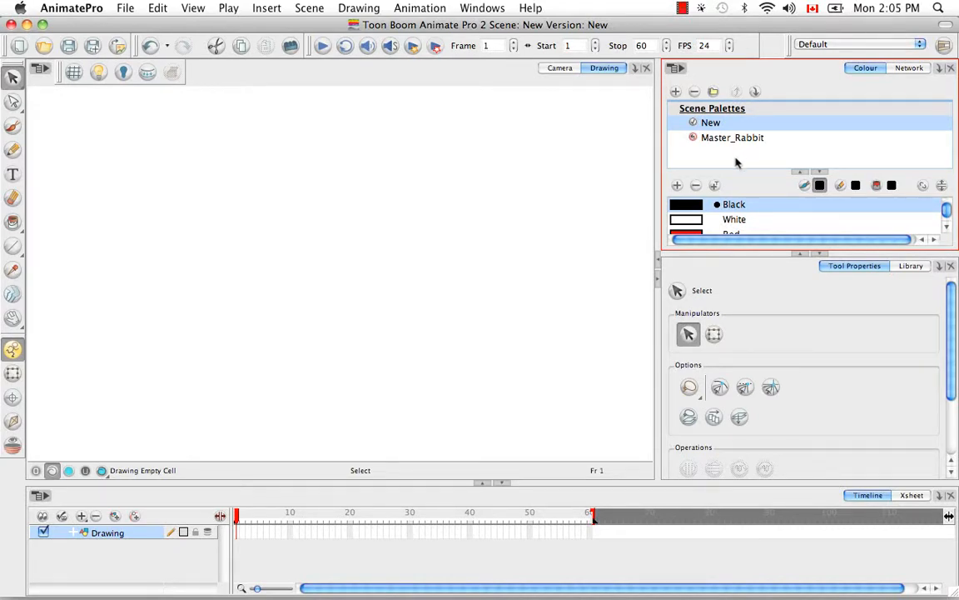
{"action": "mouse_move", "coordinate": [723, 168]}
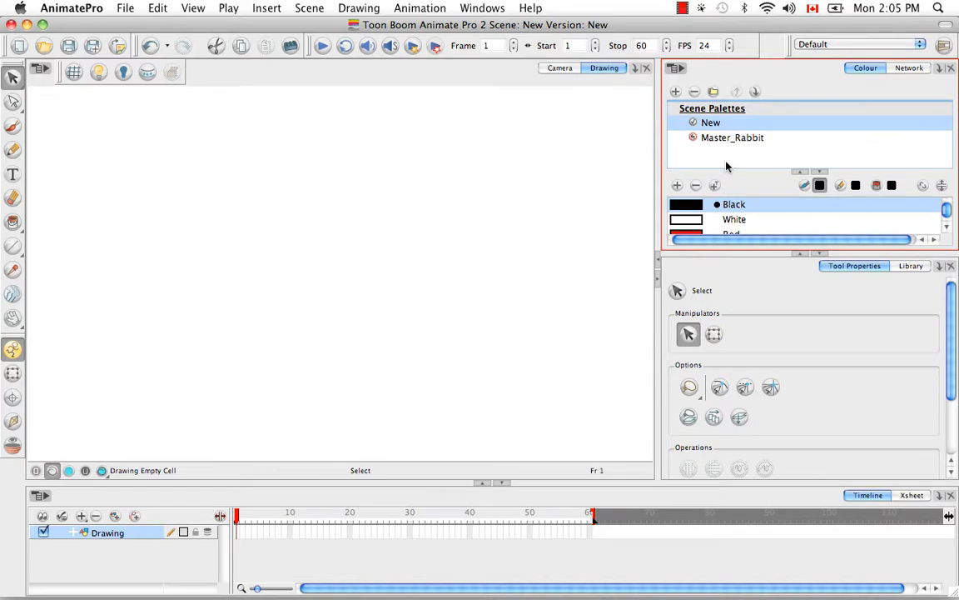
{"action": "mouse_move", "coordinate": [715, 173]}
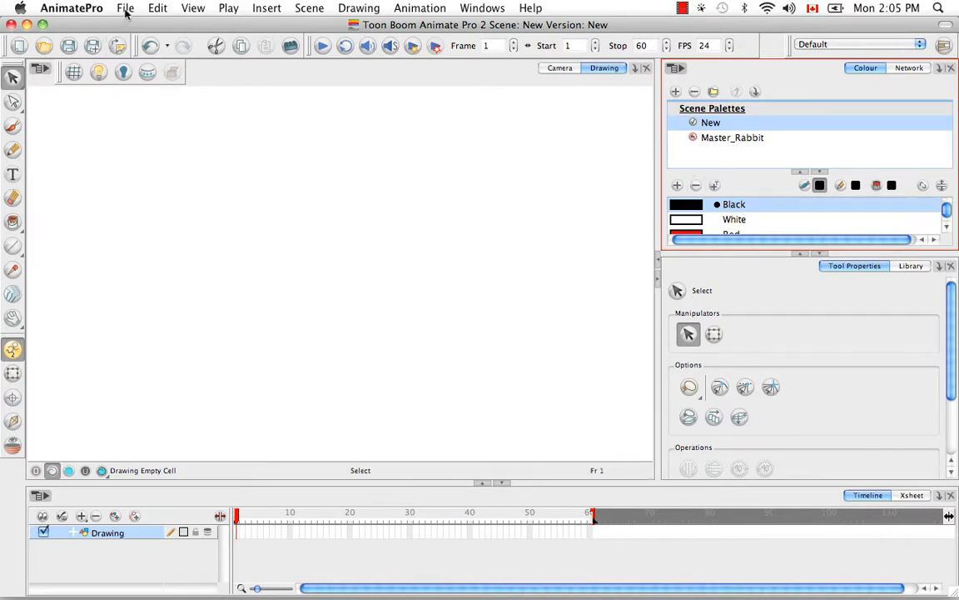
- Reopen the recent Palettes.anim scene without saving, and select the Rabbit_clean drawing
{"action": "left_click", "coordinate": [125, 7]}
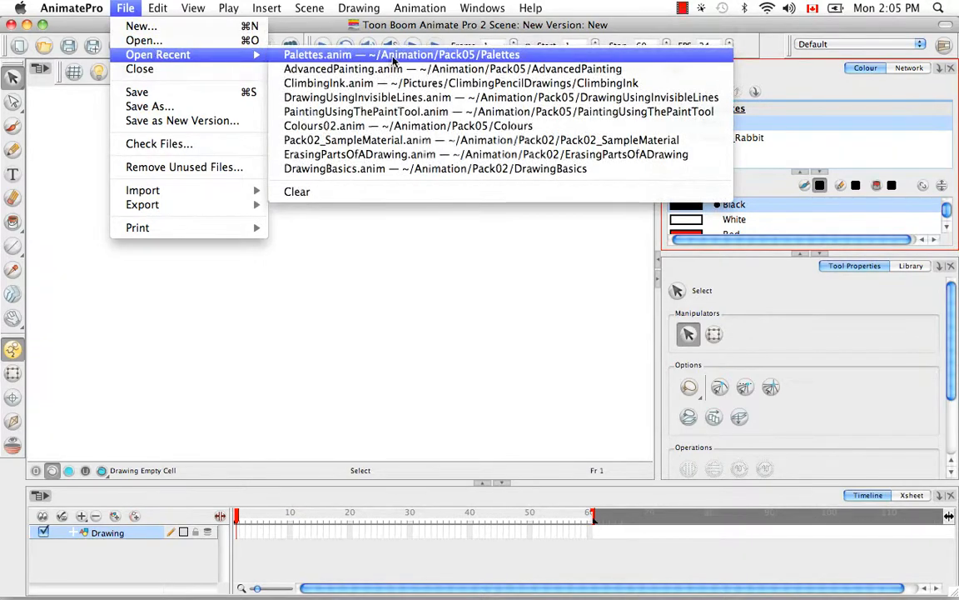
{"action": "left_click", "coordinate": [400, 54]}
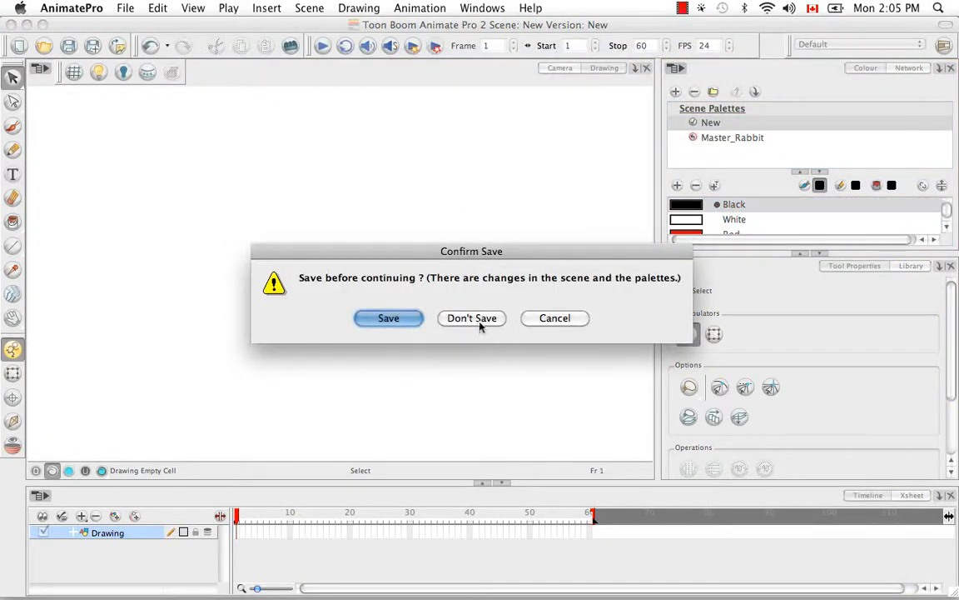
{"action": "left_click", "coordinate": [471, 317]}
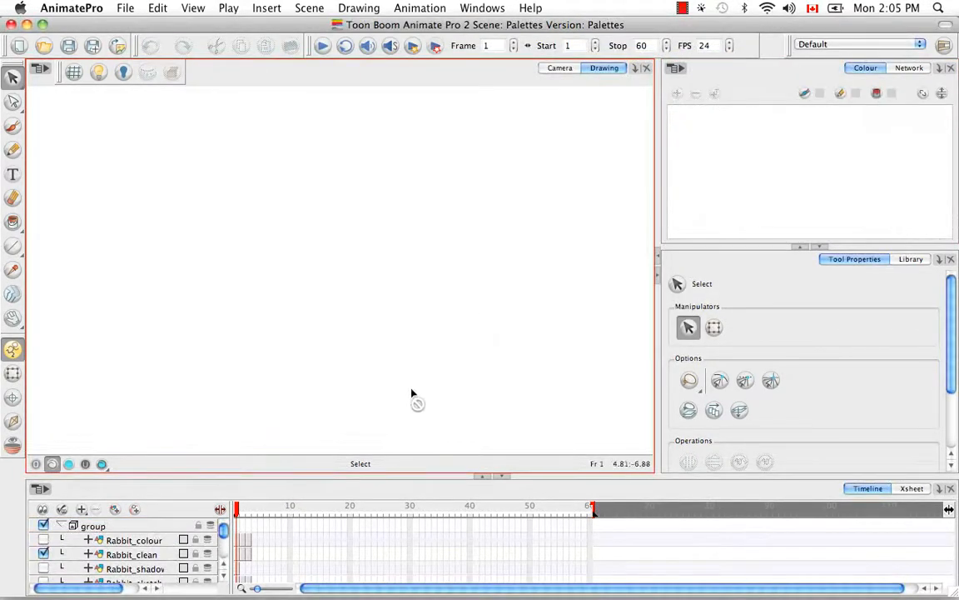
{"action": "left_click", "coordinate": [131, 554]}
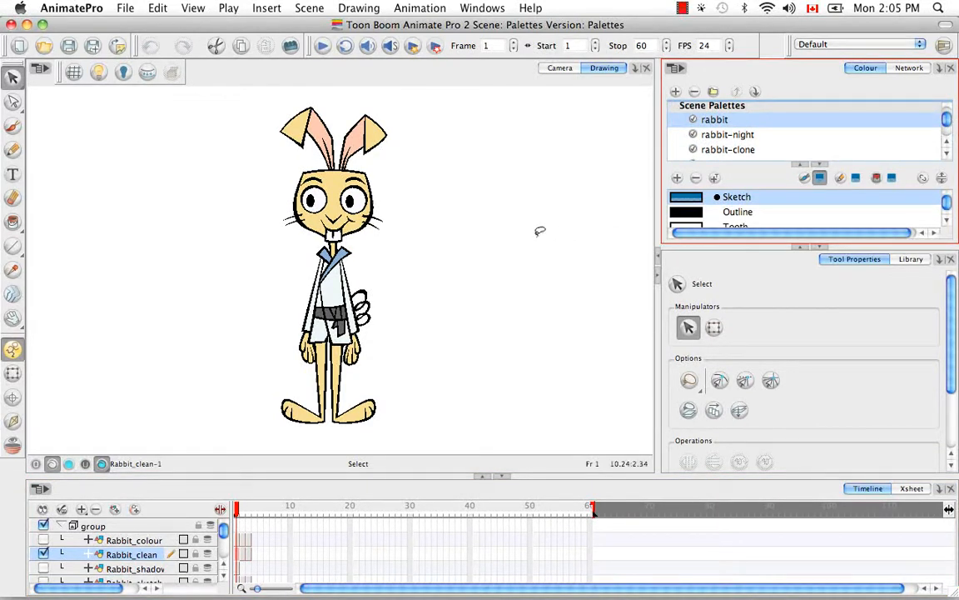
{"action": "mouse_move", "coordinate": [487, 286]}
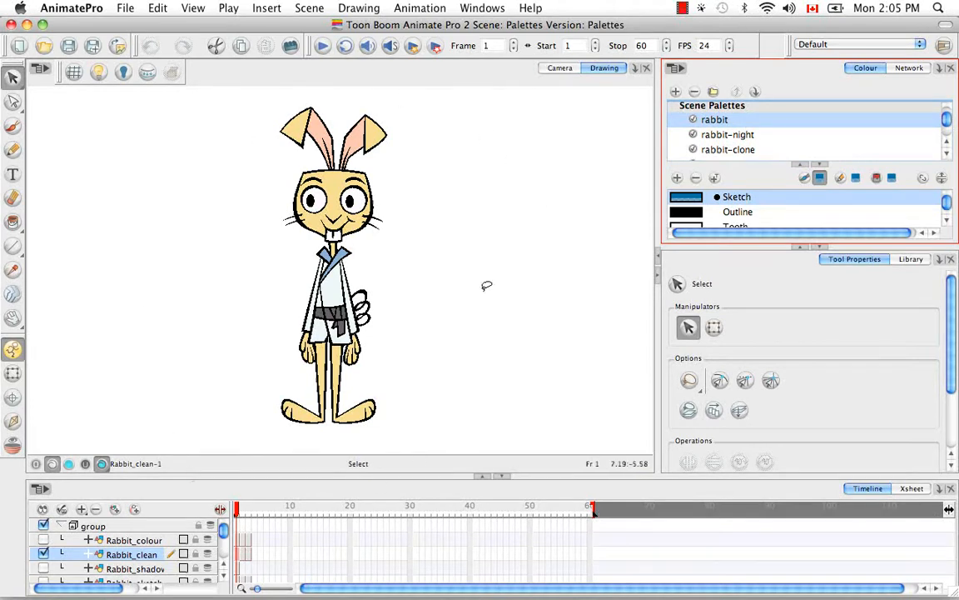
{"action": "mouse_move", "coordinate": [399, 194]}
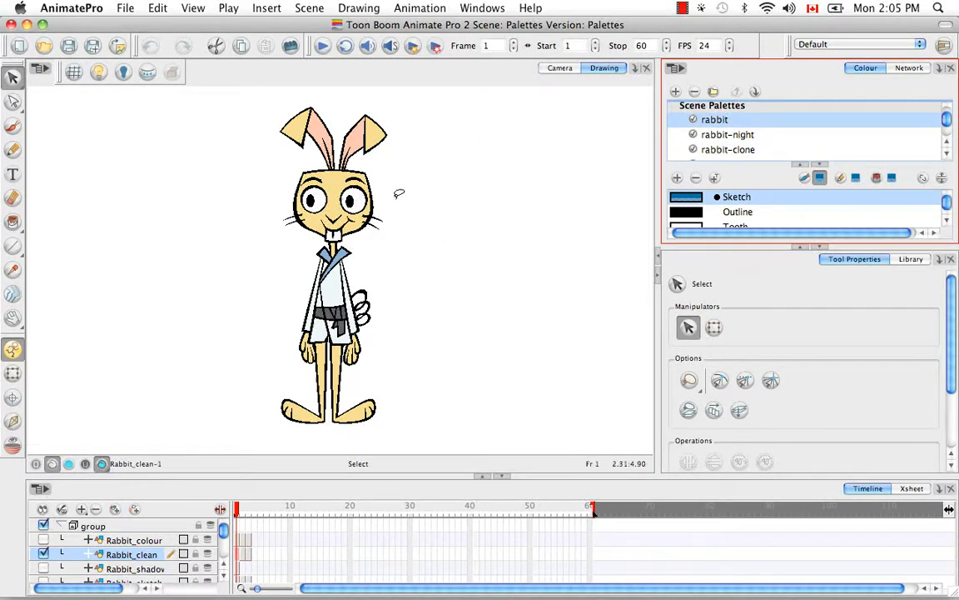
{"action": "mouse_move", "coordinate": [442, 377]}
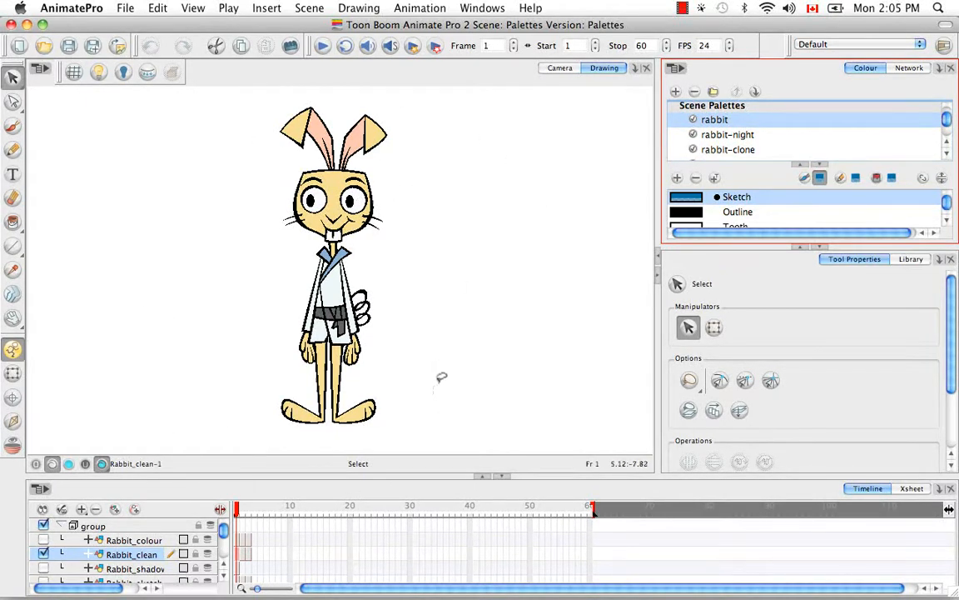
{"action": "mouse_move", "coordinate": [463, 354]}
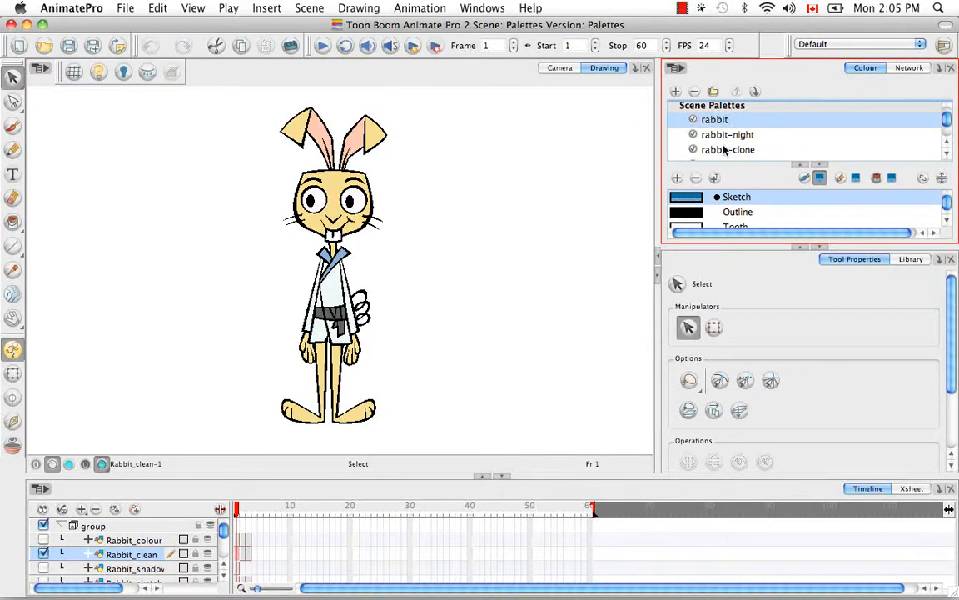
{"action": "mouse_move", "coordinate": [281, 517]}
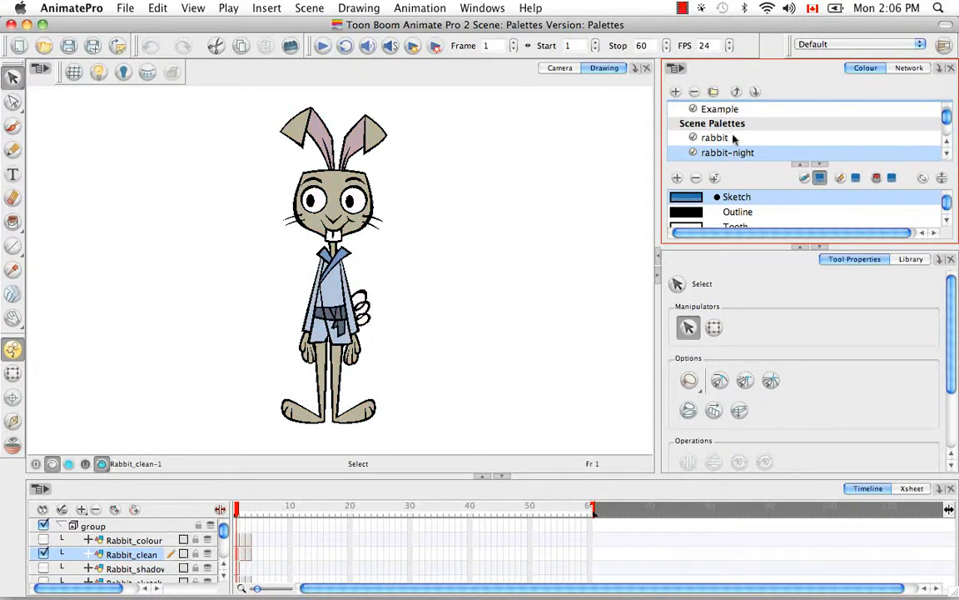
- Move the rabbit-clone palette up to the top of the scene palettes
{"action": "scroll", "scroll_direction": "down", "scroll_amount": 3}
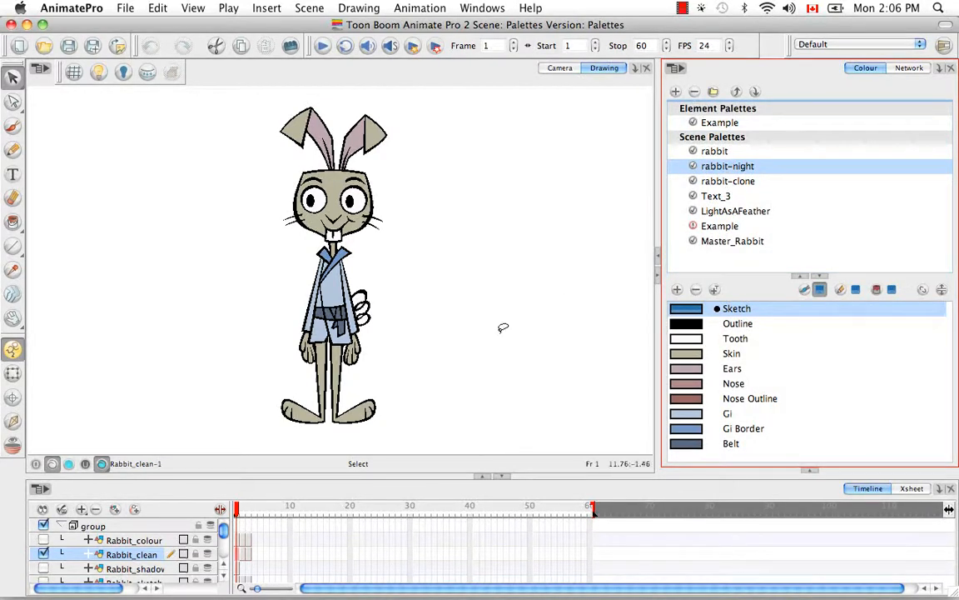
{"action": "mouse_move", "coordinate": [541, 289]}
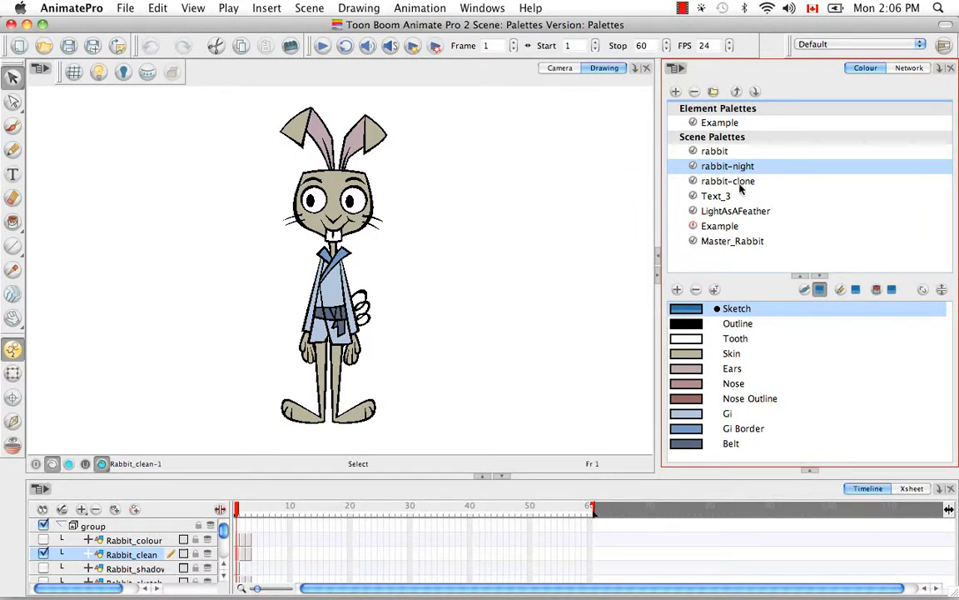
{"action": "mouse_move", "coordinate": [765, 195]}
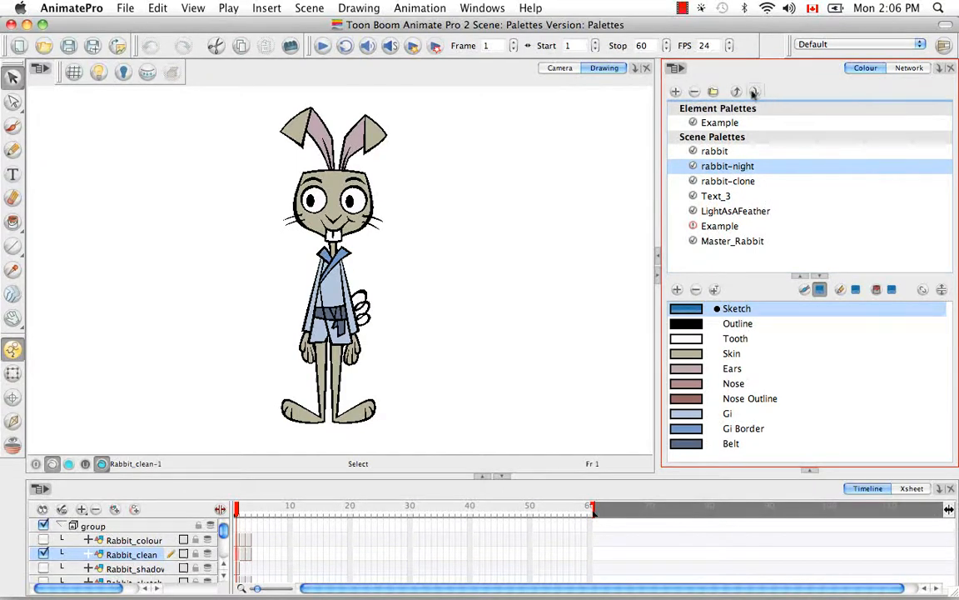
{"action": "mouse_move", "coordinate": [736, 91]}
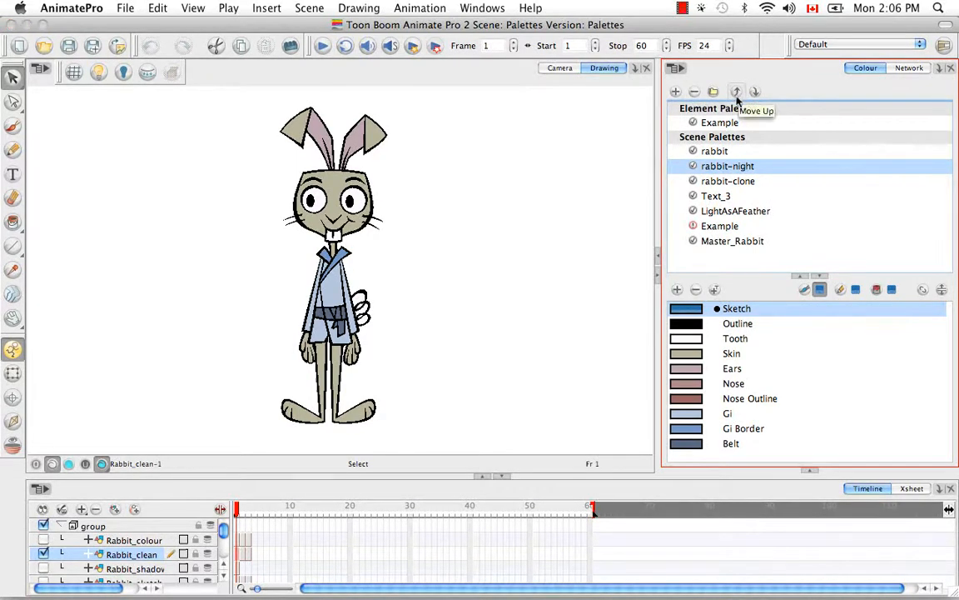
{"action": "left_click", "coordinate": [737, 92]}
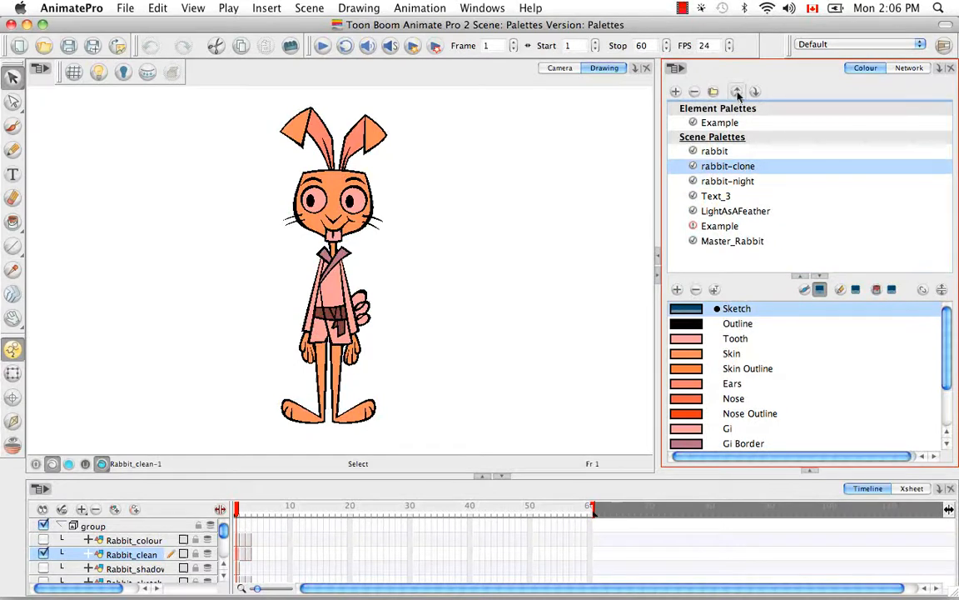
{"action": "left_click", "coordinate": [736, 92]}
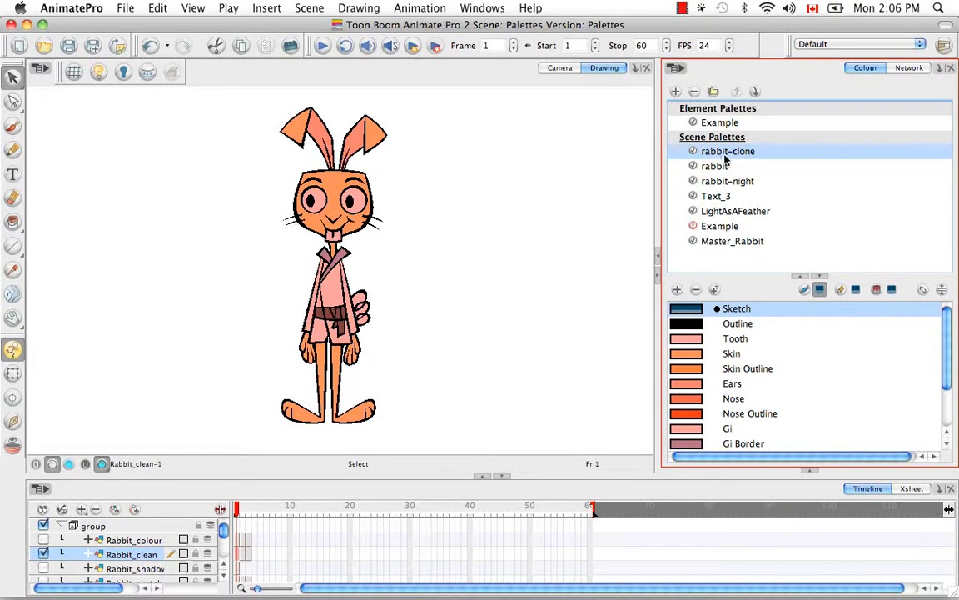
{"action": "mouse_move", "coordinate": [760, 152]}
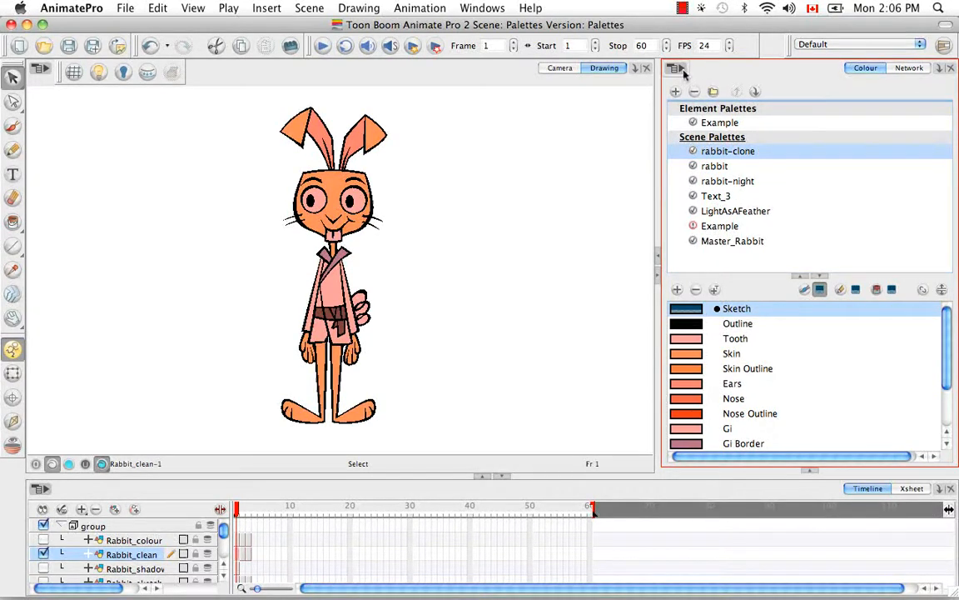
- Restore the rabbit, rabbit-night, rabbit-clone order and select the rabbit palette
{"action": "left_click", "coordinate": [676, 68]}
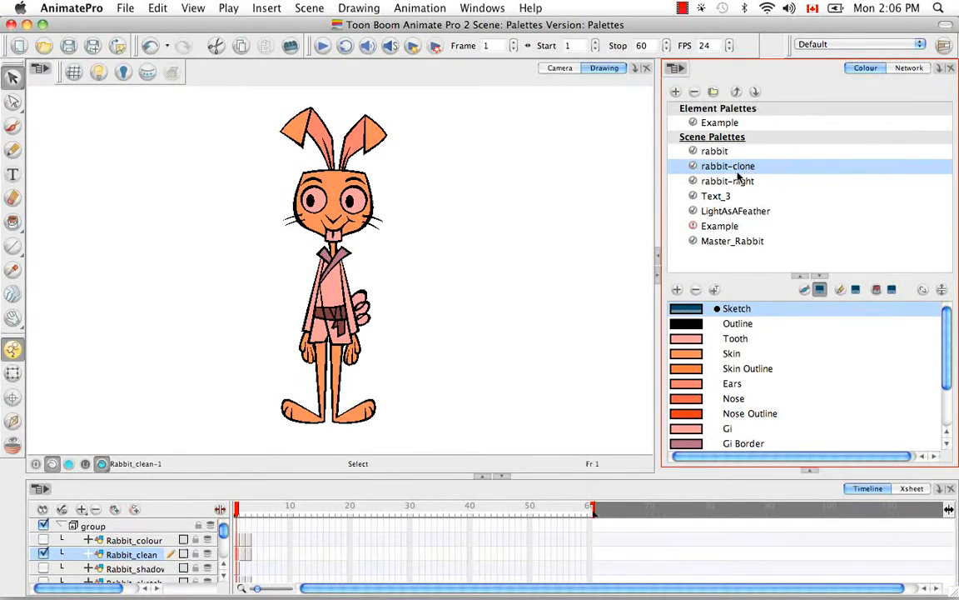
{"action": "left_click", "coordinate": [676, 68]}
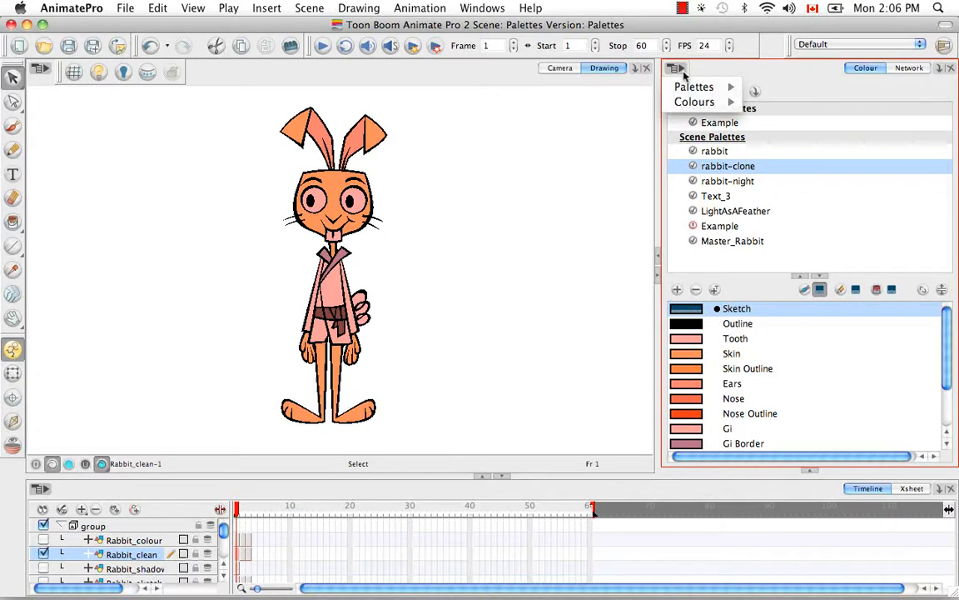
{"action": "left_click", "coordinate": [694, 86]}
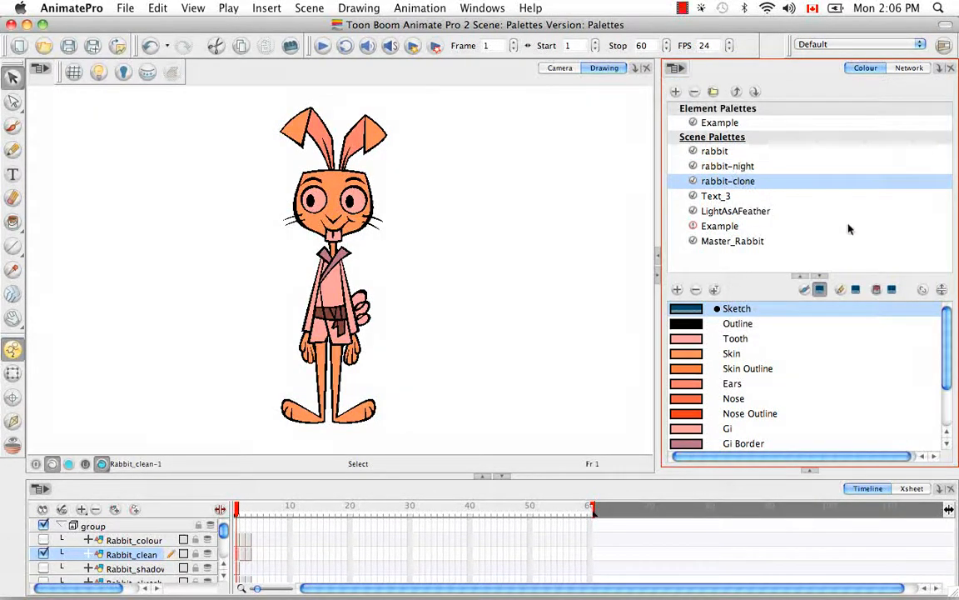
{"action": "left_click", "coordinate": [715, 151]}
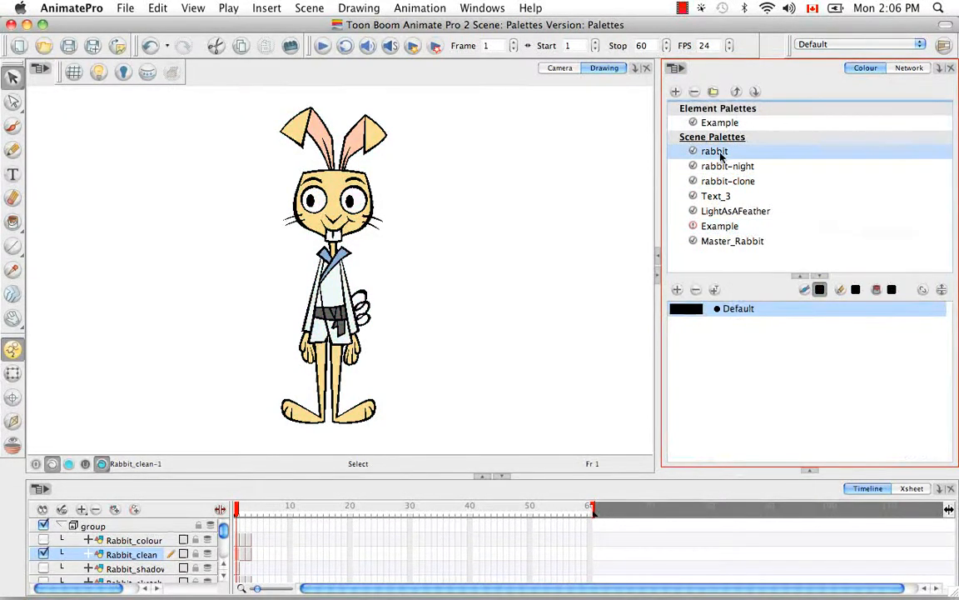
{"action": "left_click", "coordinate": [715, 150]}
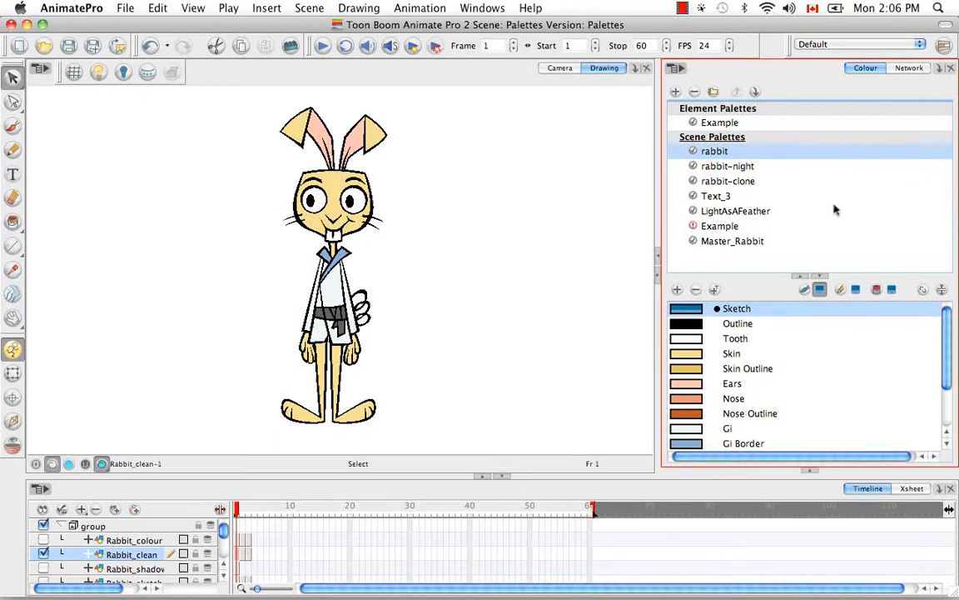
{"action": "mouse_move", "coordinate": [842, 215]}
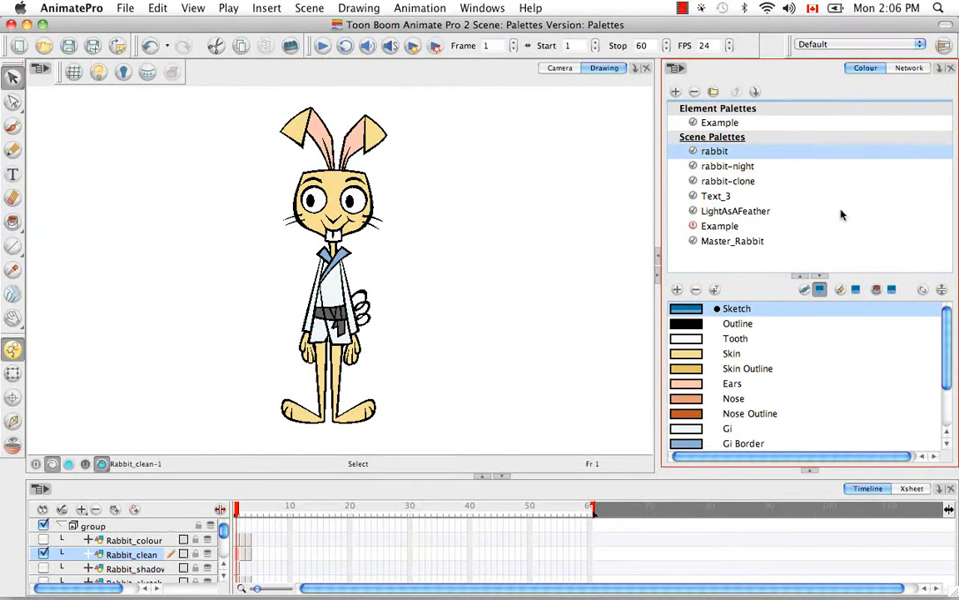
{"action": "mouse_move", "coordinate": [870, 242]}
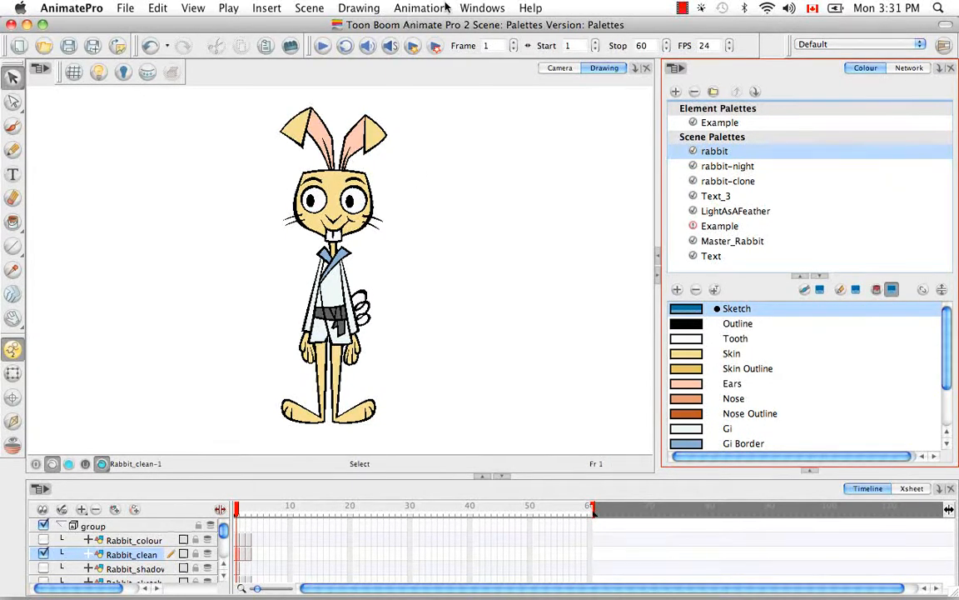
- Open the Model view and load the current karate rabbit drawing as a model
{"action": "left_click", "coordinate": [482, 7]}
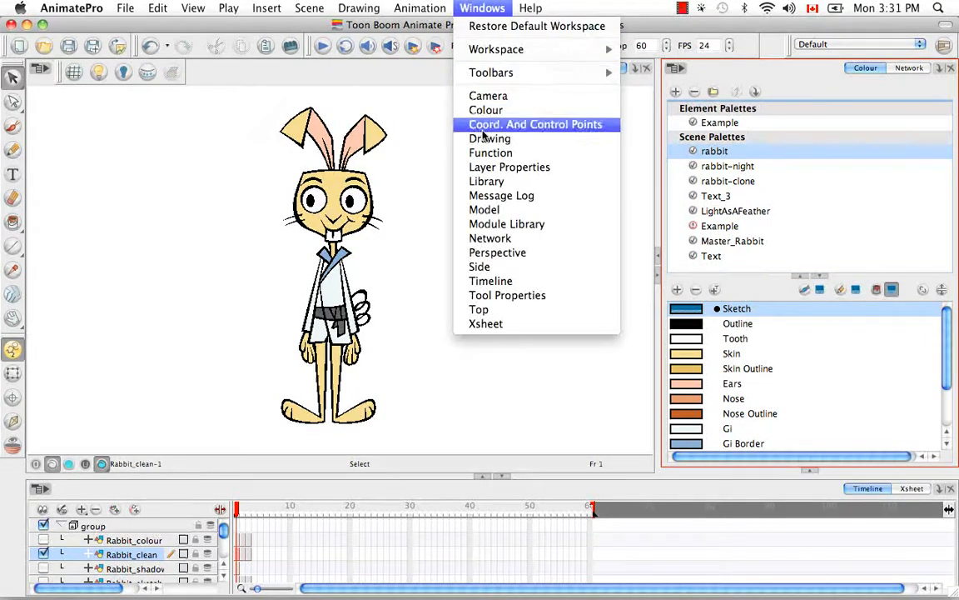
{"action": "left_click", "coordinate": [484, 209]}
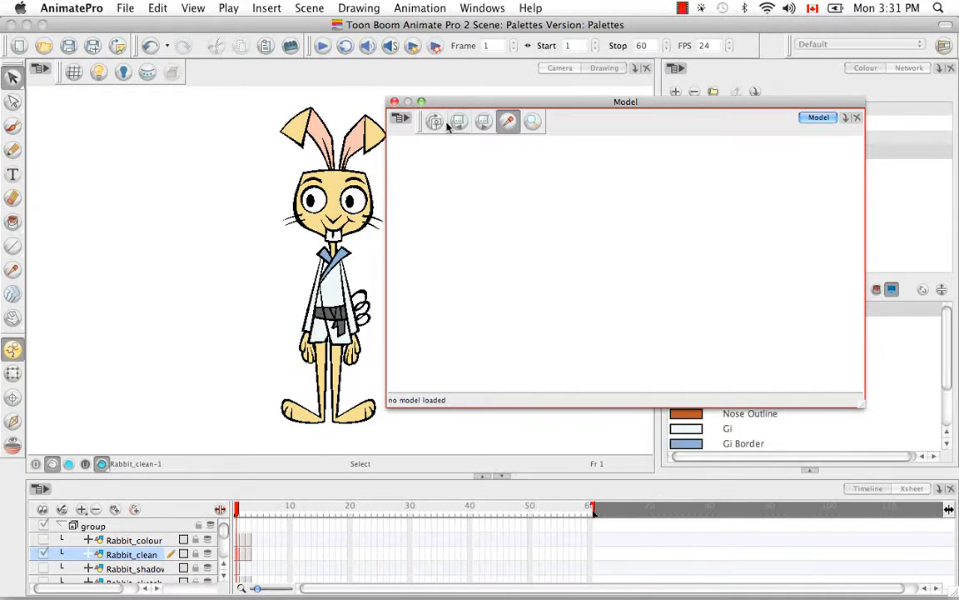
{"action": "left_click", "coordinate": [401, 119]}
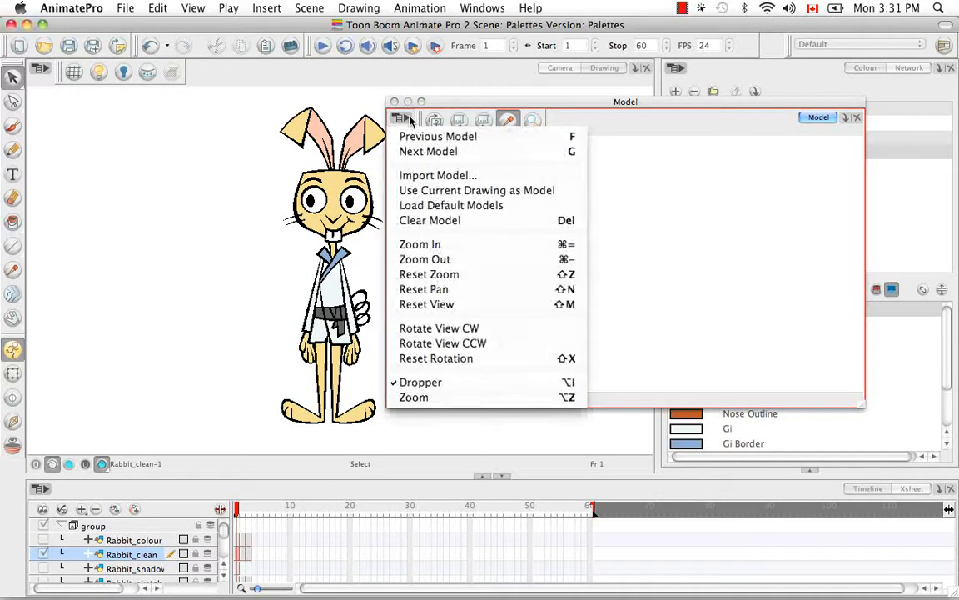
{"action": "mouse_move", "coordinate": [477, 189]}
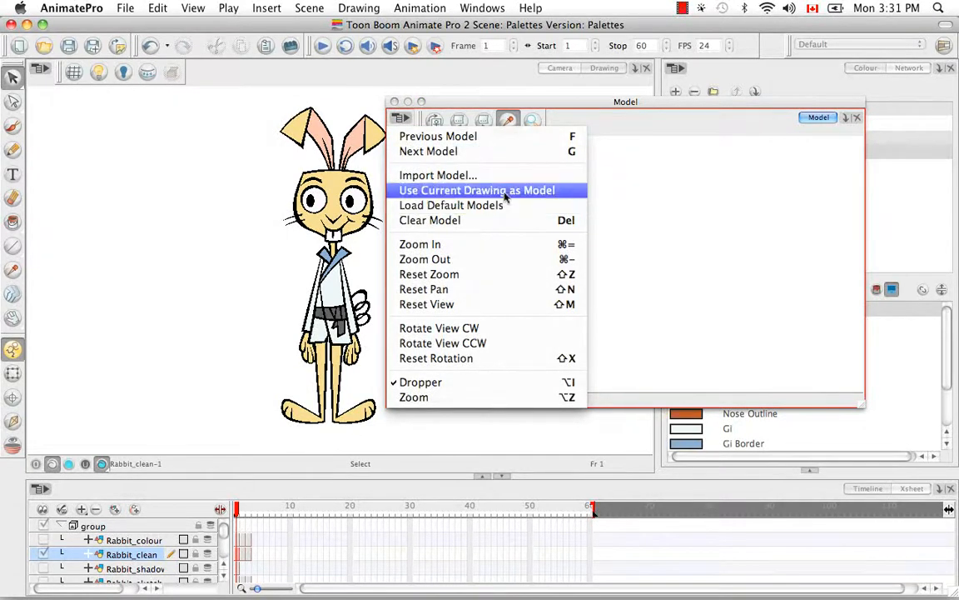
{"action": "left_click", "coordinate": [476, 190]}
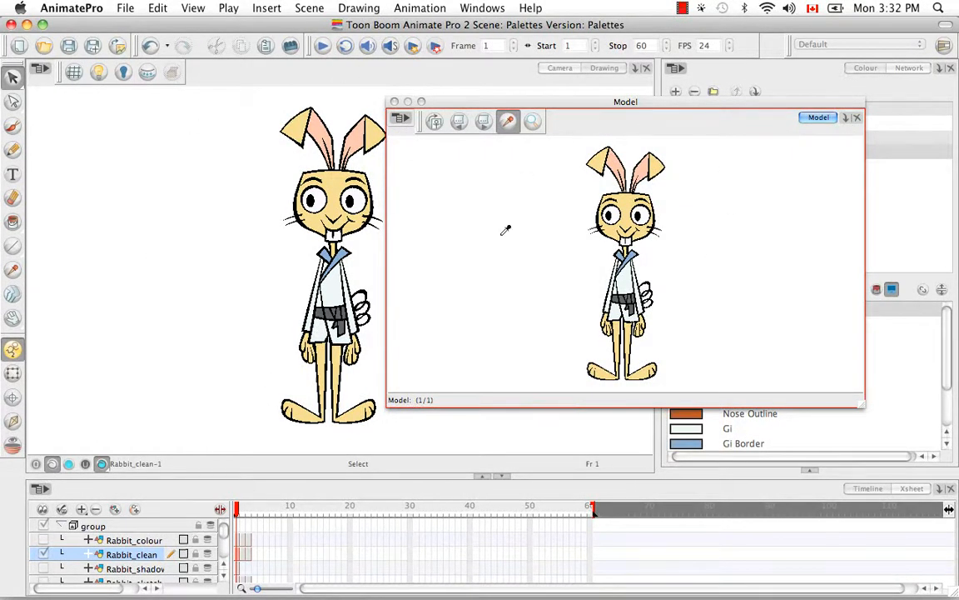
{"action": "mouse_move", "coordinate": [533, 297]}
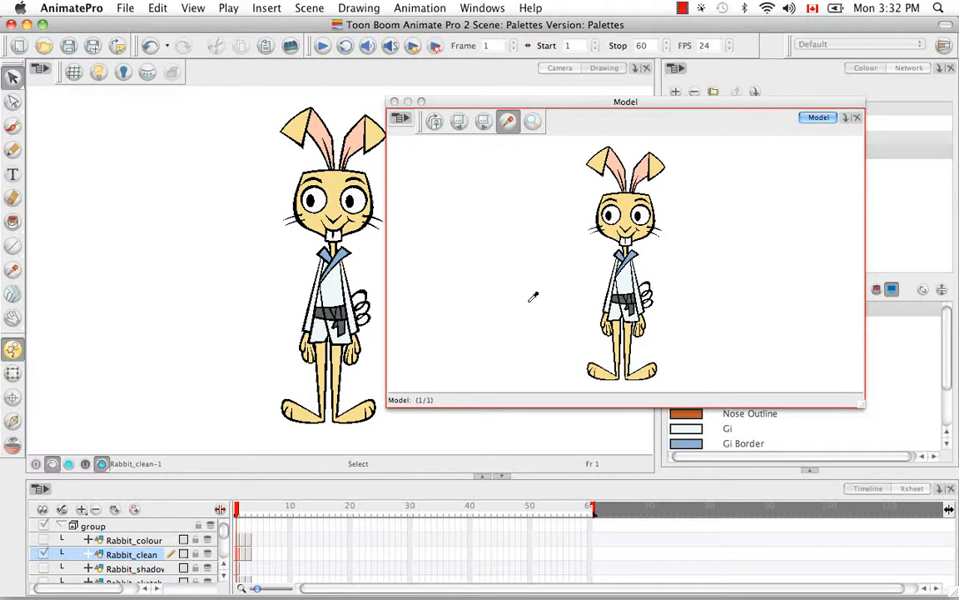
{"action": "mouse_move", "coordinate": [502, 234]}
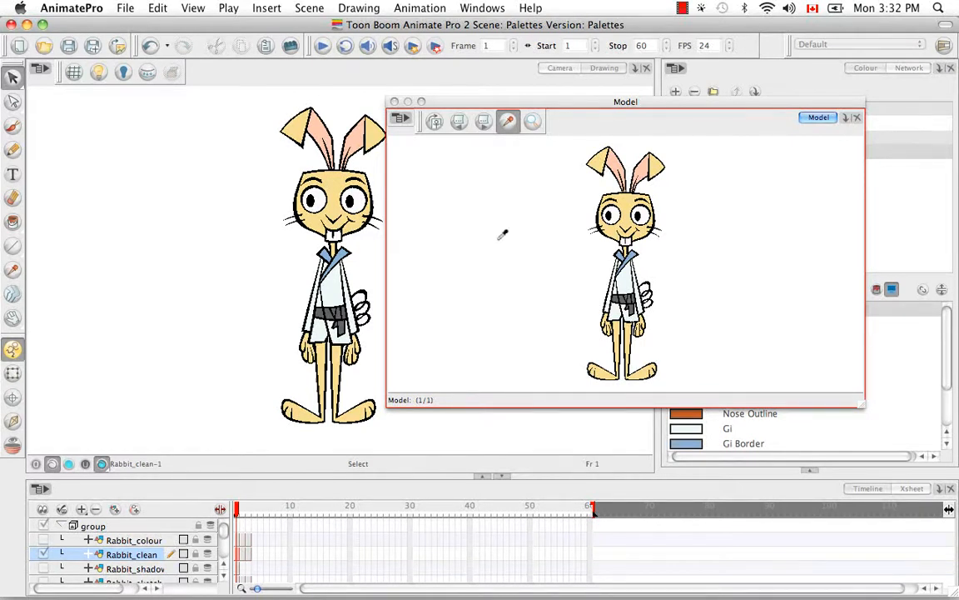
- Brush a yellow loop left of the rabbit using a model colour, then fill it pink
{"action": "left_click", "coordinate": [12, 129]}
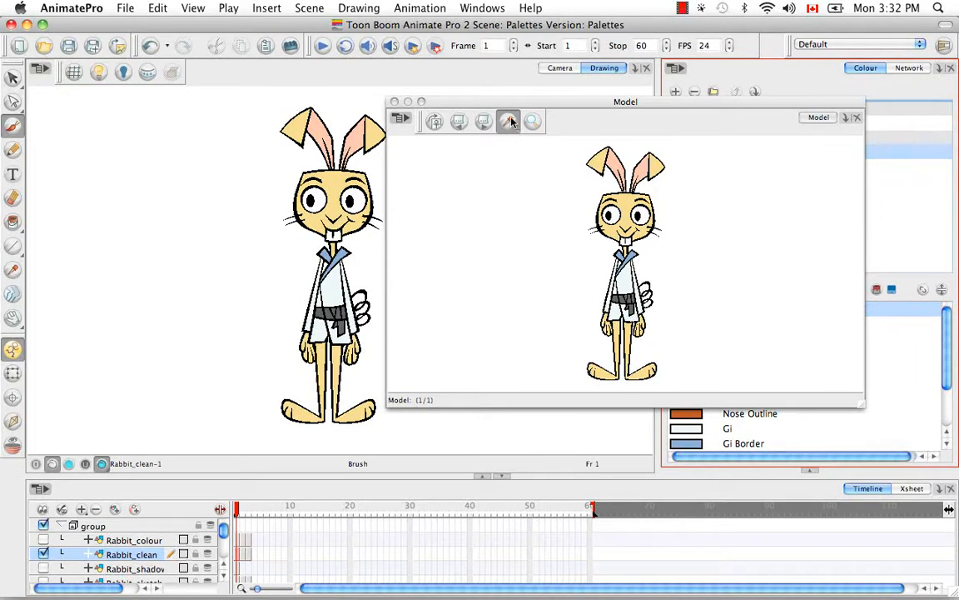
{"action": "left_click", "coordinate": [508, 121]}
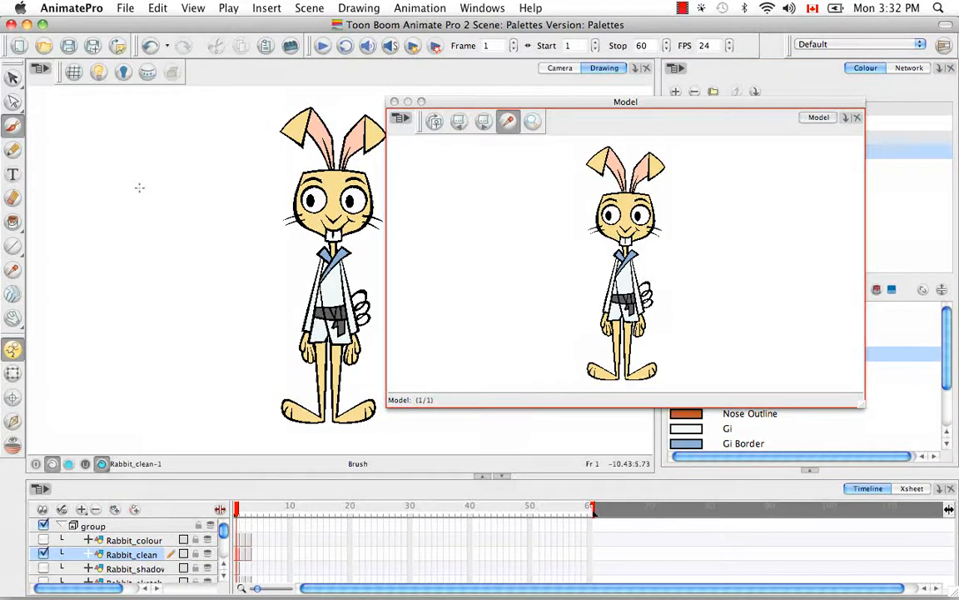
{"action": "left_click_drag", "start_coordinate": [154, 196], "coordinate": [146, 291]}
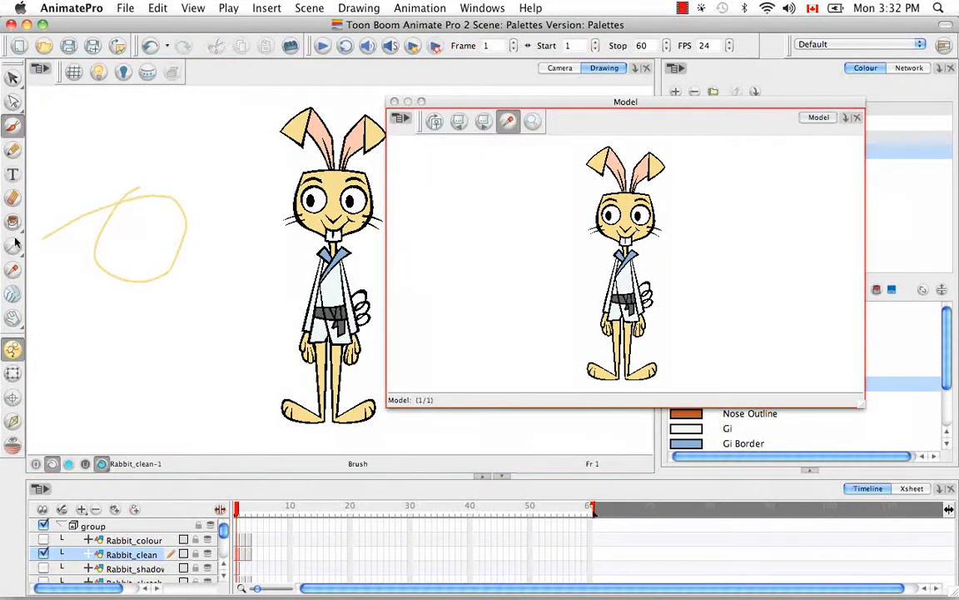
{"action": "left_click", "coordinate": [12, 221]}
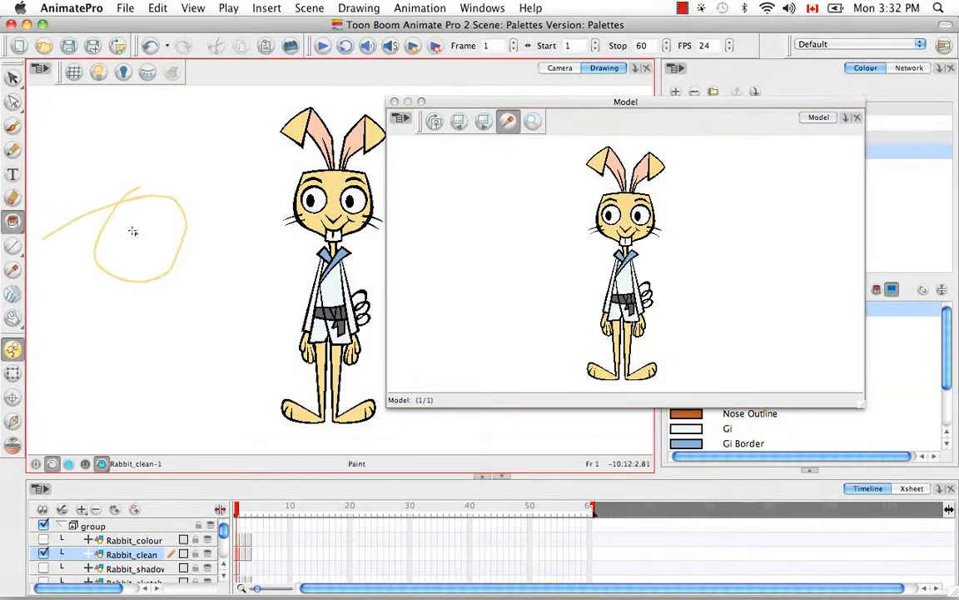
{"action": "left_click", "coordinate": [132, 237]}
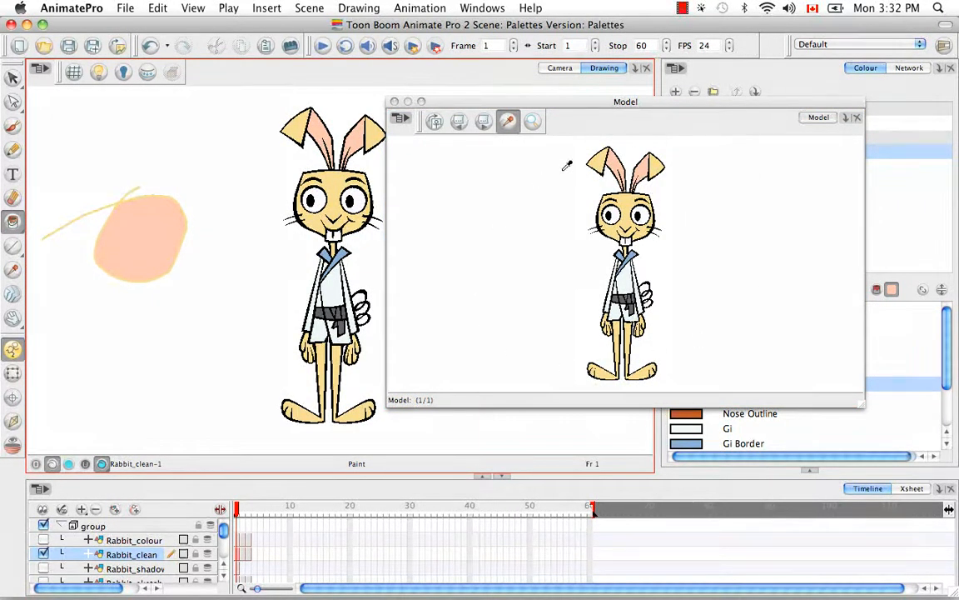
{"action": "mouse_move", "coordinate": [531, 312]}
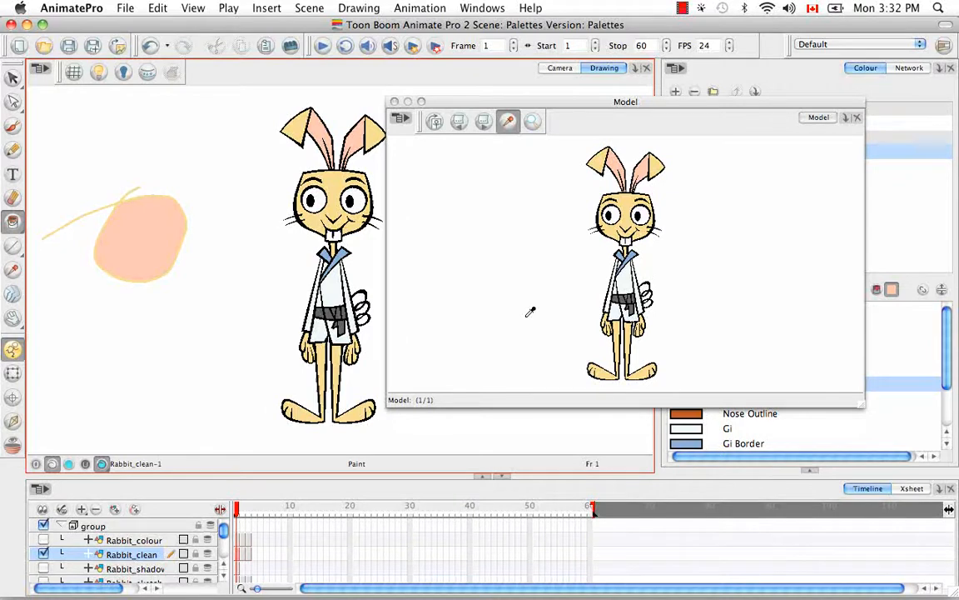
{"action": "mouse_move", "coordinate": [484, 273]}
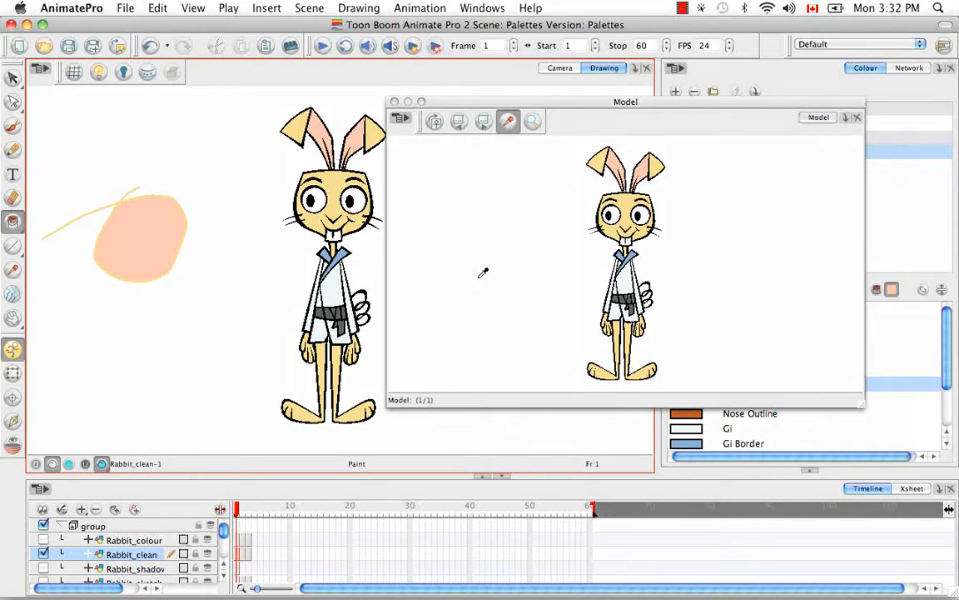
- Import the Punchingbag_clean .tvg drawing from the elements folder as a second model
{"action": "left_click", "coordinate": [400, 119]}
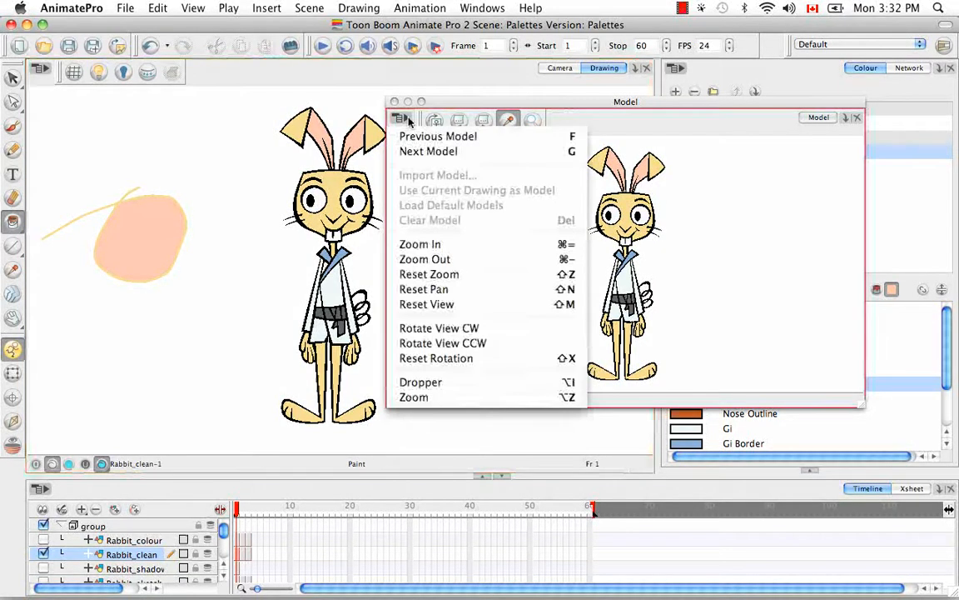
{"action": "mouse_move", "coordinate": [479, 178]}
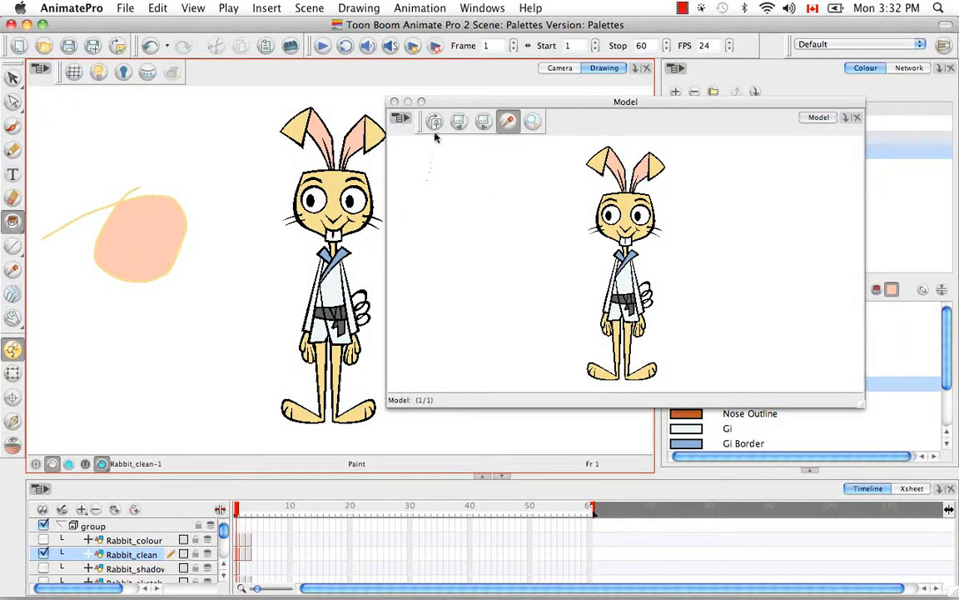
{"action": "mouse_move", "coordinate": [434, 122]}
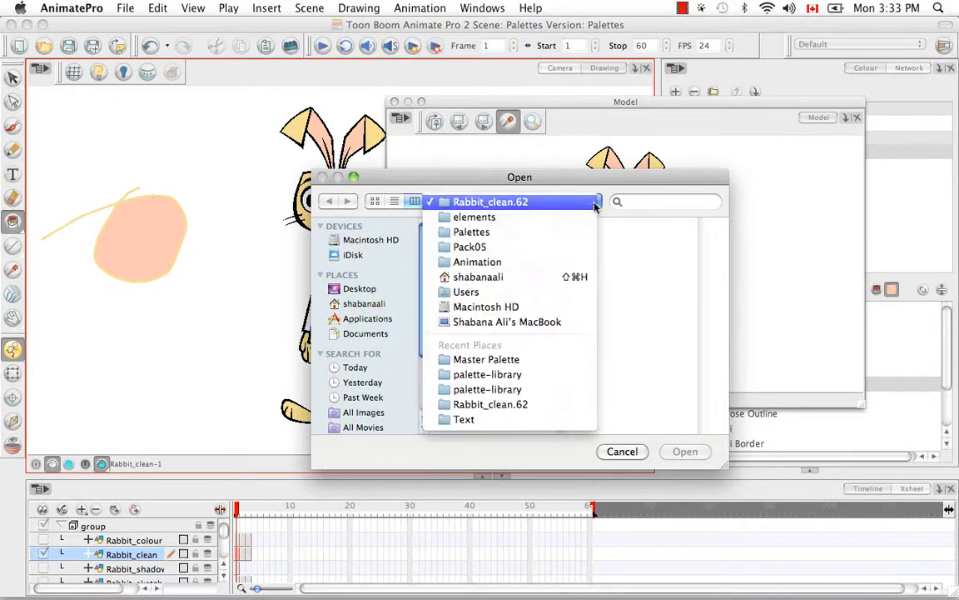
{"action": "left_click", "coordinate": [478, 261]}
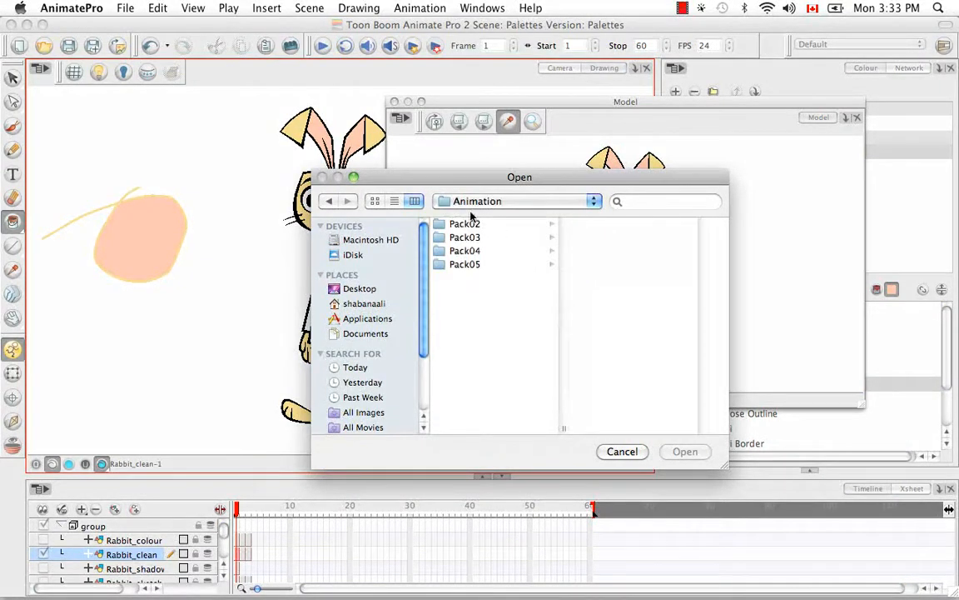
{"action": "left_click", "coordinate": [465, 264]}
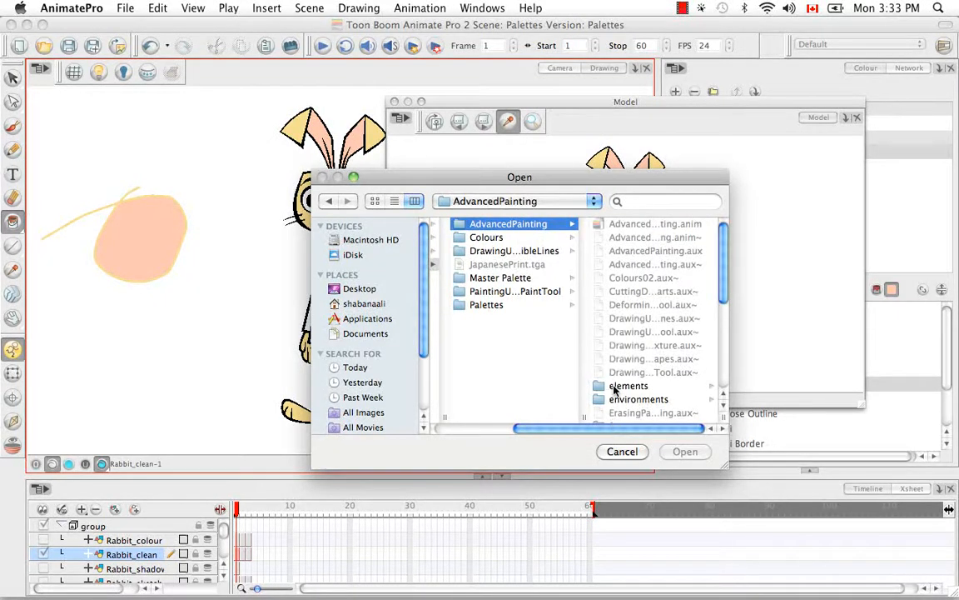
{"action": "left_click", "coordinate": [628, 385]}
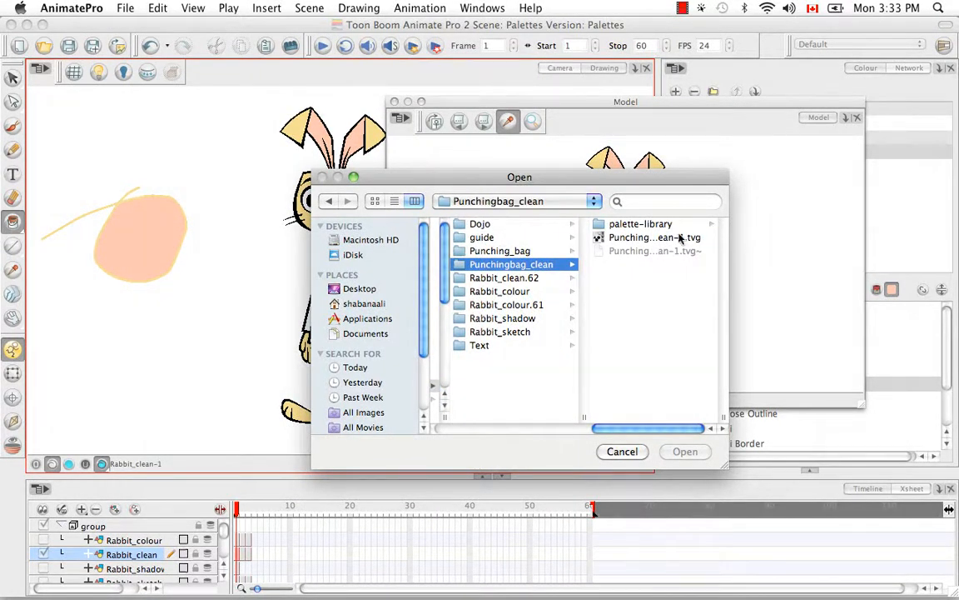
{"action": "left_click", "coordinate": [654, 237]}
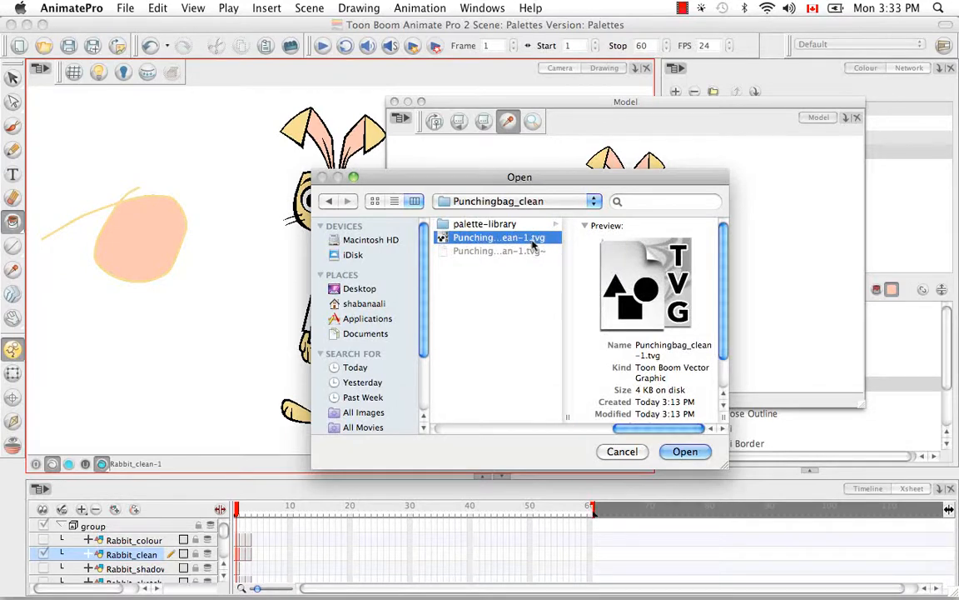
{"action": "mouse_move", "coordinate": [537, 248]}
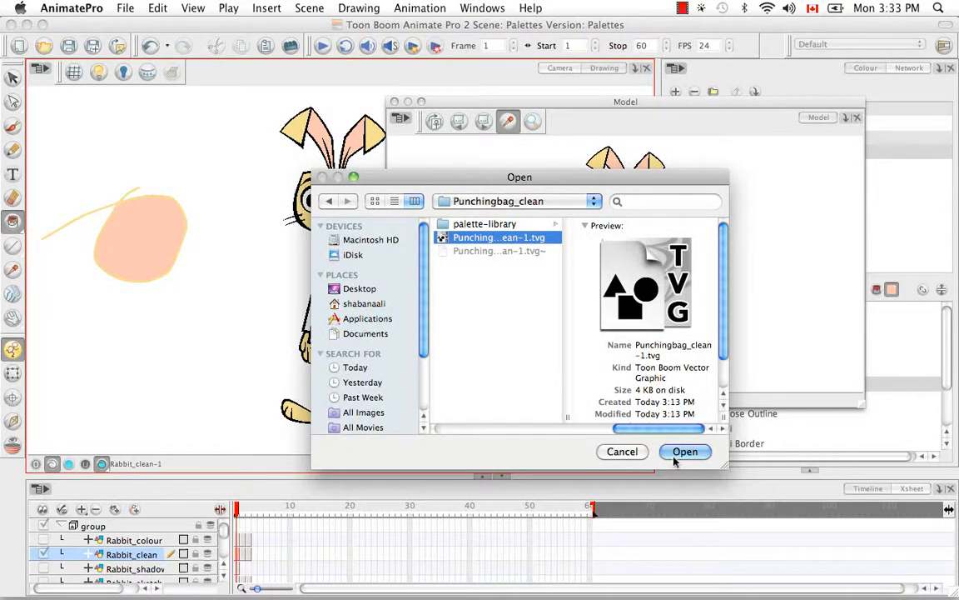
{"action": "left_click", "coordinate": [685, 451]}
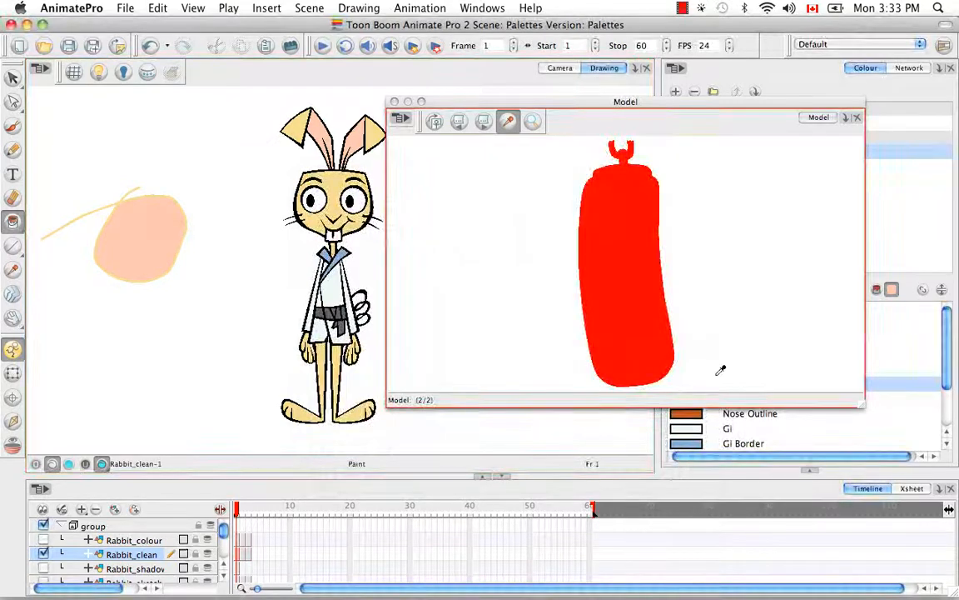
{"action": "mouse_move", "coordinate": [548, 222]}
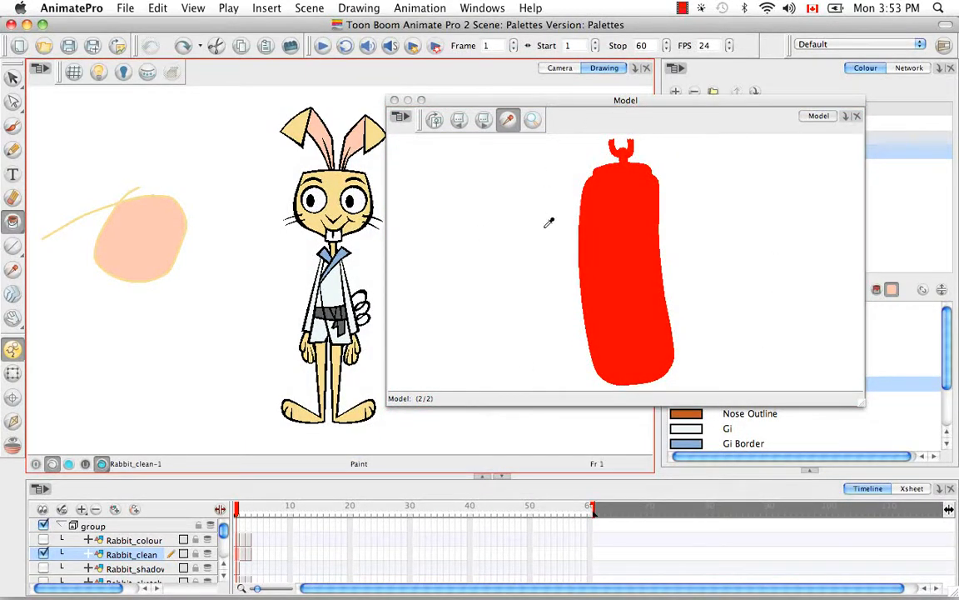
{"action": "mouse_move", "coordinate": [524, 244]}
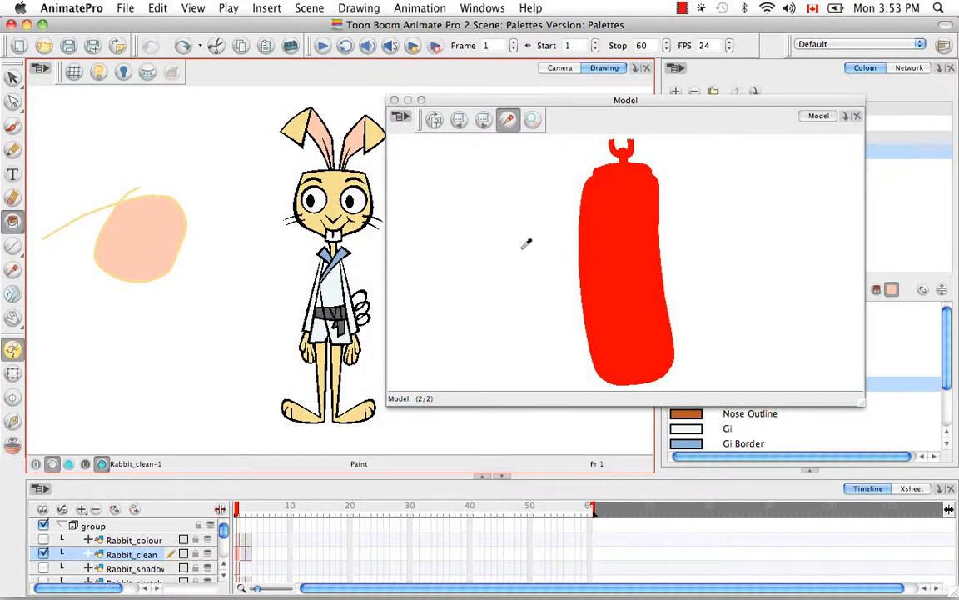
{"action": "mouse_move", "coordinate": [520, 243]}
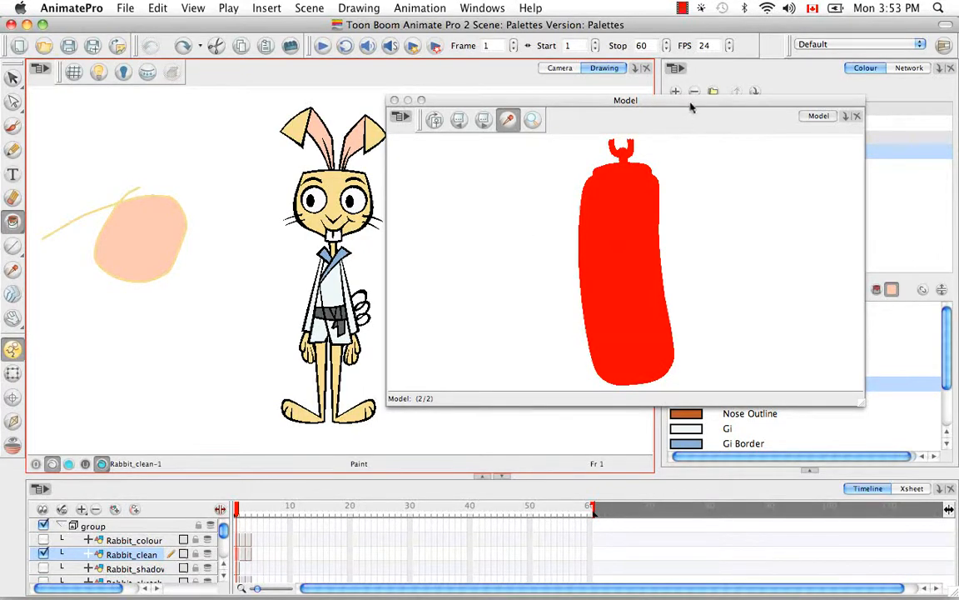
- Move the punching bag Model view to the lower left of the workspace
{"action": "left_click_drag", "start_coordinate": [625, 100], "coordinate": [250, 276]}
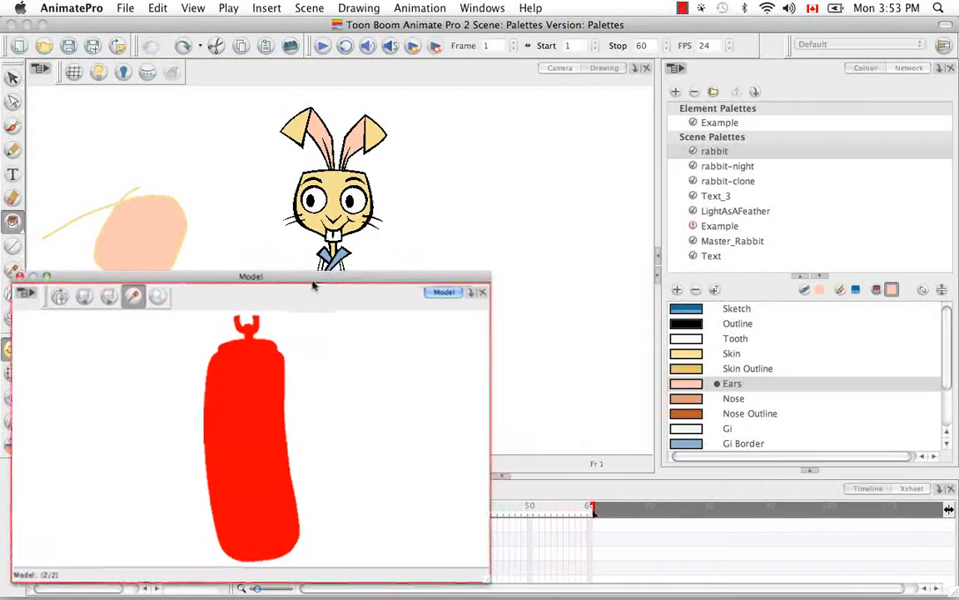
{"action": "left_click", "coordinate": [676, 68]}
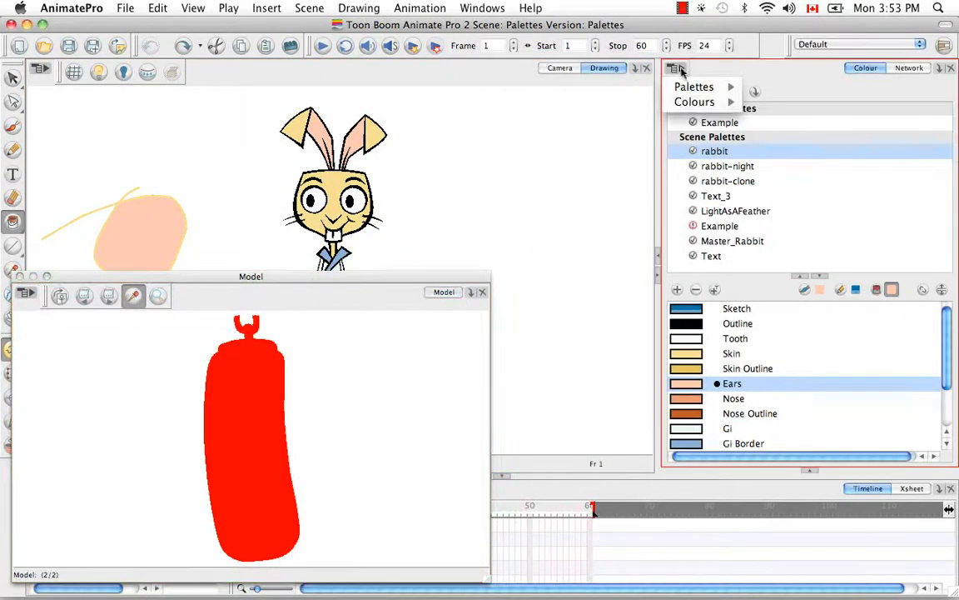
- Import PunchingBag.plt from the palette-library folder as the PunchingBag scene palette
{"action": "left_click", "coordinate": [694, 86]}
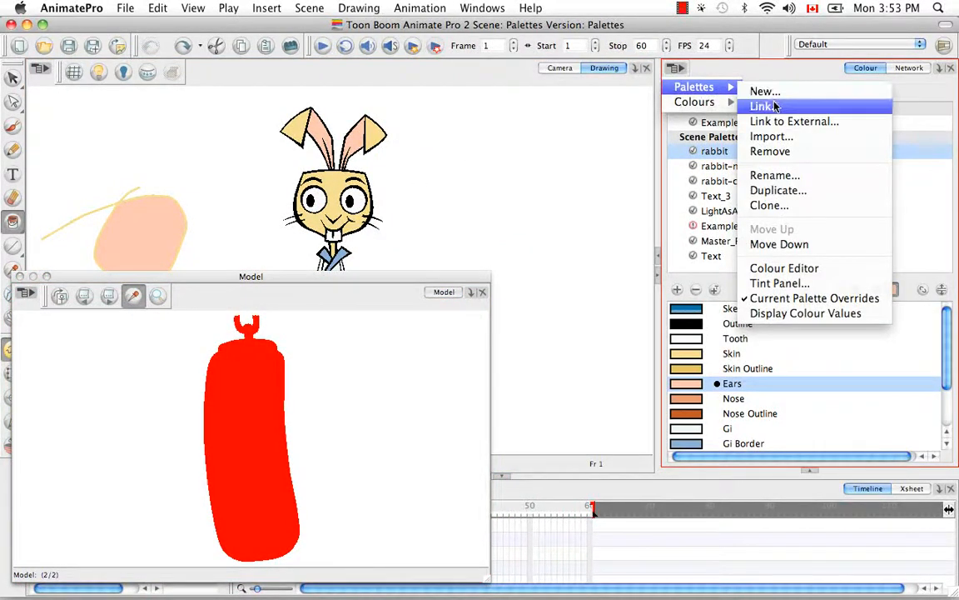
{"action": "left_click", "coordinate": [762, 106]}
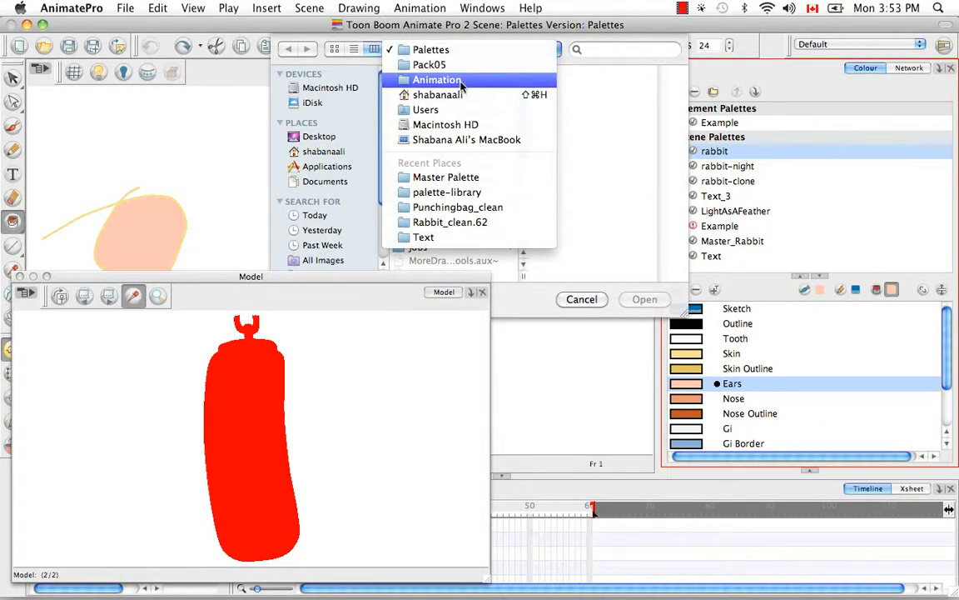
{"action": "left_click", "coordinate": [429, 64]}
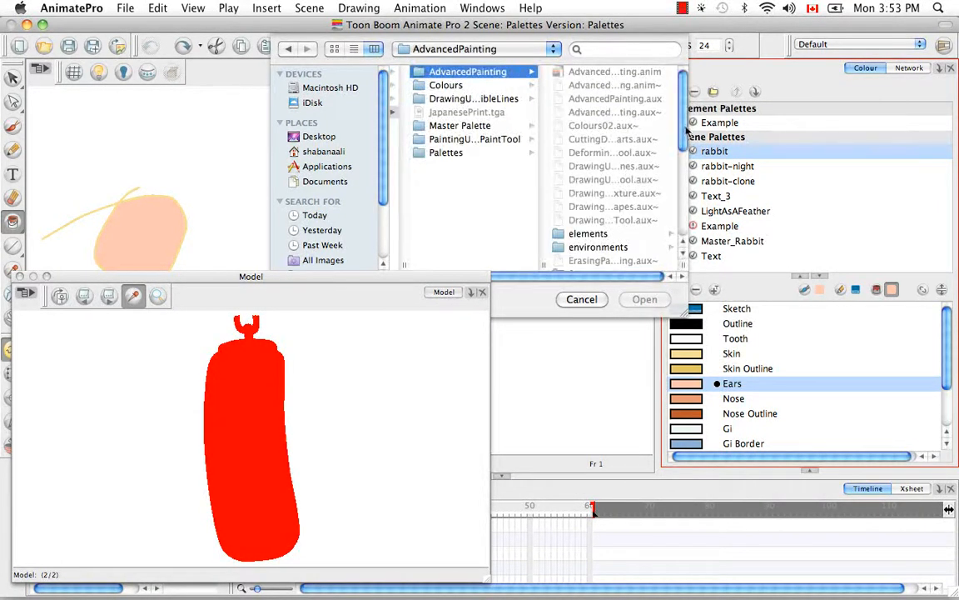
{"action": "scroll", "scroll_direction": "down", "scroll_amount": 3}
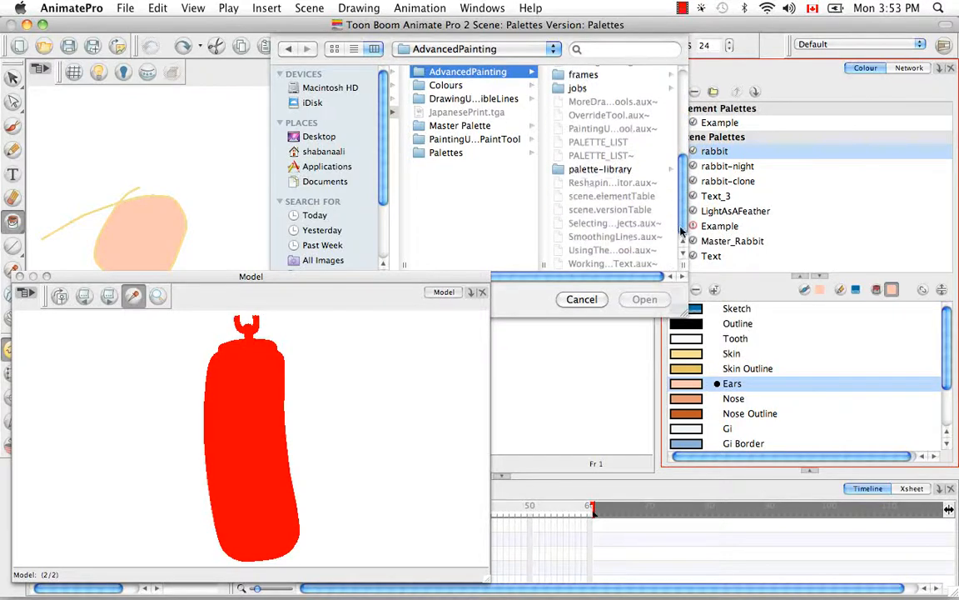
{"action": "left_click", "coordinate": [600, 168]}
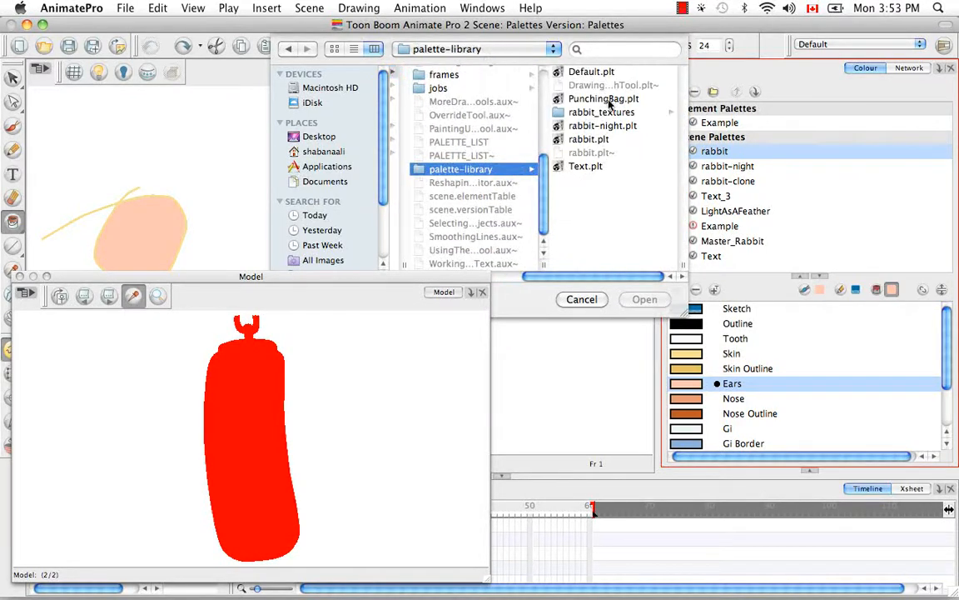
{"action": "left_click", "coordinate": [603, 99]}
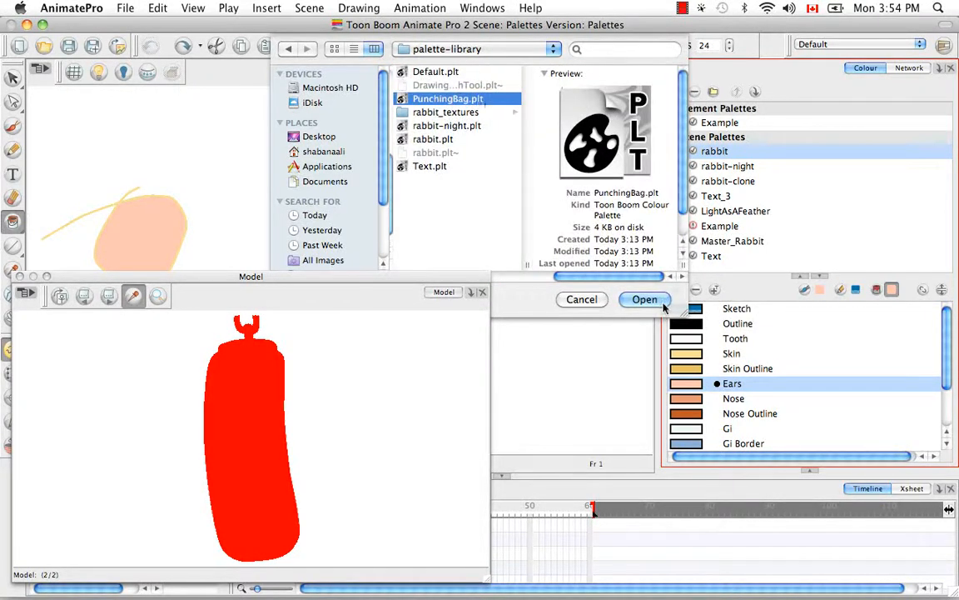
{"action": "left_click", "coordinate": [645, 299]}
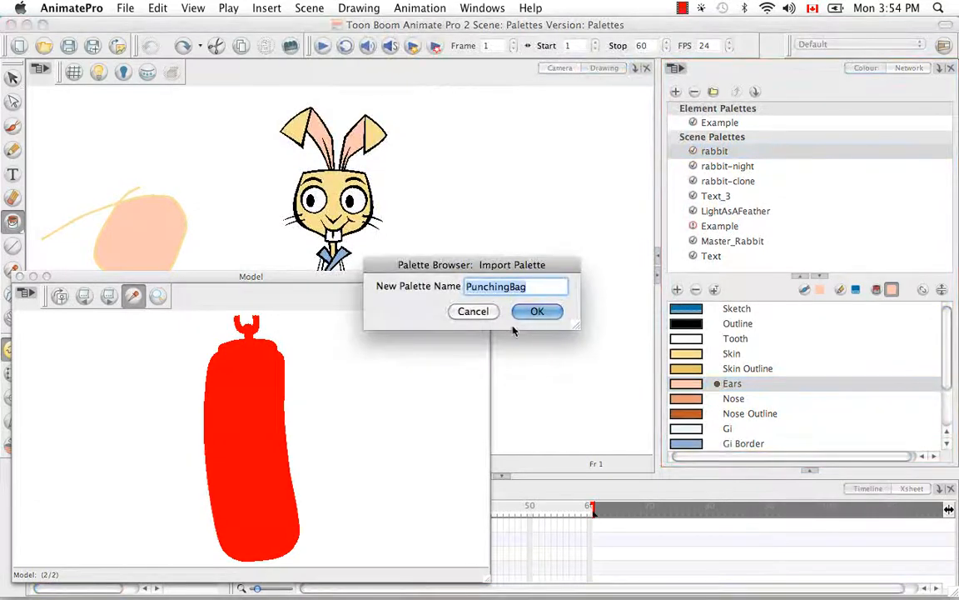
{"action": "left_click", "coordinate": [537, 310]}
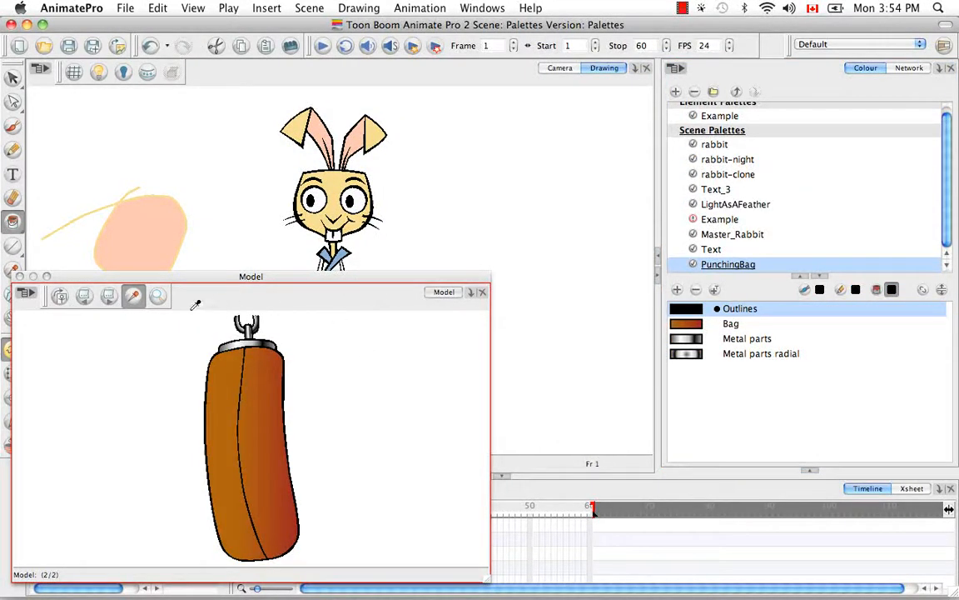
- Move the Model view over the drawing area and resize panels to show Paint tool properties
{"action": "left_click_drag", "start_coordinate": [251, 277], "coordinate": [434, 249]}
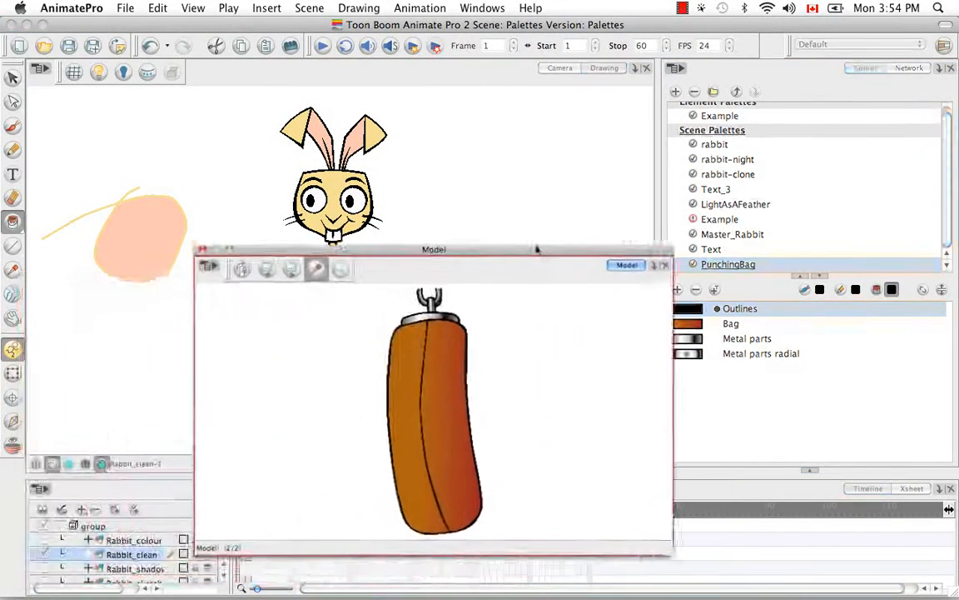
{"action": "left_click_drag", "start_coordinate": [434, 248], "coordinate": [424, 130]}
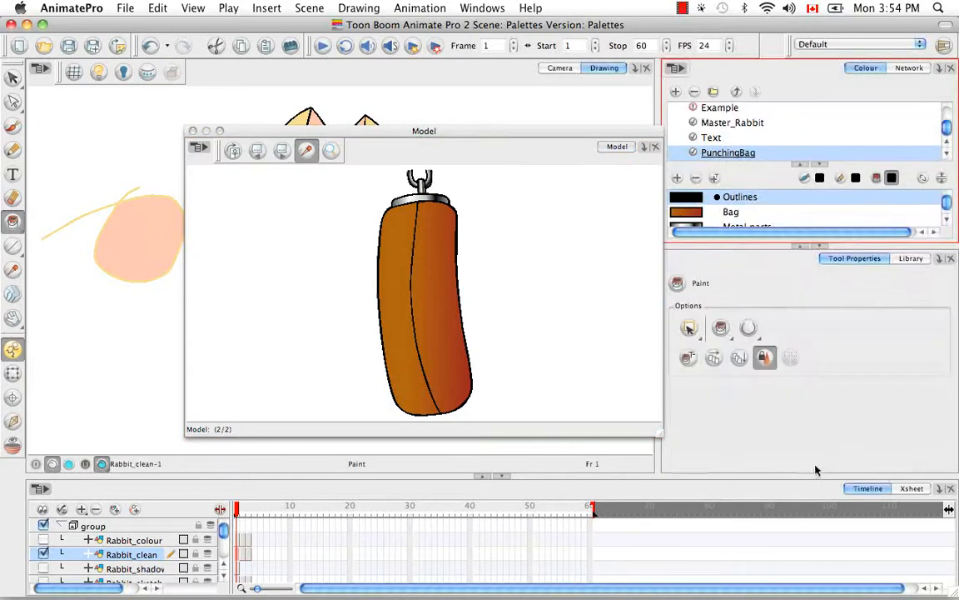
- Show the asset library and pick the Text template in the Animate Pro Library
{"action": "left_click", "coordinate": [910, 258]}
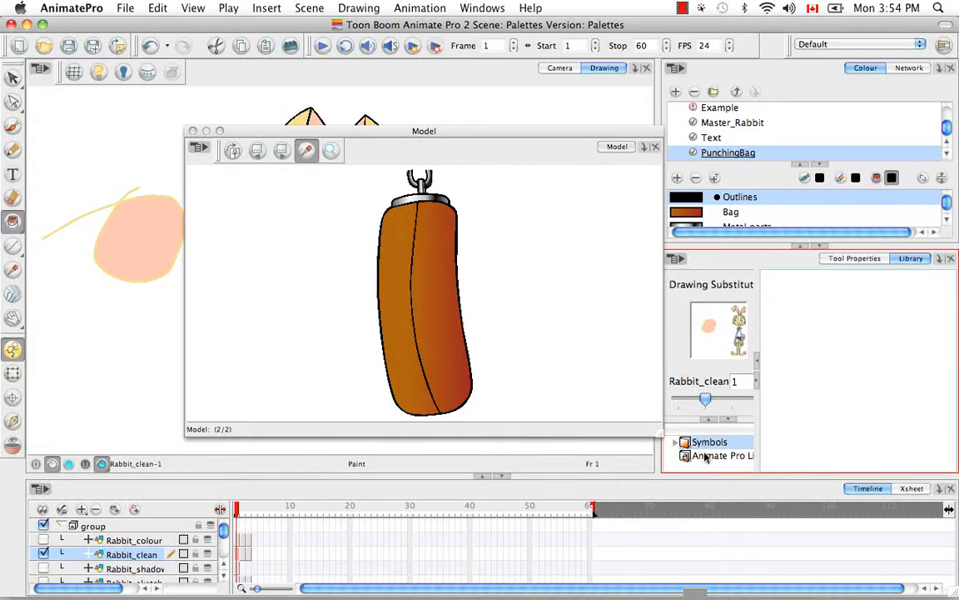
{"action": "right_click", "coordinate": [700, 455]}
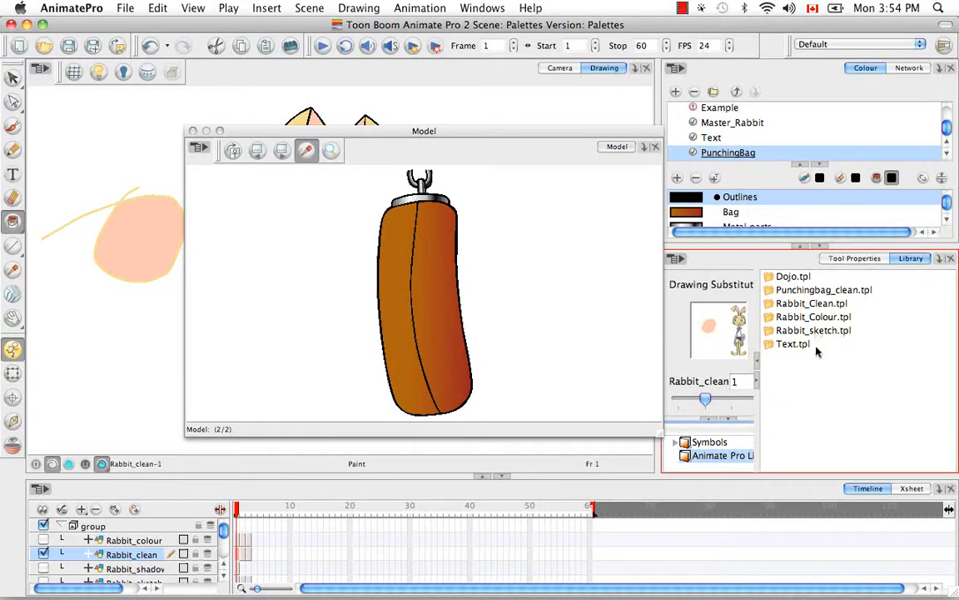
{"action": "left_click", "coordinate": [793, 343]}
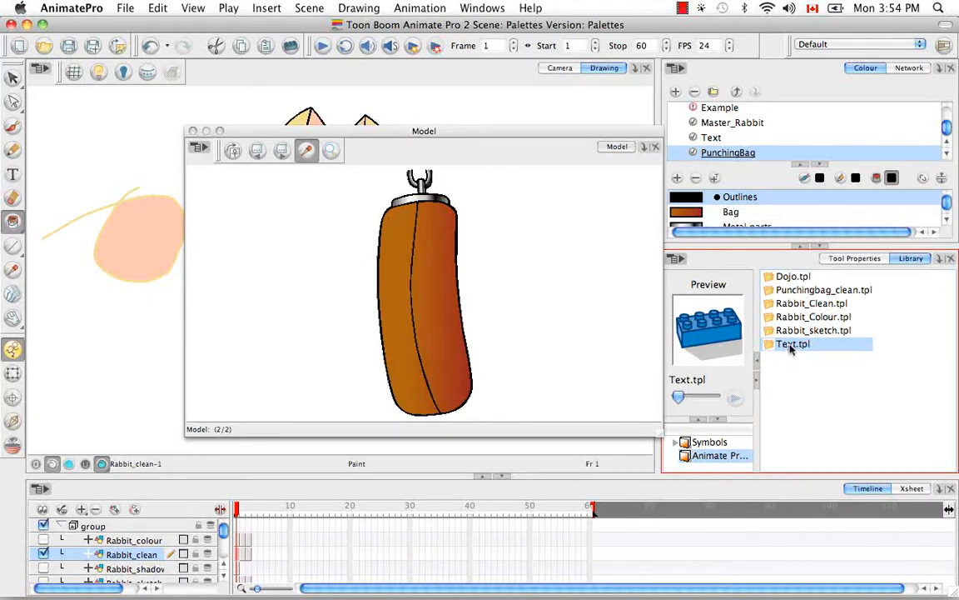
{"action": "right_click", "coordinate": [792, 343]}
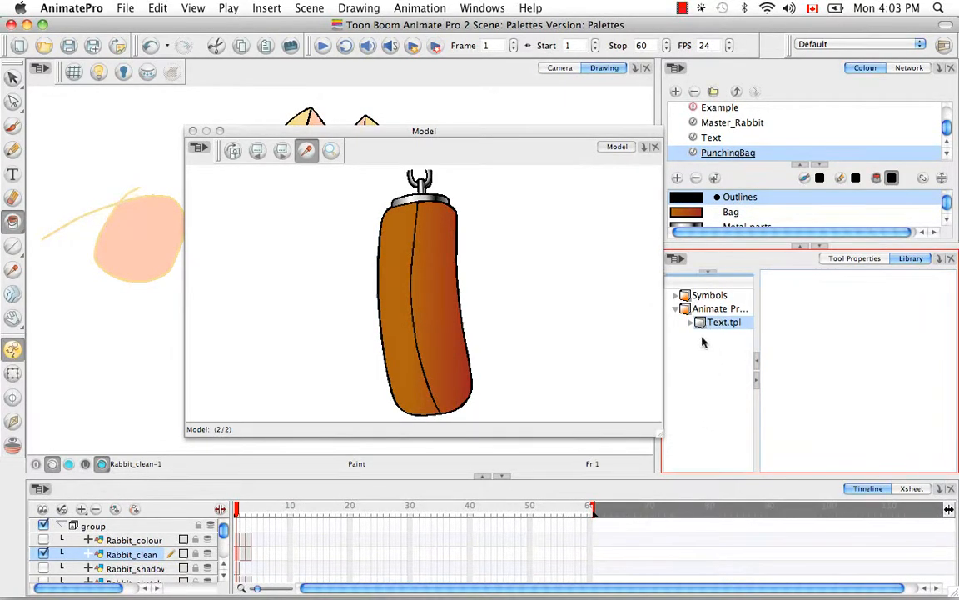
- Expand Text > elements > Text, view drawings as thumbnails, and select Karate Rabbit Text-1.tvg
{"action": "left_click", "coordinate": [692, 322]}
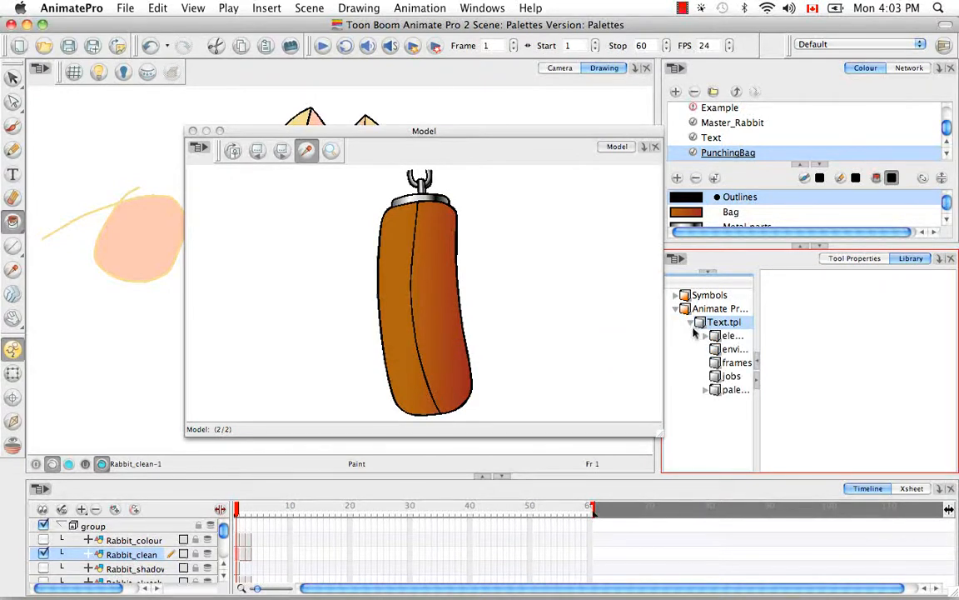
{"action": "left_click", "coordinate": [730, 335]}
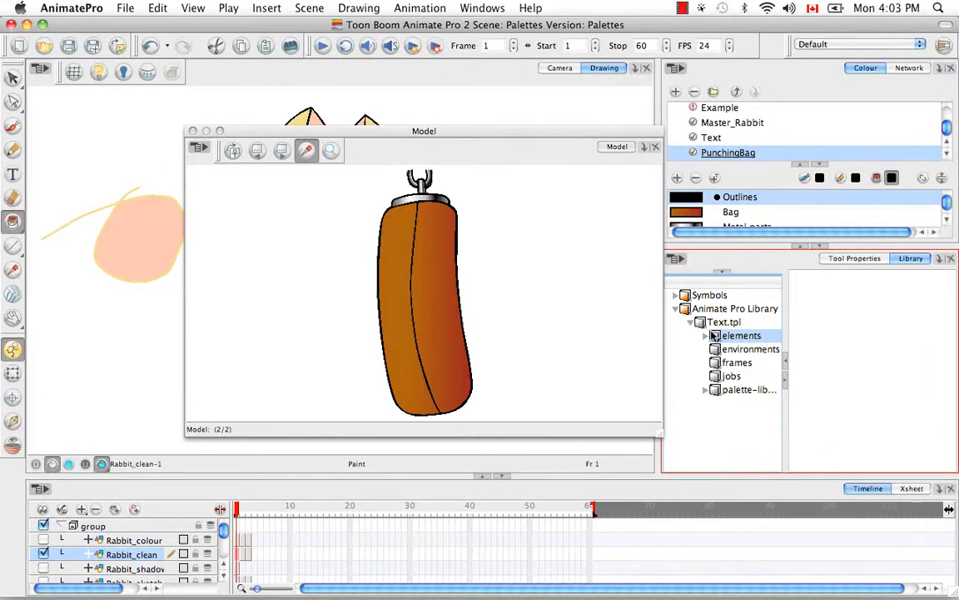
{"action": "left_click", "coordinate": [706, 335]}
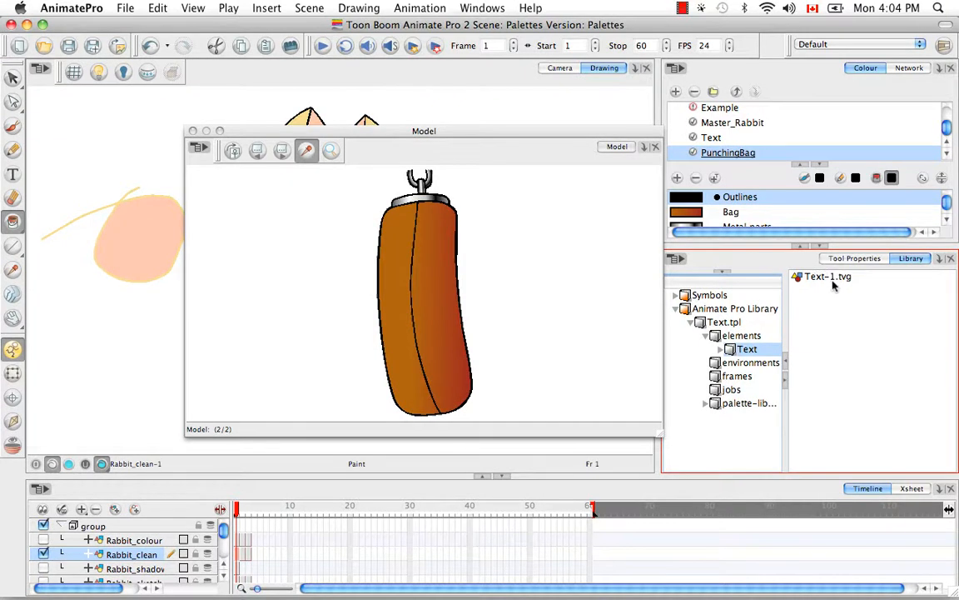
{"action": "right_click", "coordinate": [827, 275]}
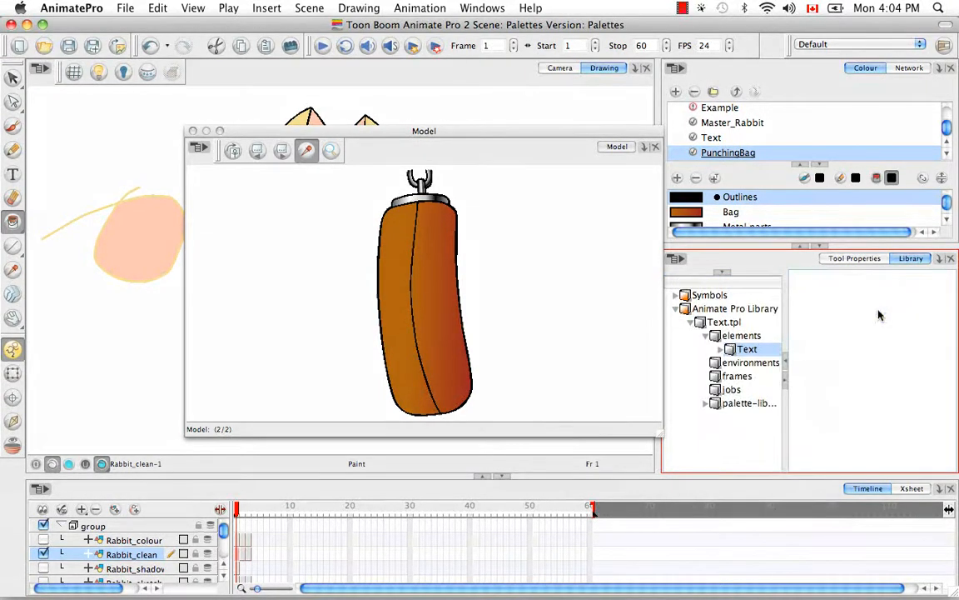
{"action": "left_click", "coordinate": [746, 348]}
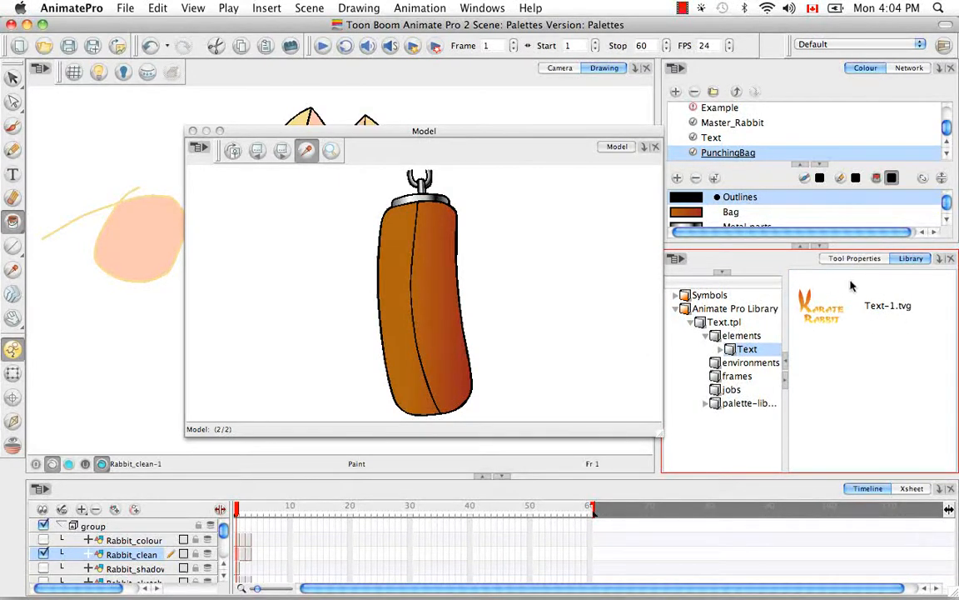
{"action": "left_click", "coordinate": [887, 305]}
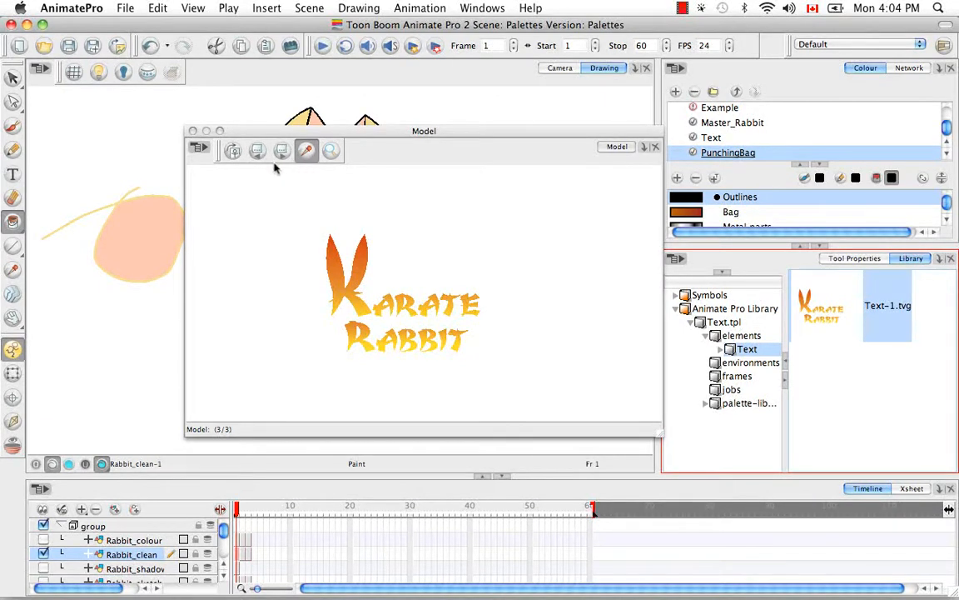
- Cycle to the rabbit model and back to Karate Rabbit, then zoom in on the lettering
{"action": "left_click", "coordinate": [257, 151]}
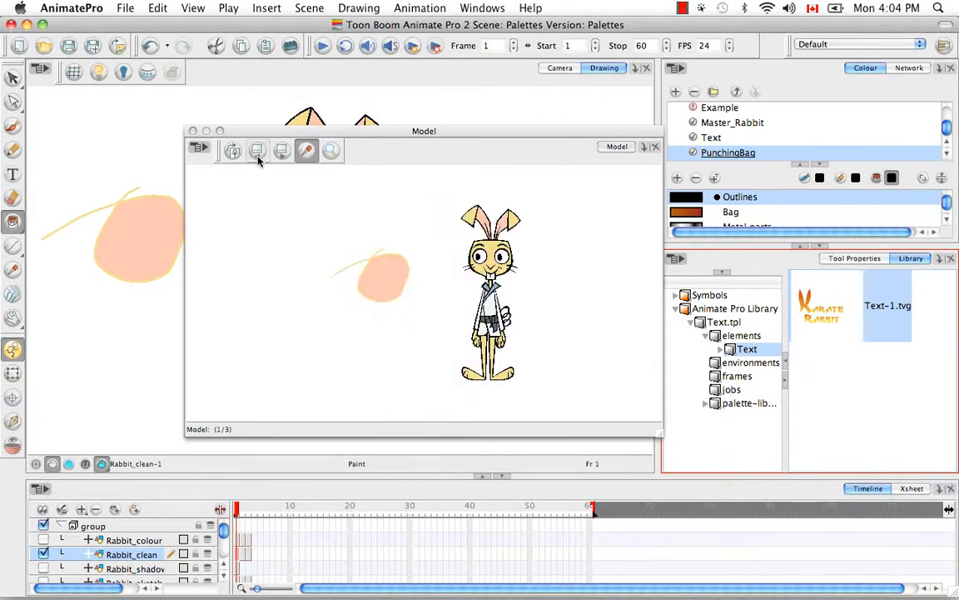
{"action": "left_click", "coordinate": [282, 150]}
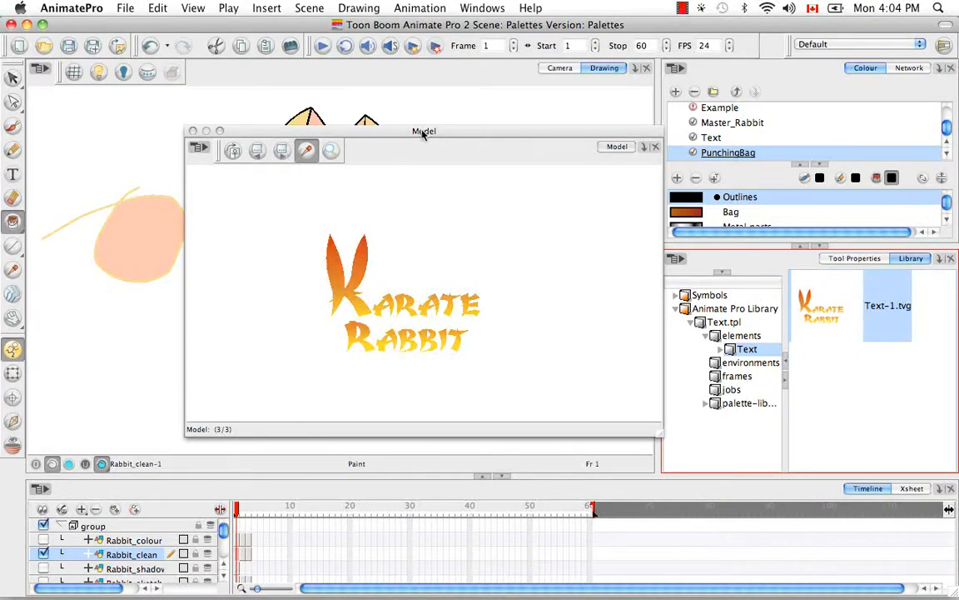
{"action": "left_click", "coordinate": [331, 151]}
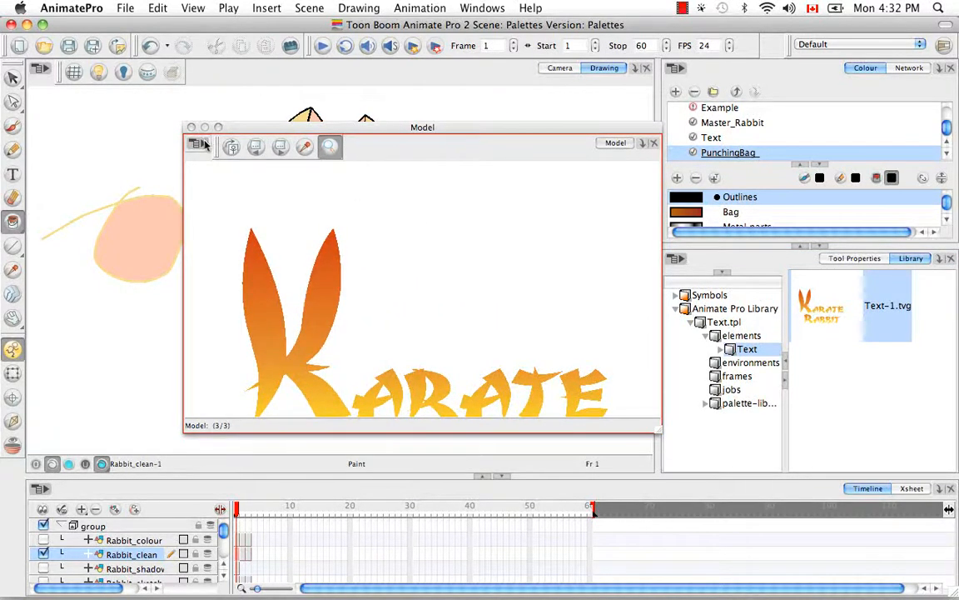
- Clear the punching bag model from the Model view, then step back to the previous model
{"action": "left_click", "coordinate": [199, 146]}
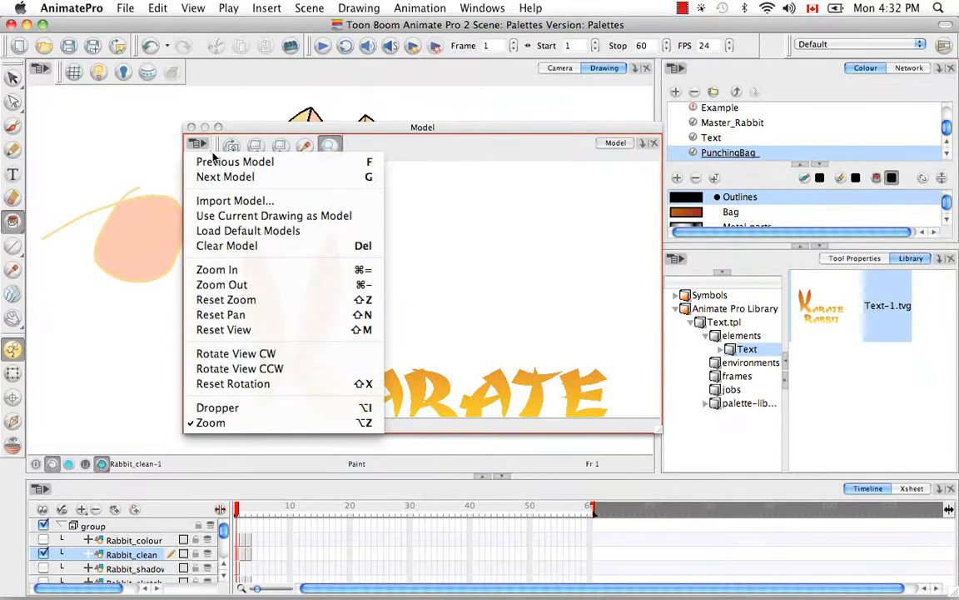
{"action": "mouse_move", "coordinate": [282, 245]}
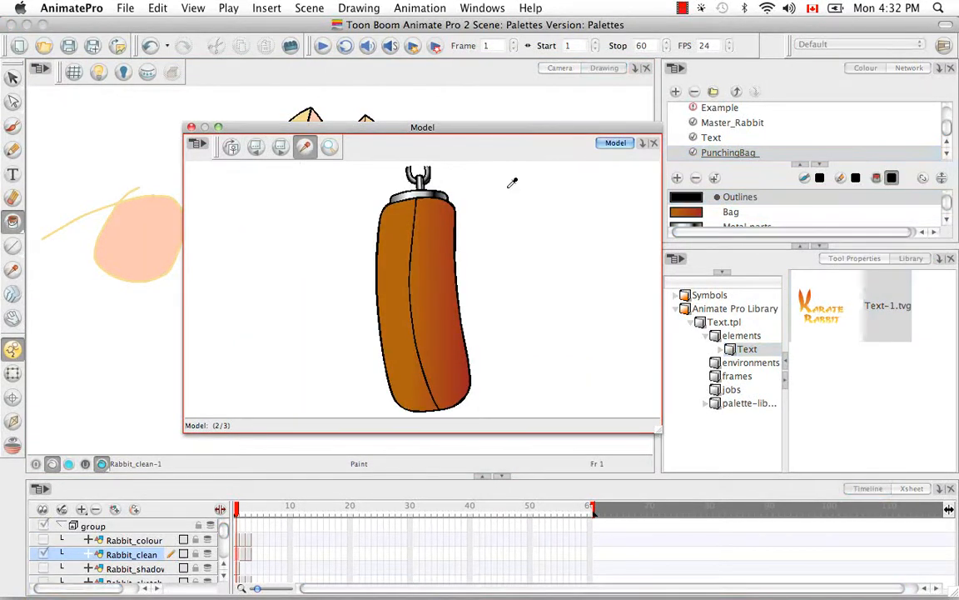
{"action": "right_click", "coordinate": [509, 198]}
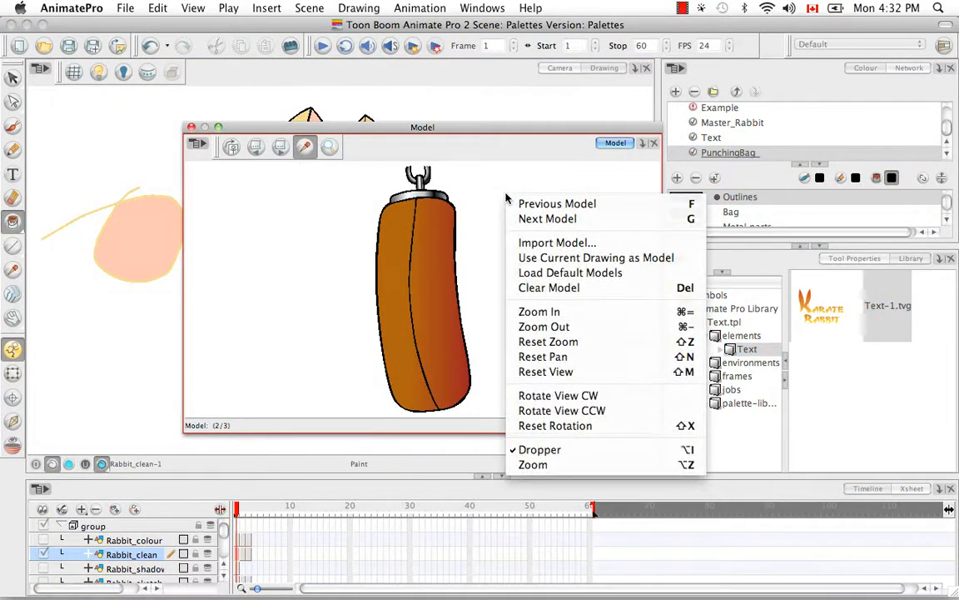
{"action": "left_click", "coordinate": [547, 218]}
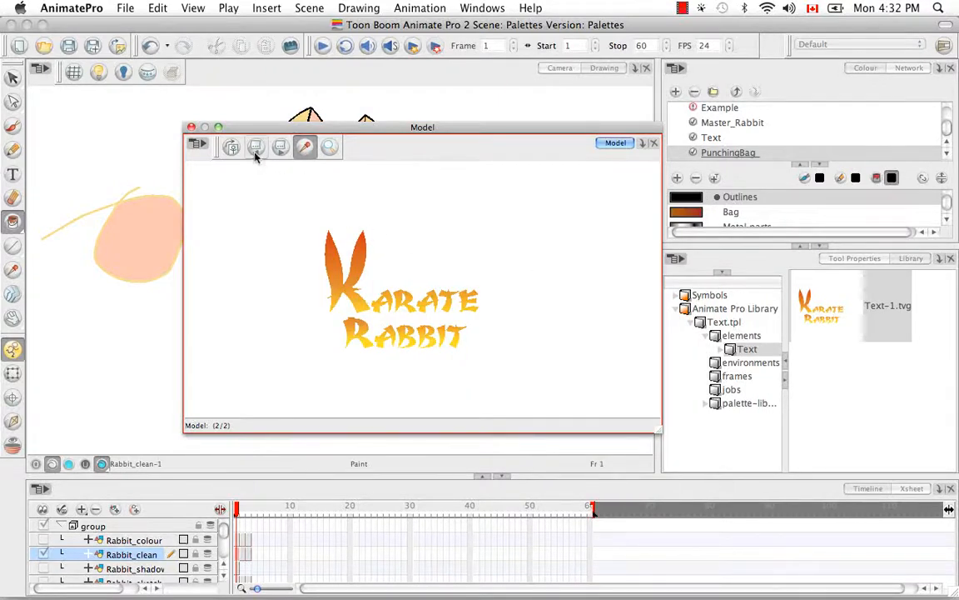
{"action": "left_click", "coordinate": [281, 147]}
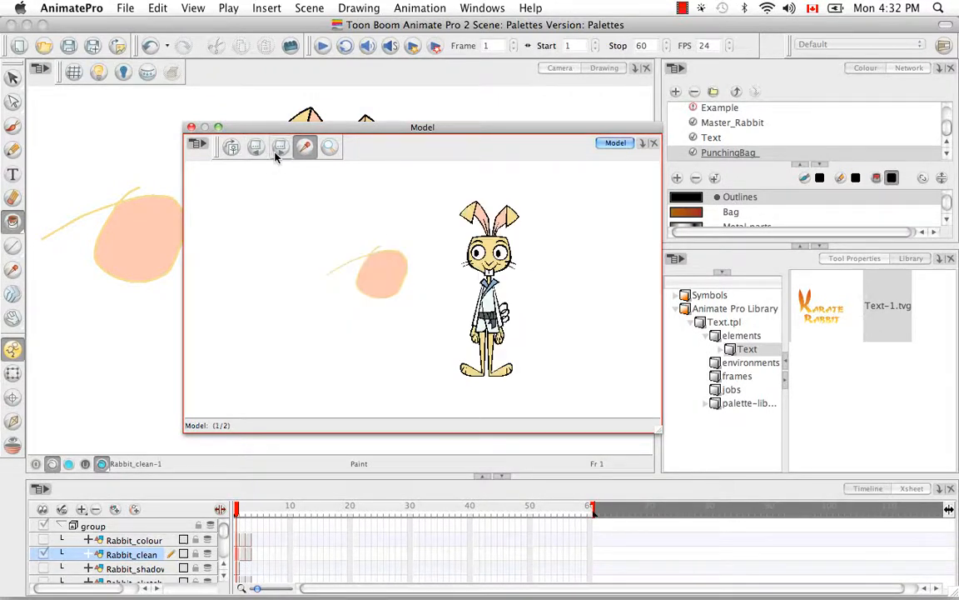